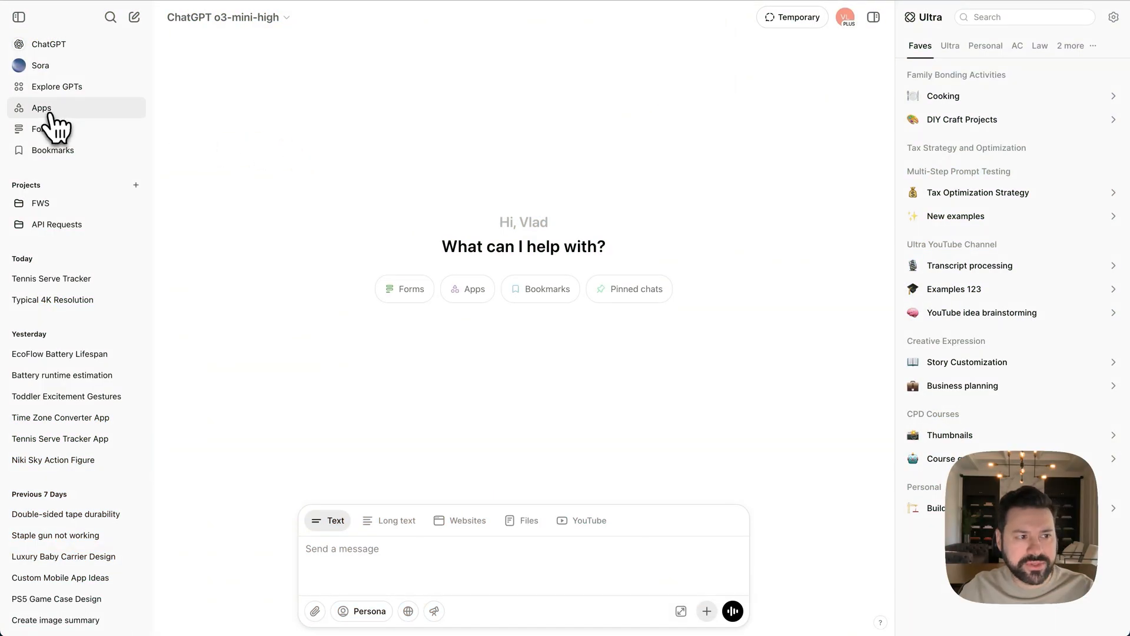
# - Go to the Apps page and open a new app form
pyautogui.click(41, 107)
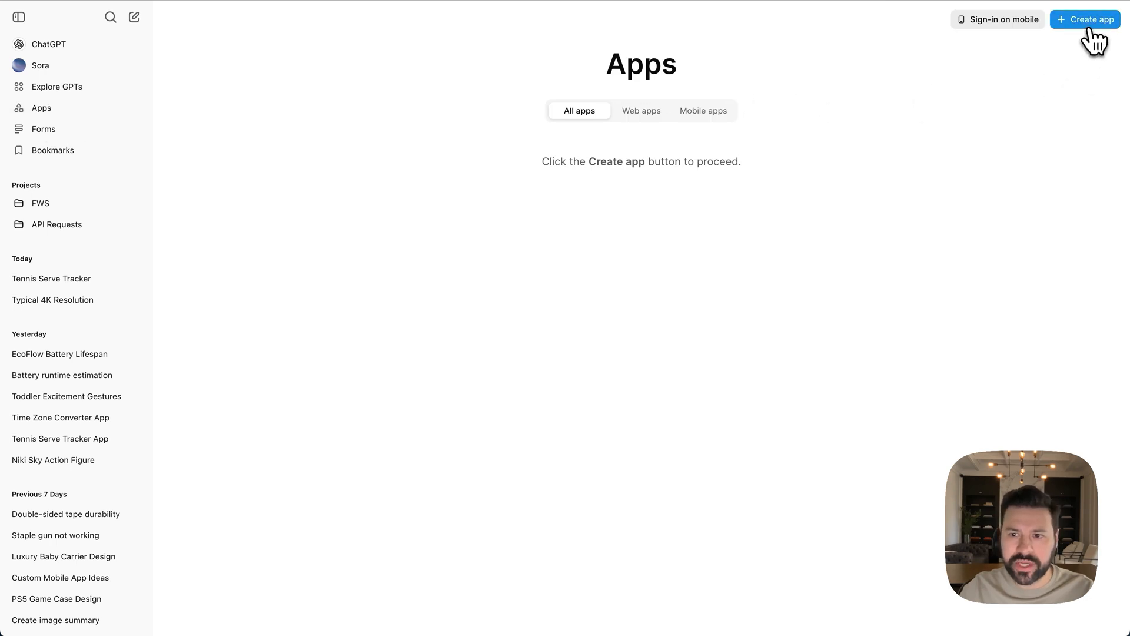
pyautogui.click(1085, 20)
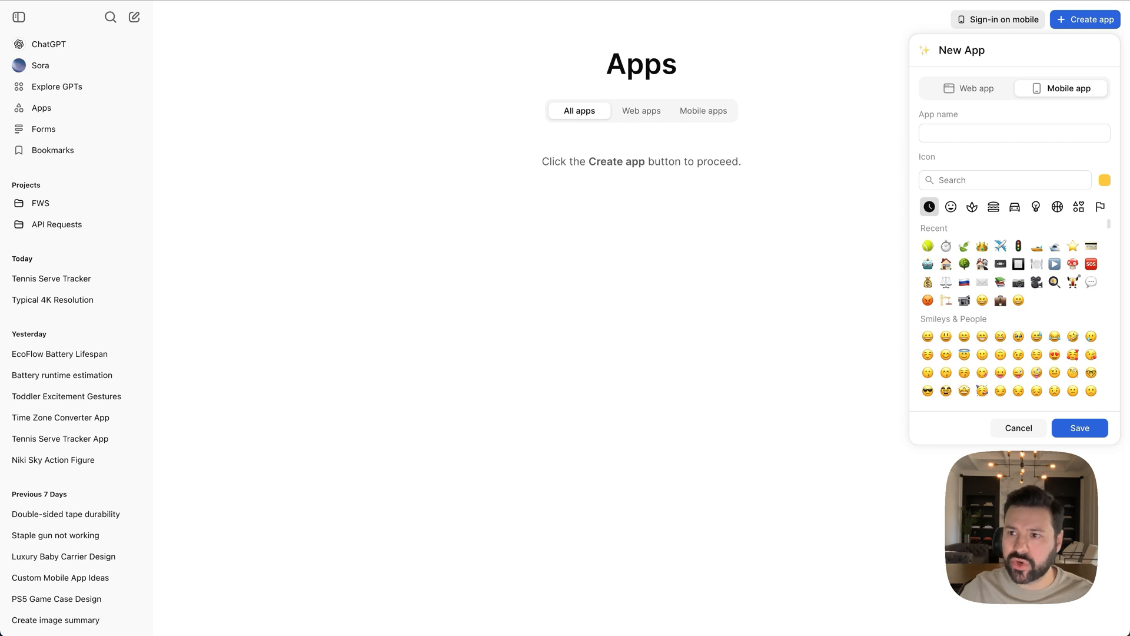
# - Name the app 'Tennis serve analytics' with a capital T
pyautogui.write('tennis serve analytics')
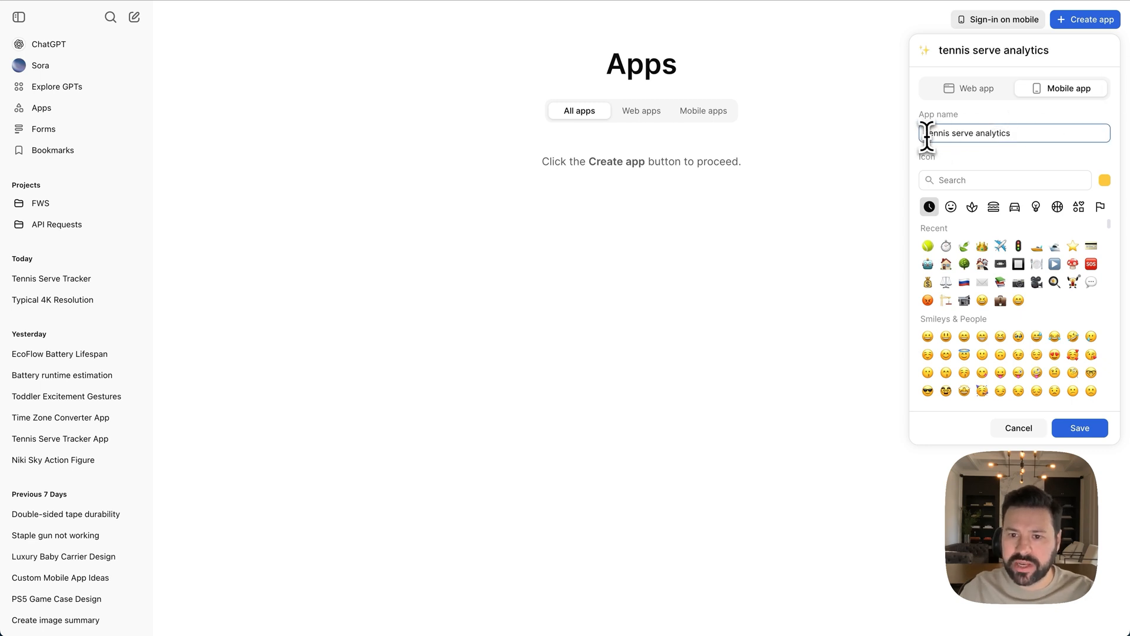
pyautogui.click(928, 246)
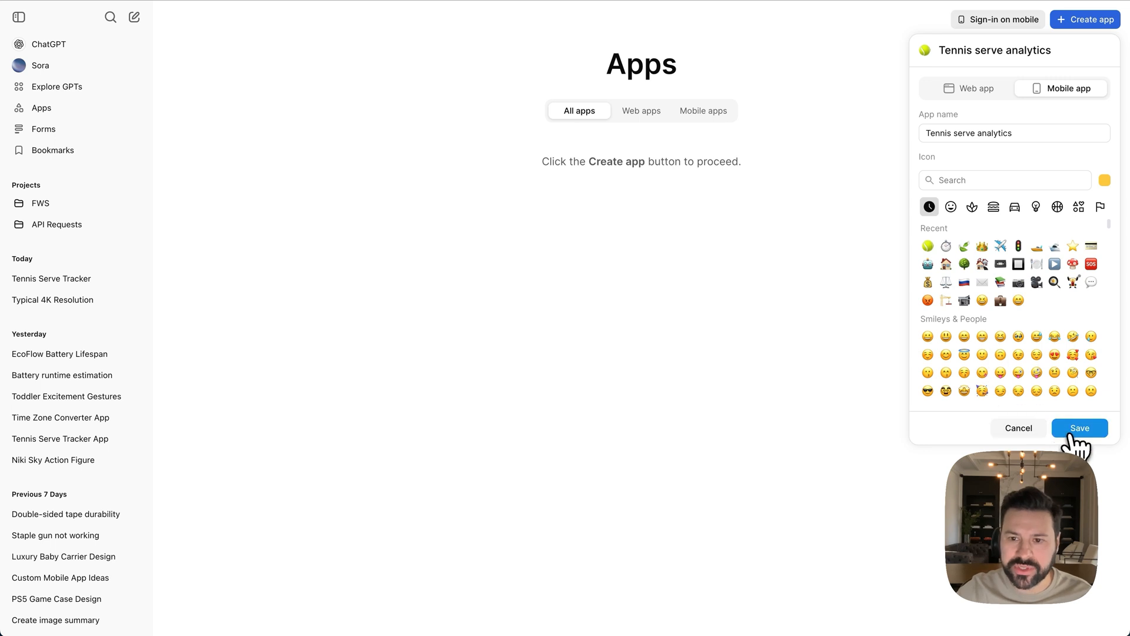
pyautogui.moveTo(1093, 451)
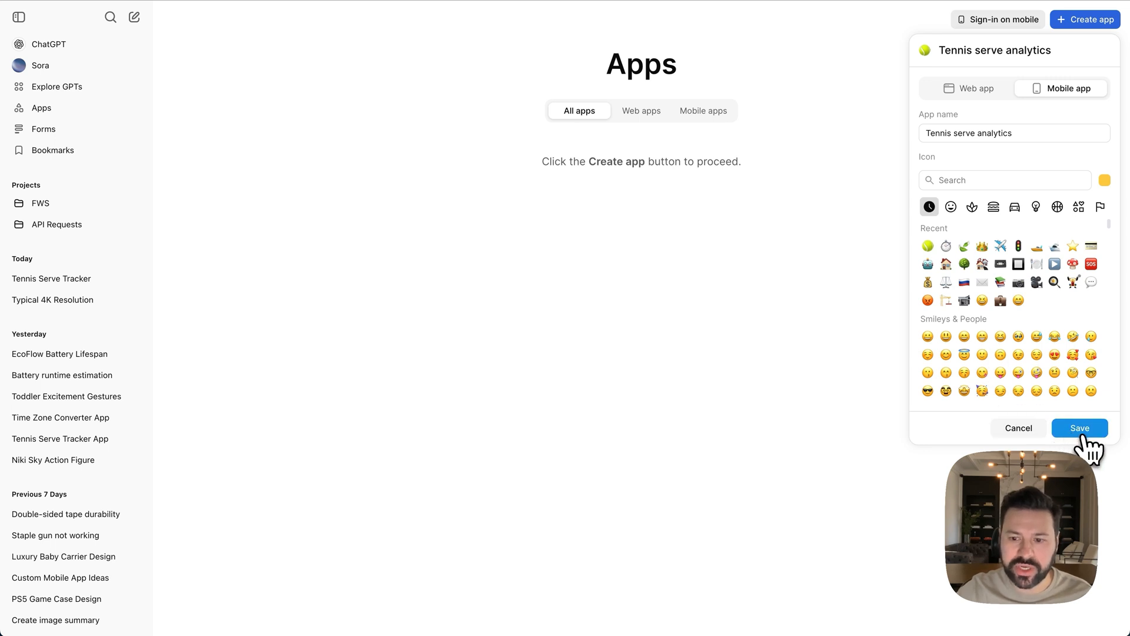
pyautogui.moveTo(1080, 427)
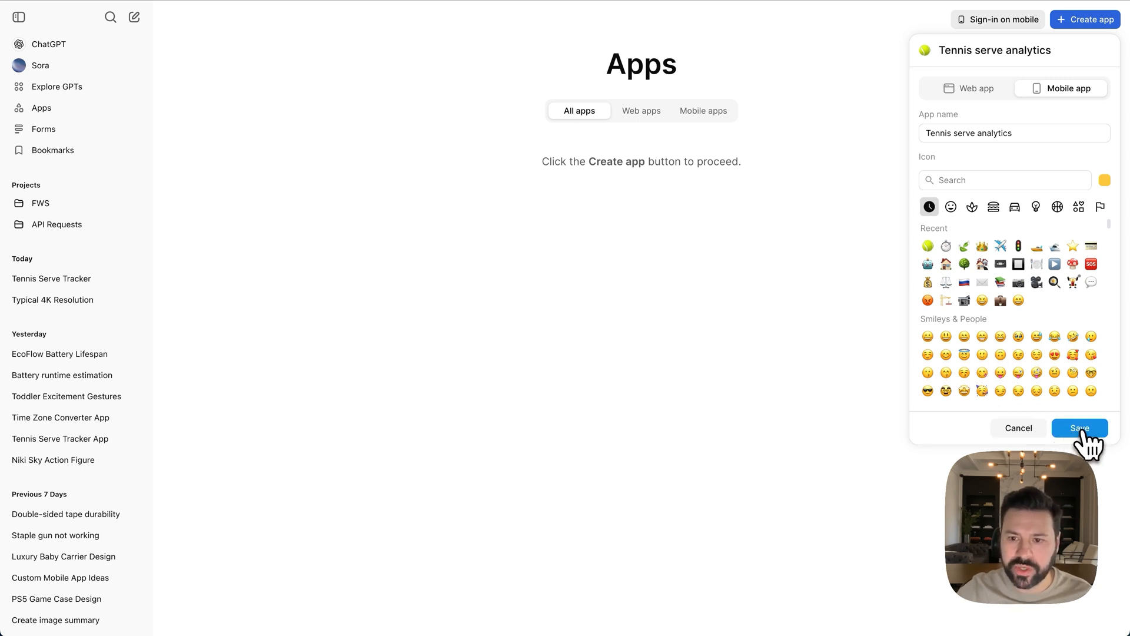
# - Save Tennis serve analytics and choose the 'Simple one step buildout' building method
pyautogui.click(1079, 427)
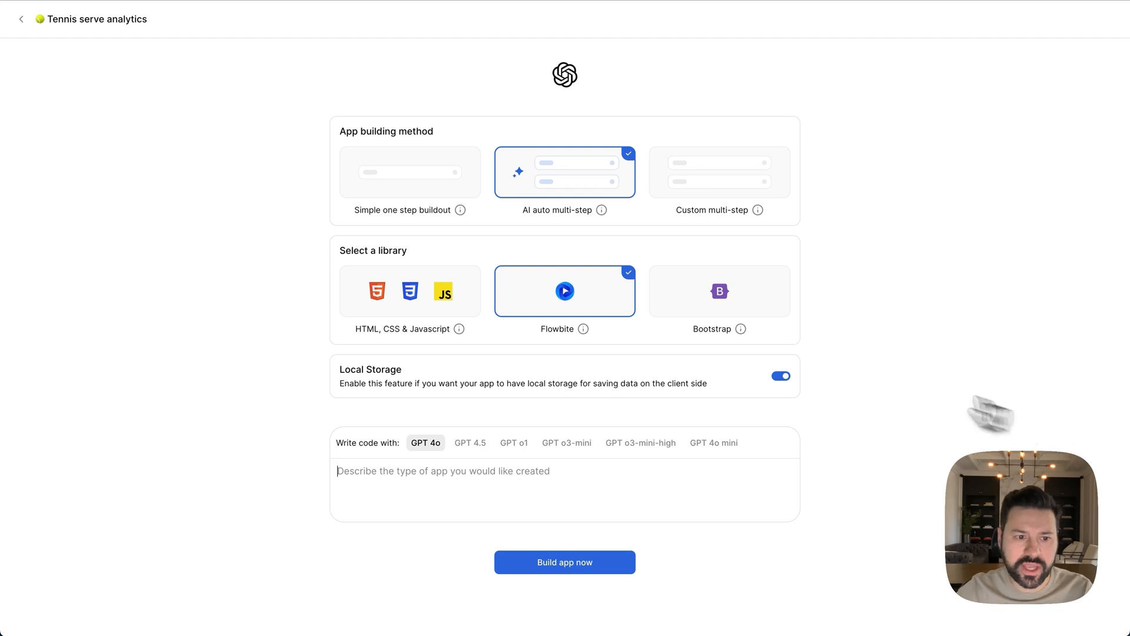
pyautogui.moveTo(418, 180)
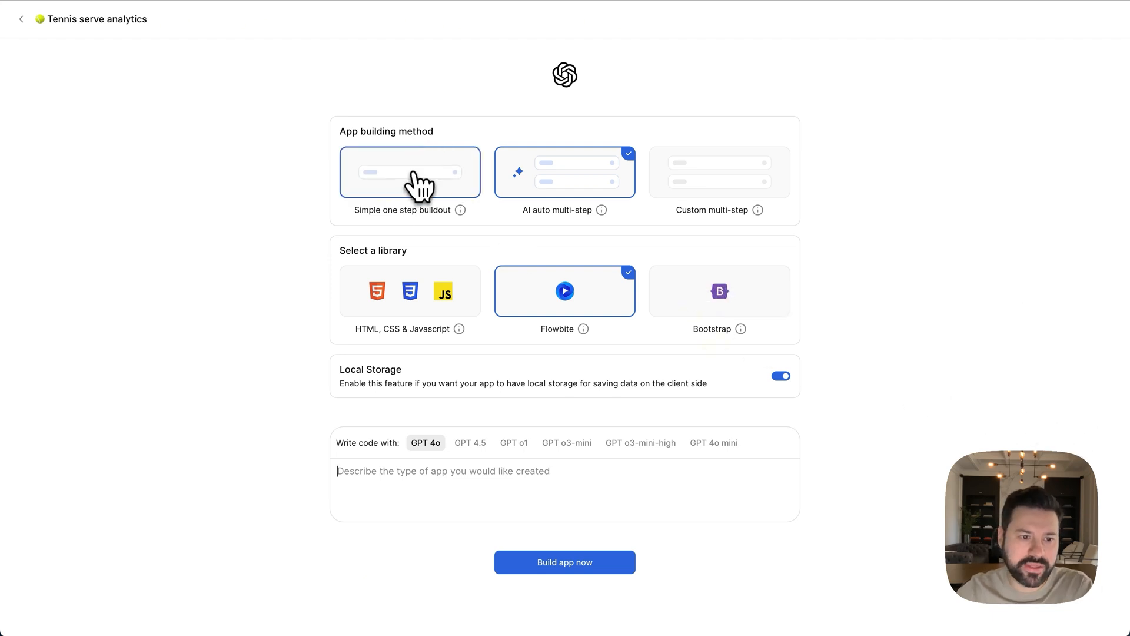
pyautogui.click(410, 171)
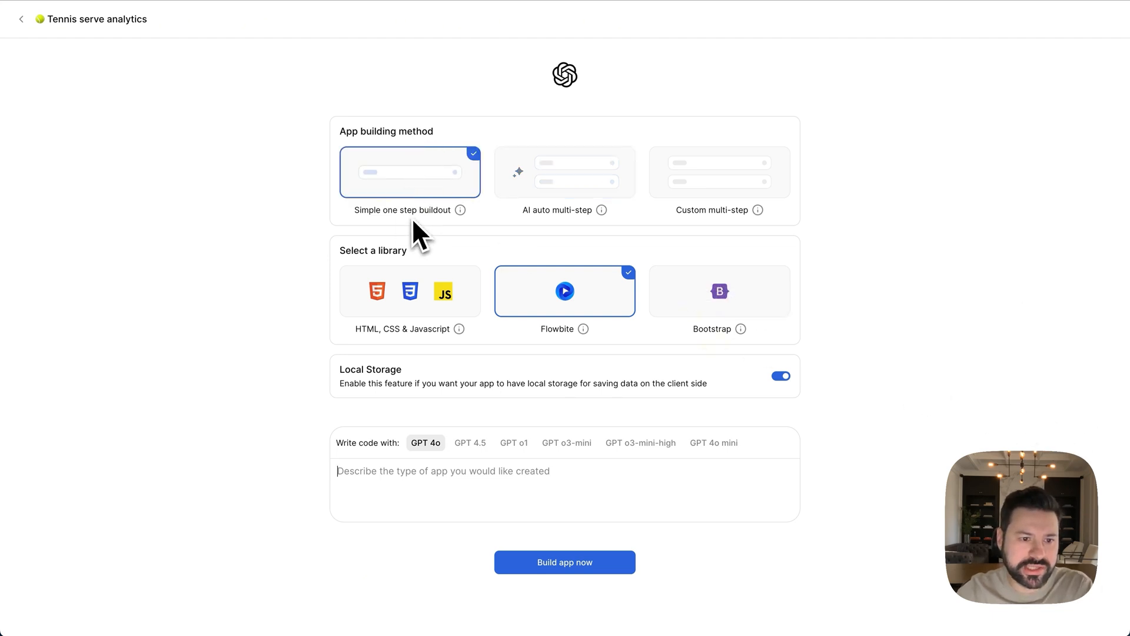
pyautogui.moveTo(540, 231)
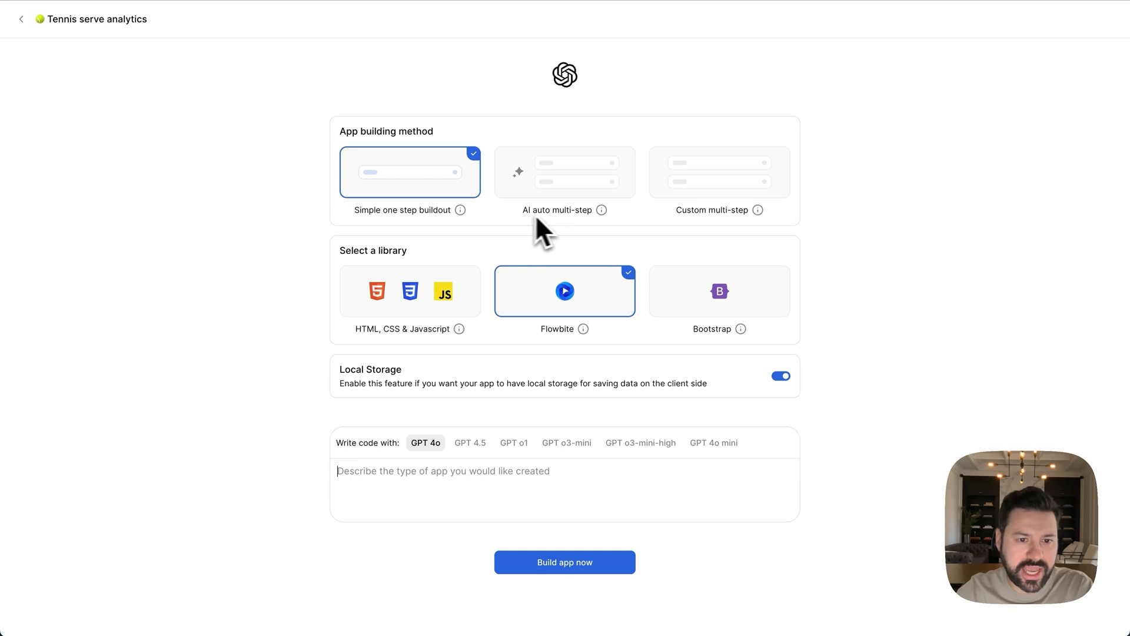
pyautogui.moveTo(681, 235)
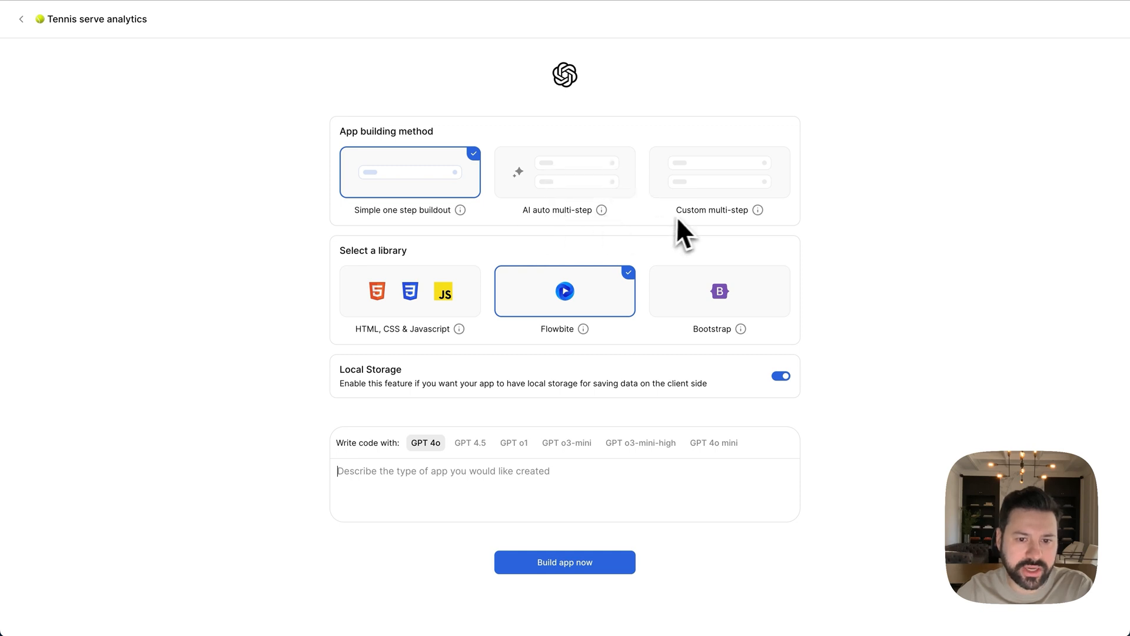
pyautogui.moveTo(584, 205)
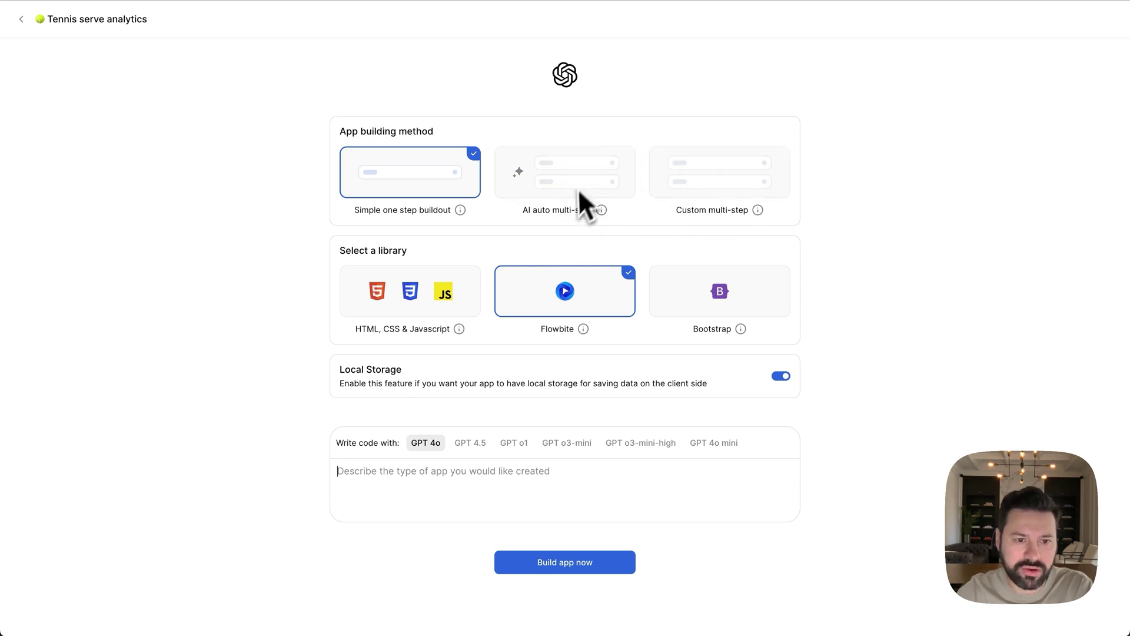
pyautogui.moveTo(598, 191)
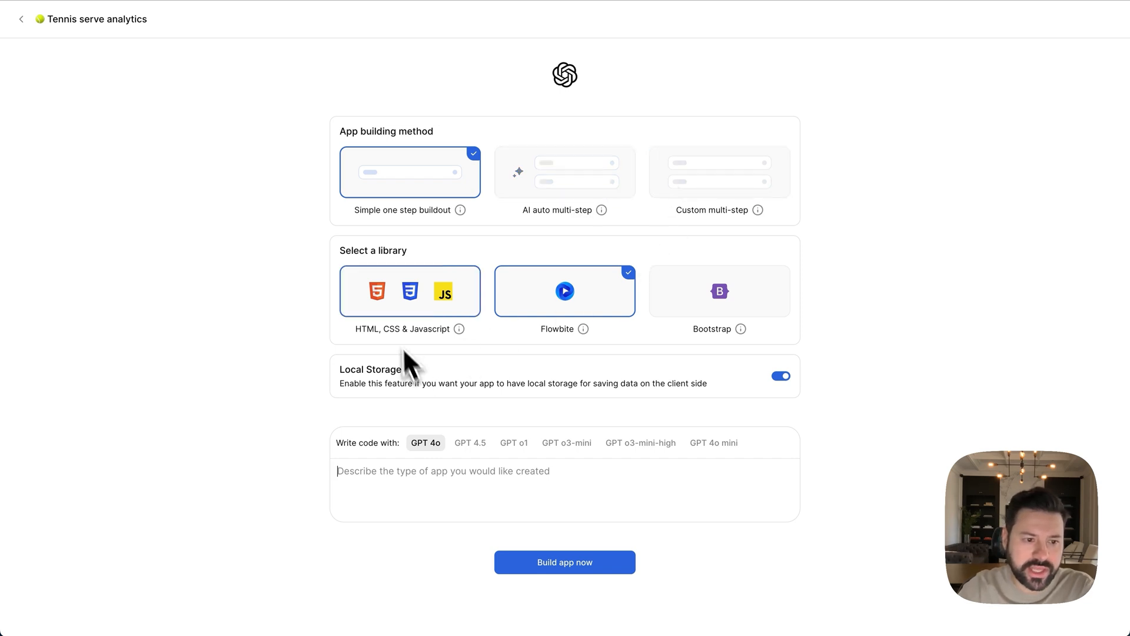
# - Switch the library from Flowbite to HTML, CSS & Javascript, keeping Local Storage on
pyautogui.click(410, 291)
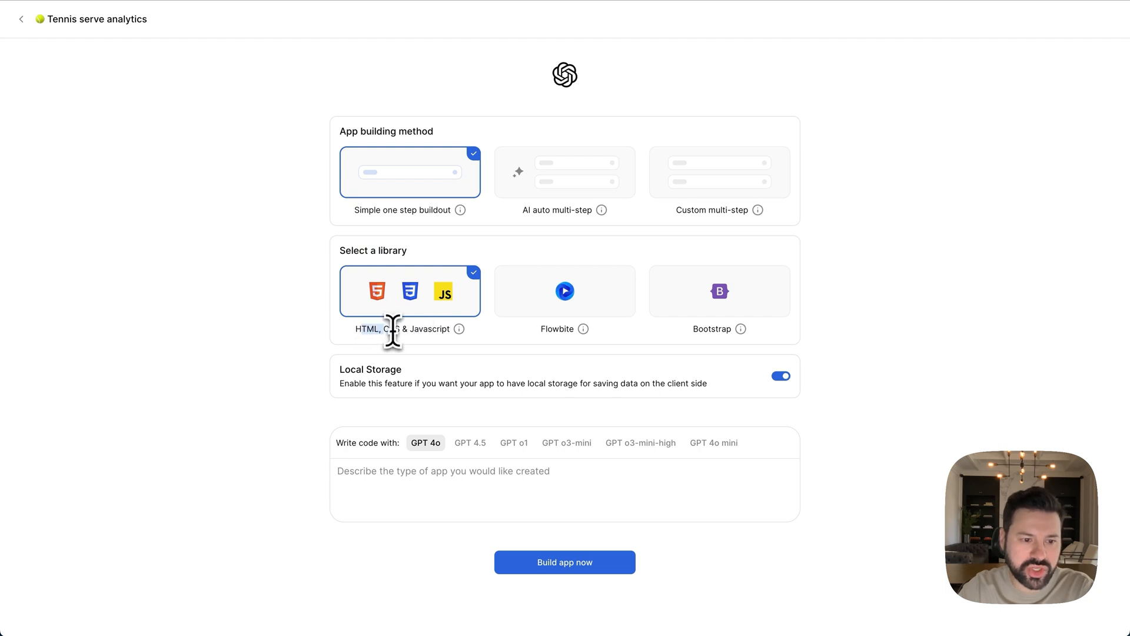
pyautogui.moveTo(433, 367)
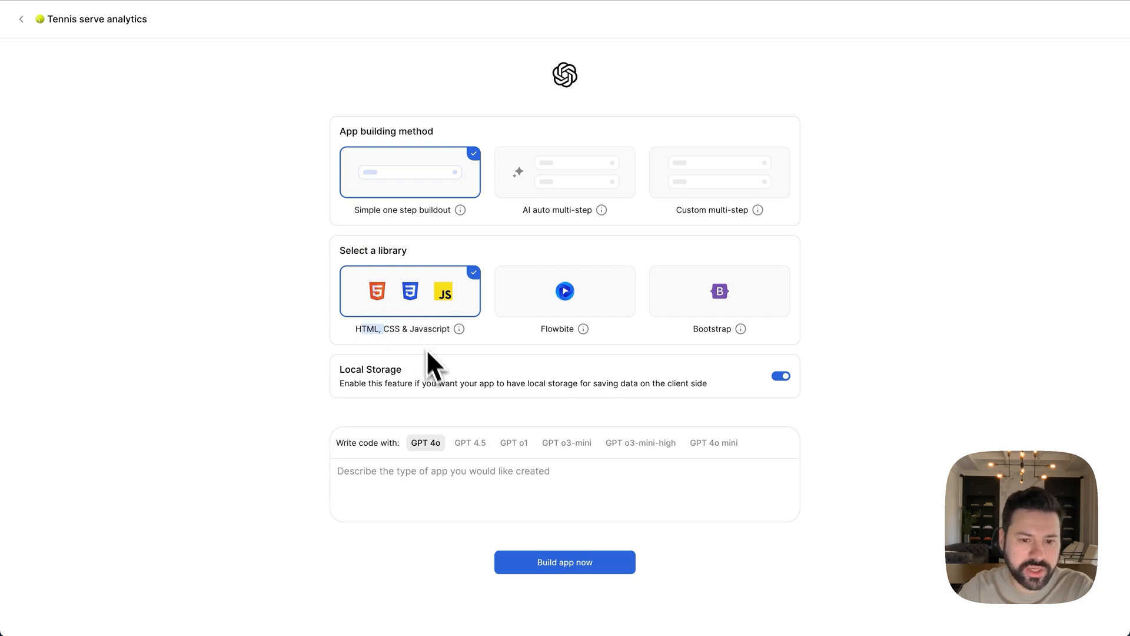
pyautogui.moveTo(569, 367)
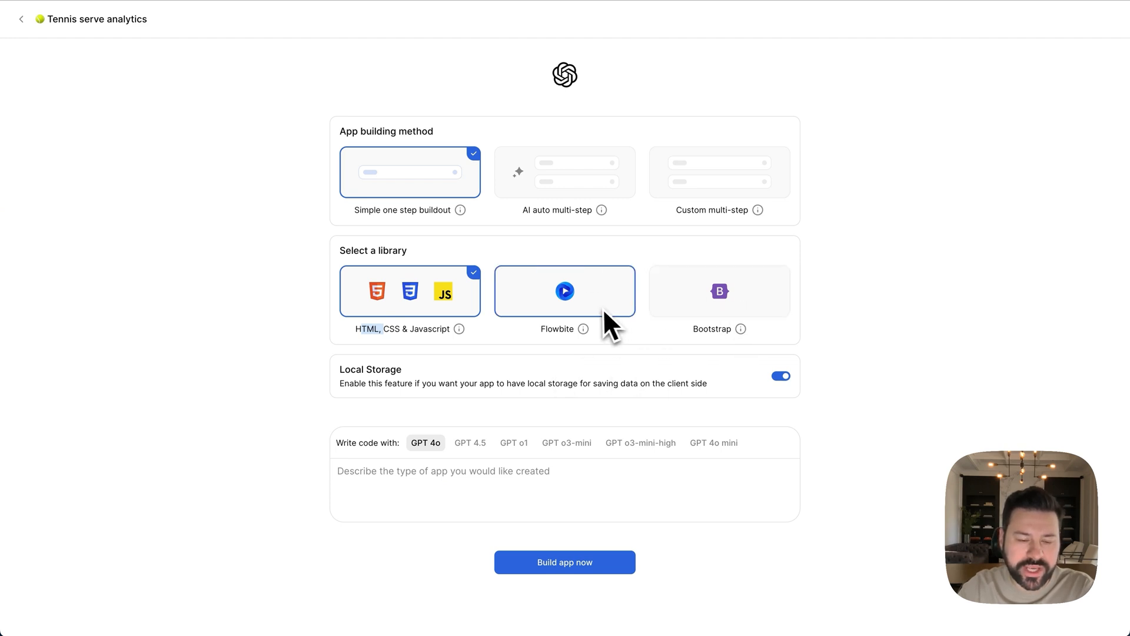
pyautogui.moveTo(583, 329)
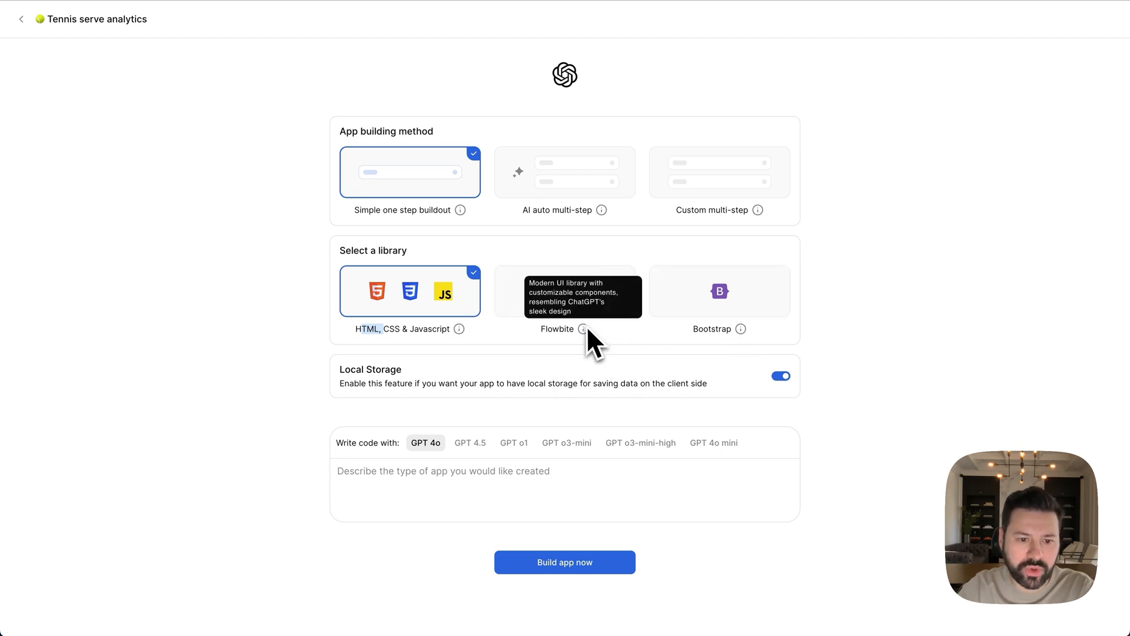
pyautogui.moveTo(703, 342)
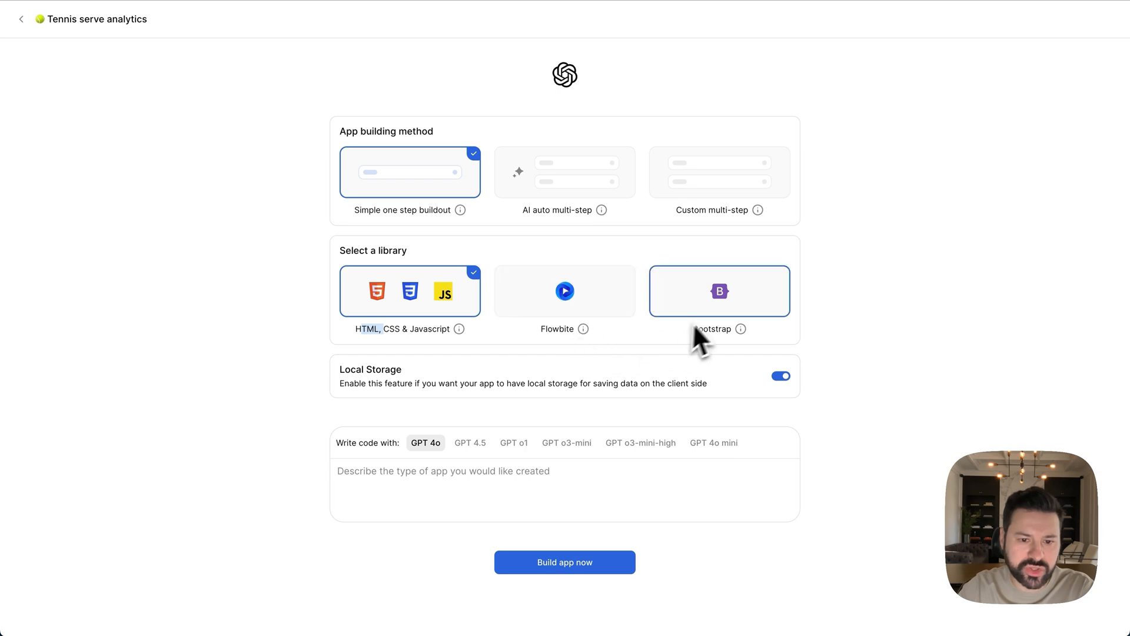
pyautogui.moveTo(407, 219)
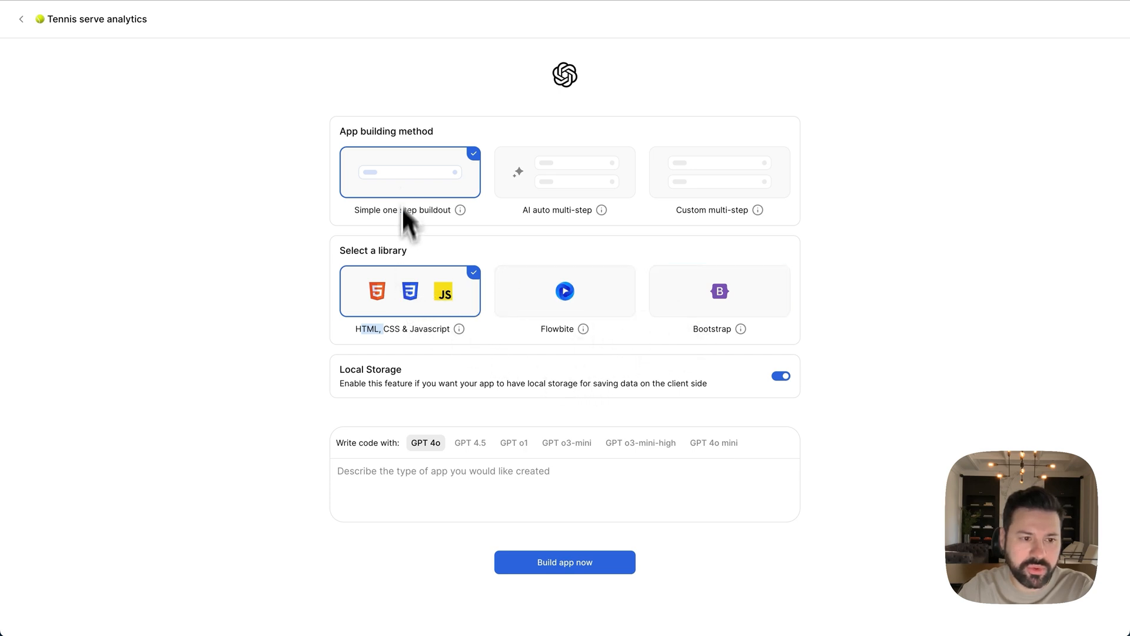
pyautogui.moveTo(403, 218)
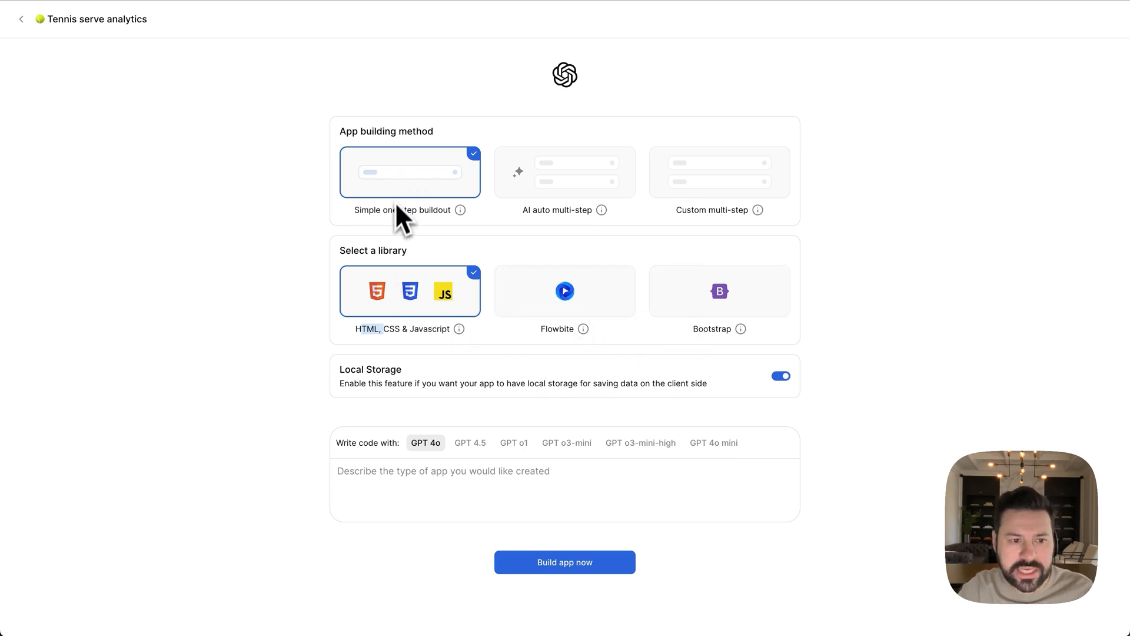
pyautogui.moveTo(393, 303)
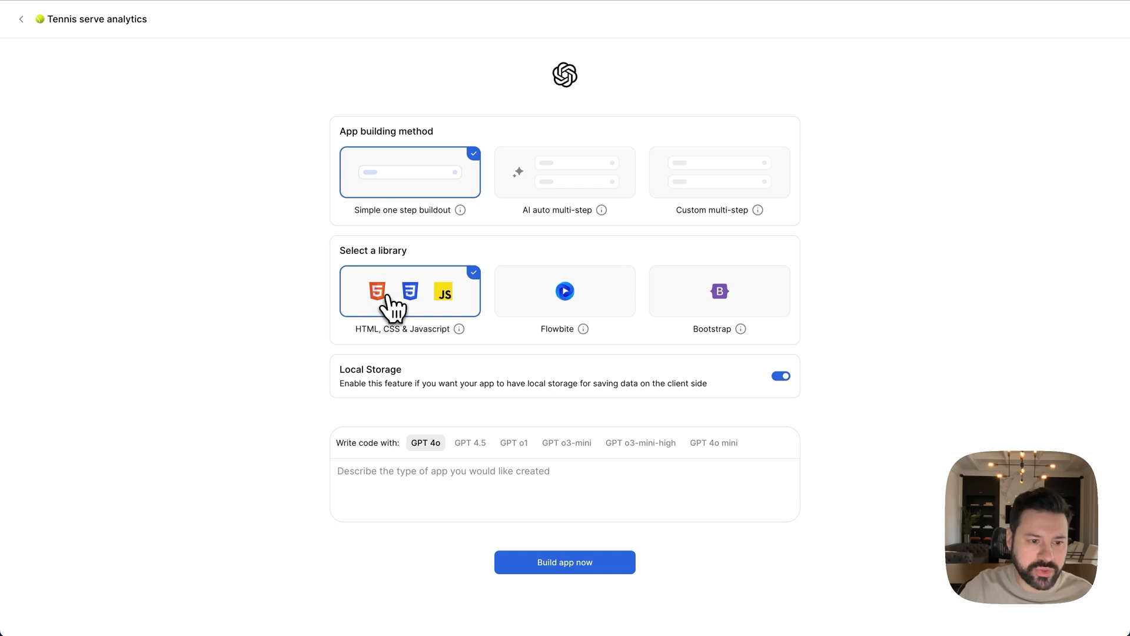
pyautogui.moveTo(363, 372)
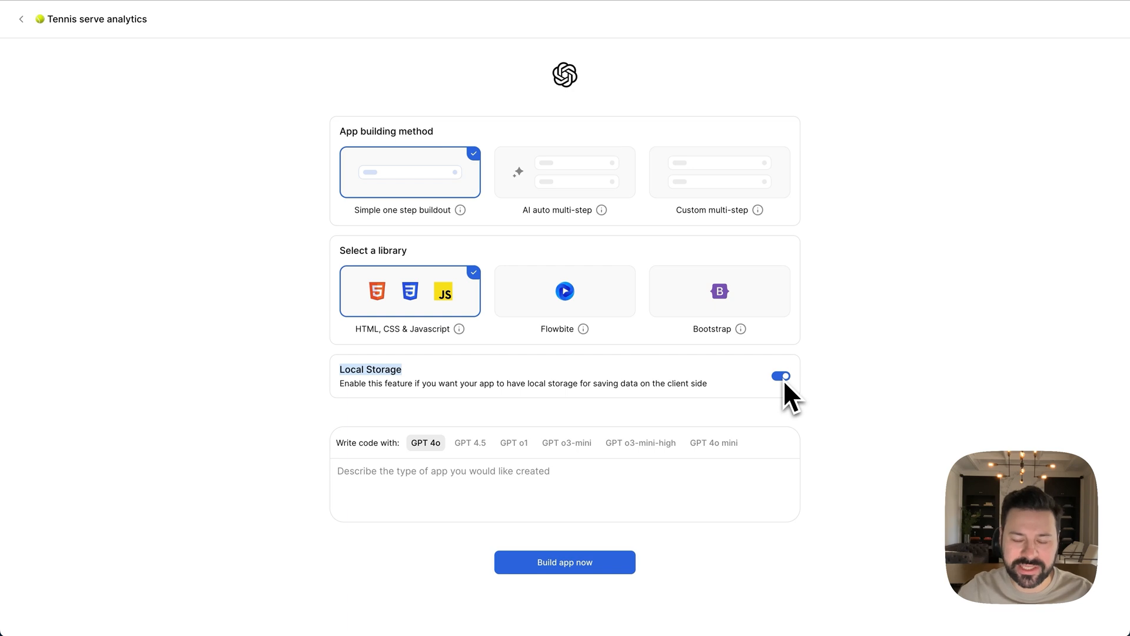
pyautogui.moveTo(730, 394)
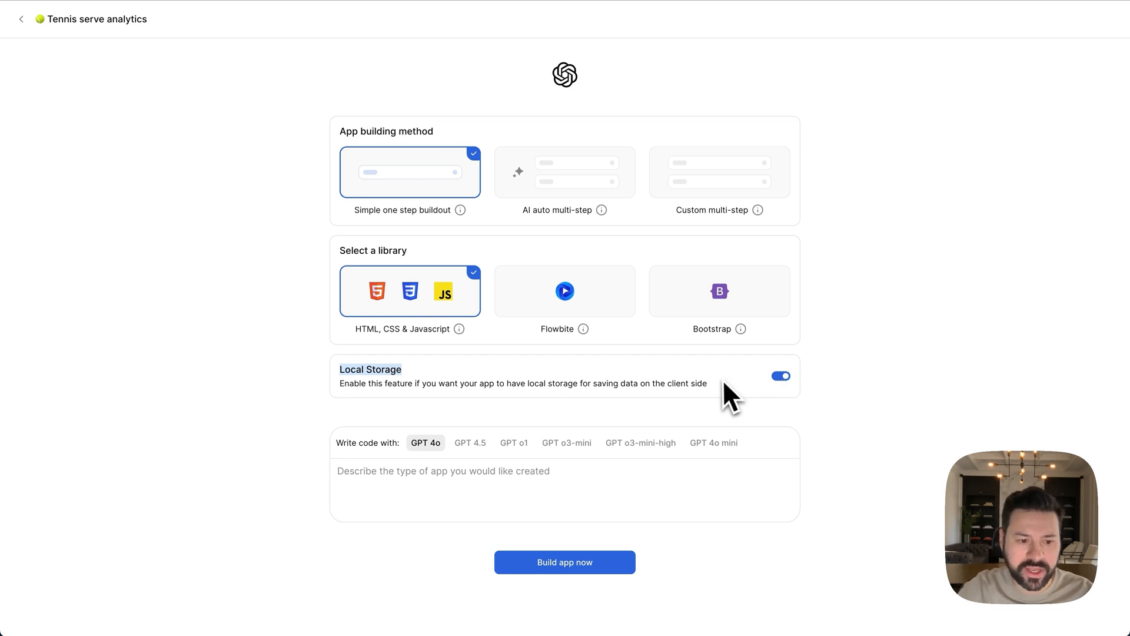
pyautogui.moveTo(640, 443)
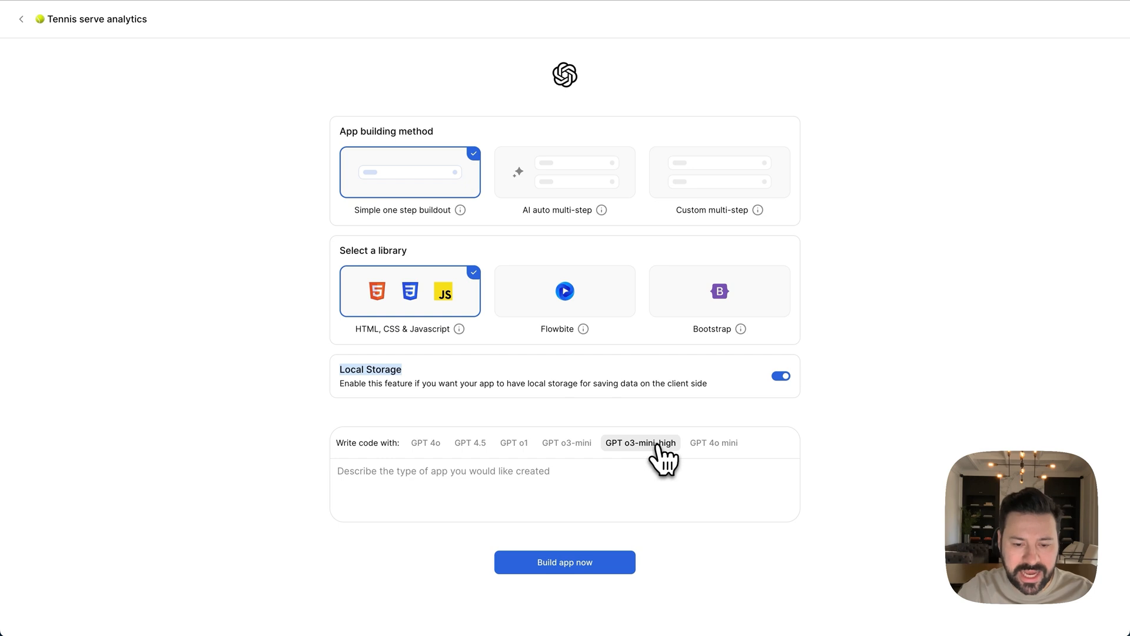
pyautogui.moveTo(640, 442)
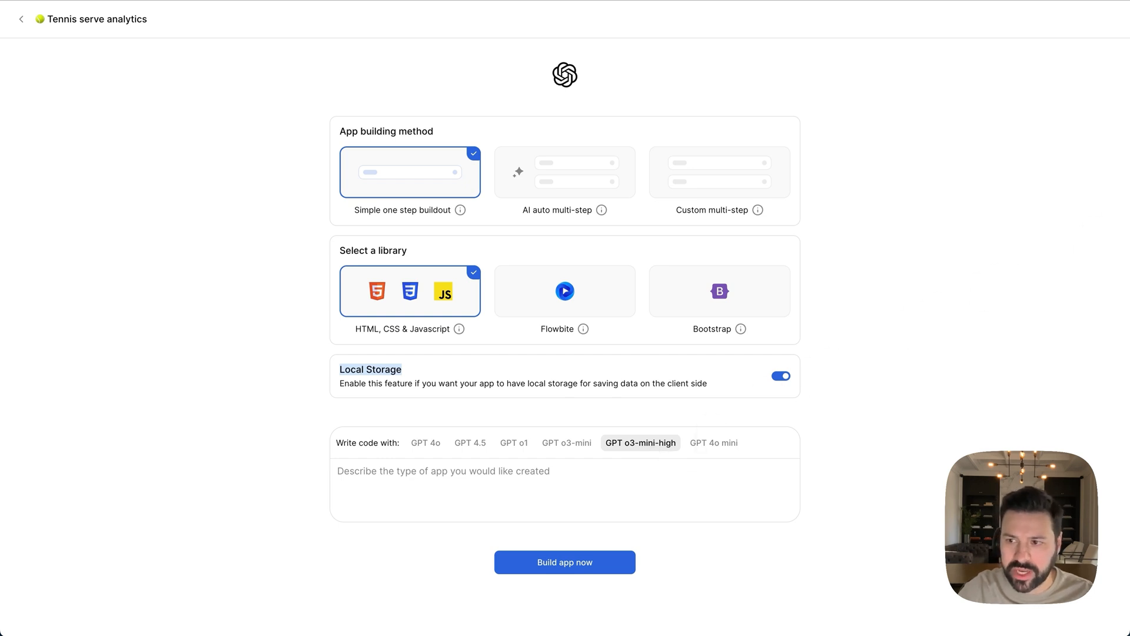
pyautogui.moveTo(544, 508)
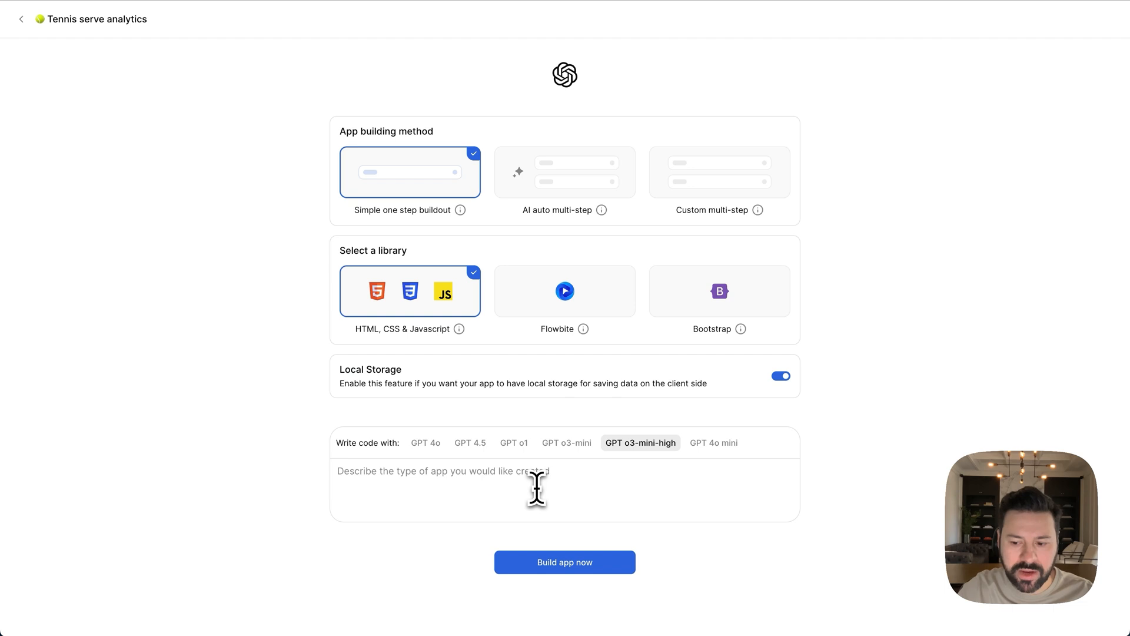
pyautogui.write('When you press on Analytic there is a row for each session with the date, number of serves hit, 1st serve % and number of double faults')
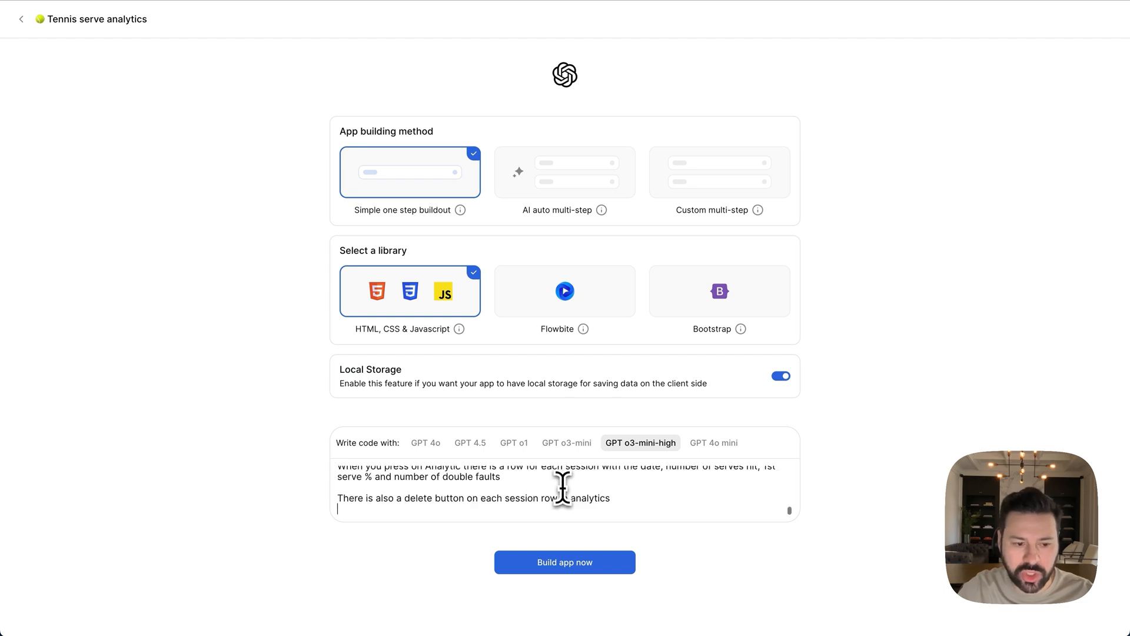
pyautogui.scroll(3)
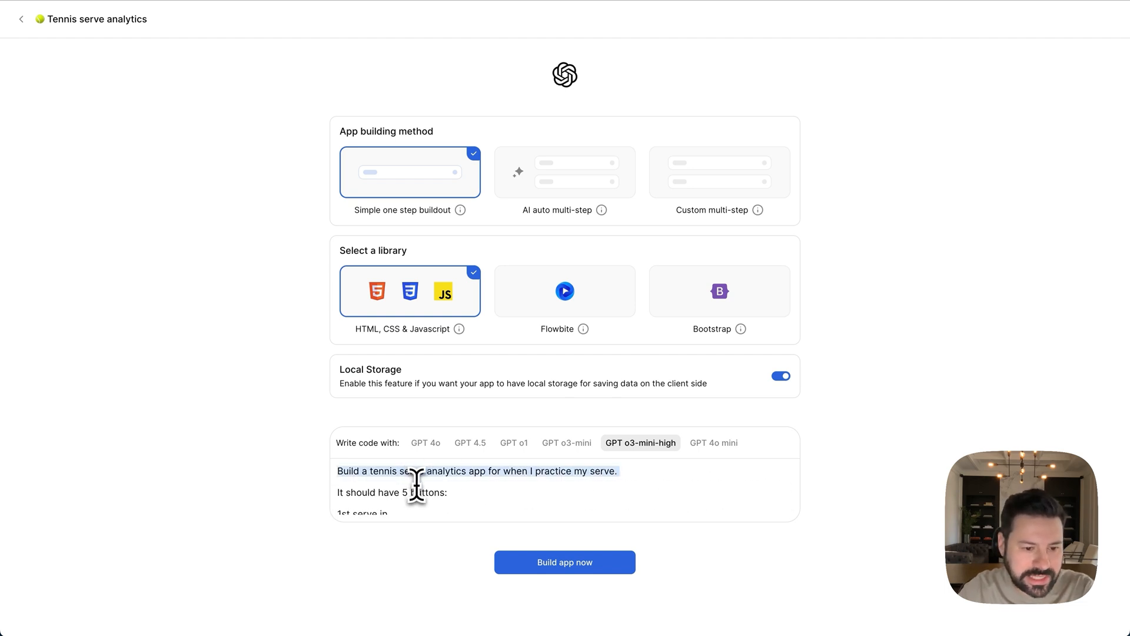
pyautogui.scroll(-3)
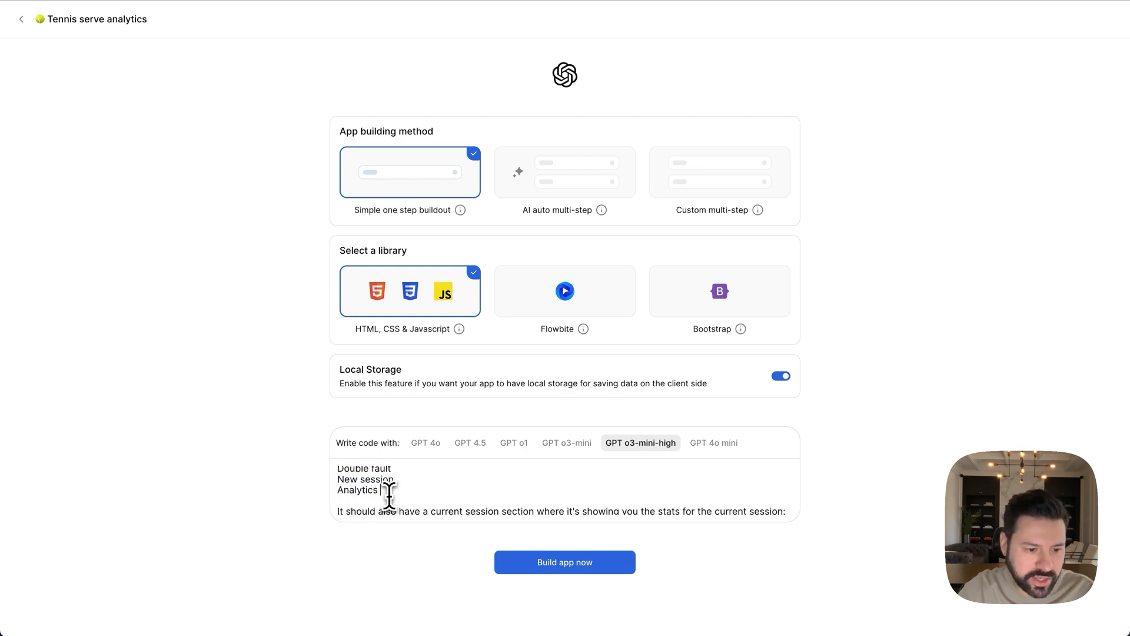
pyautogui.scroll(-3)
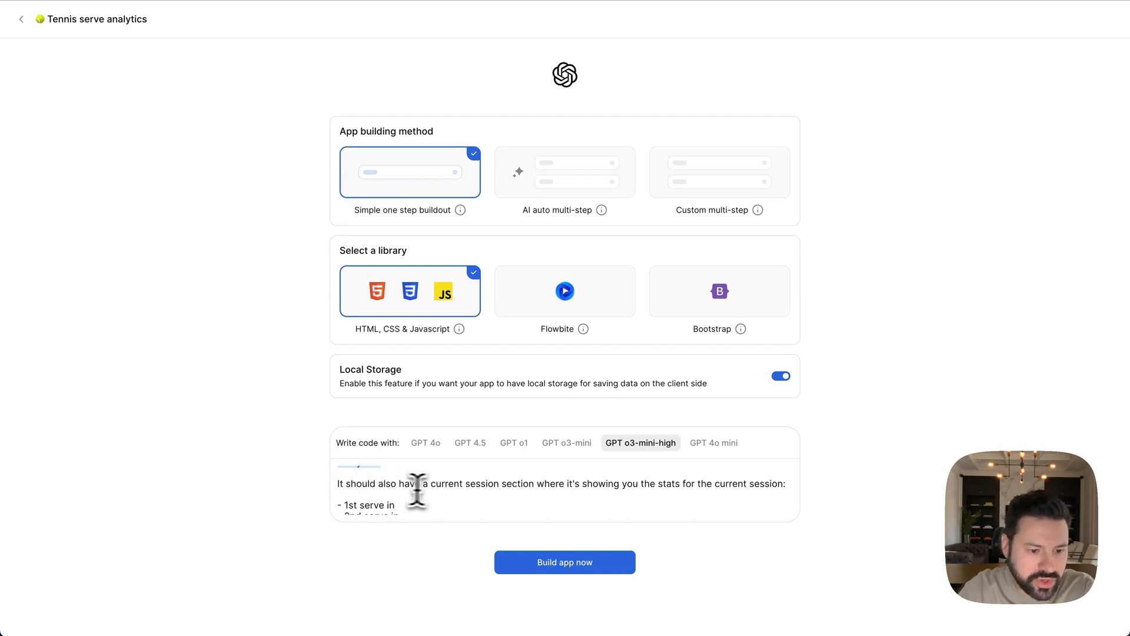
pyautogui.moveTo(590, 494)
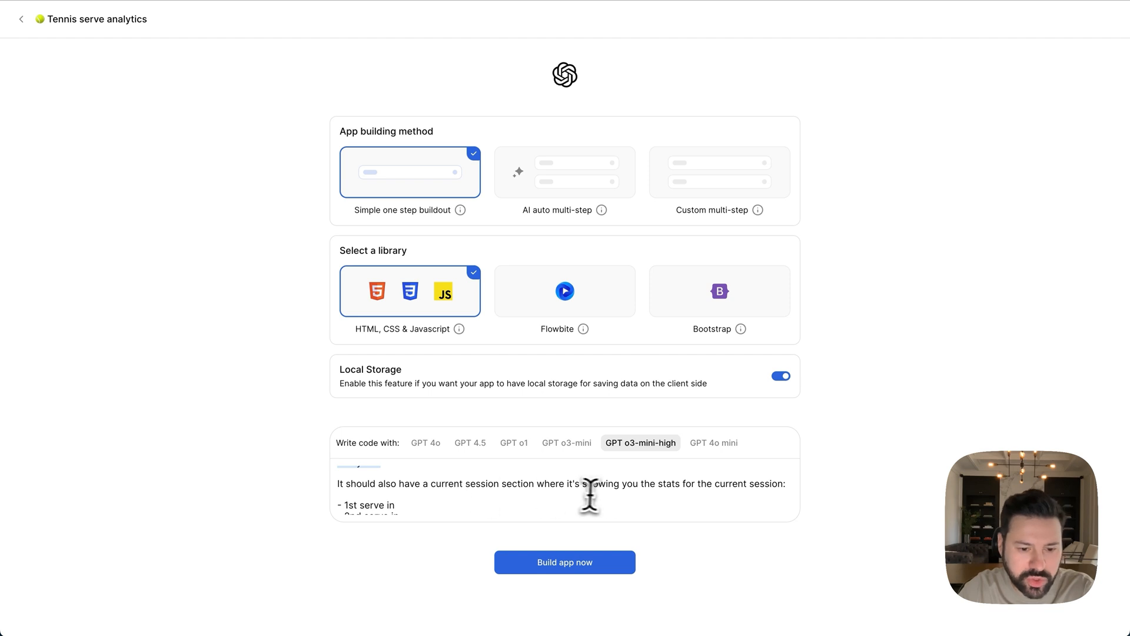
pyautogui.scroll(-3)
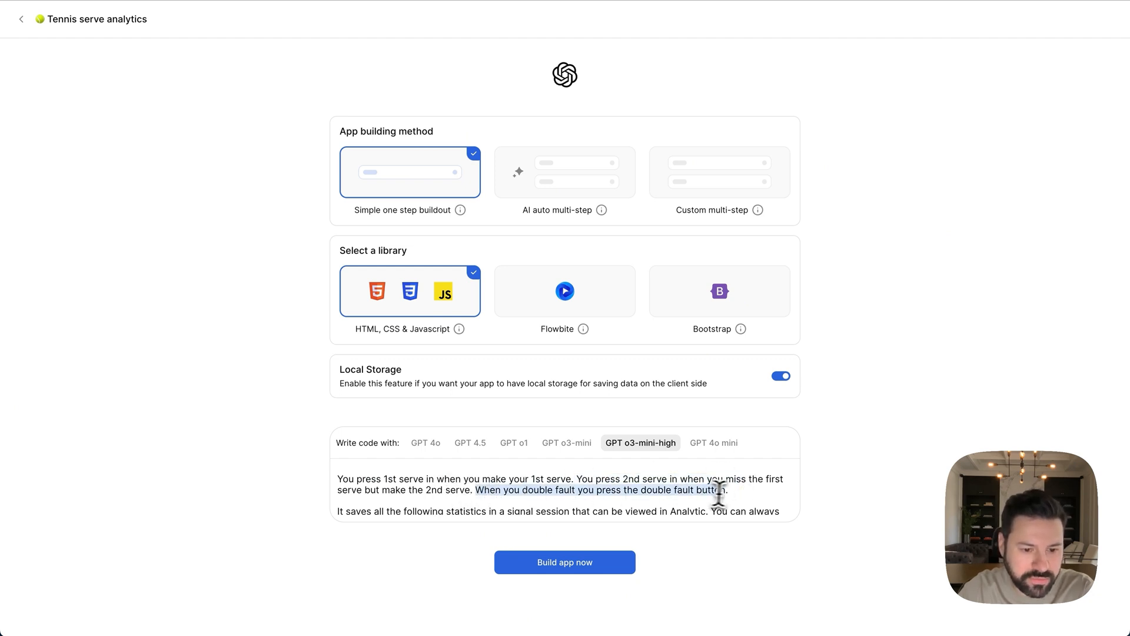
pyautogui.scroll(-3)
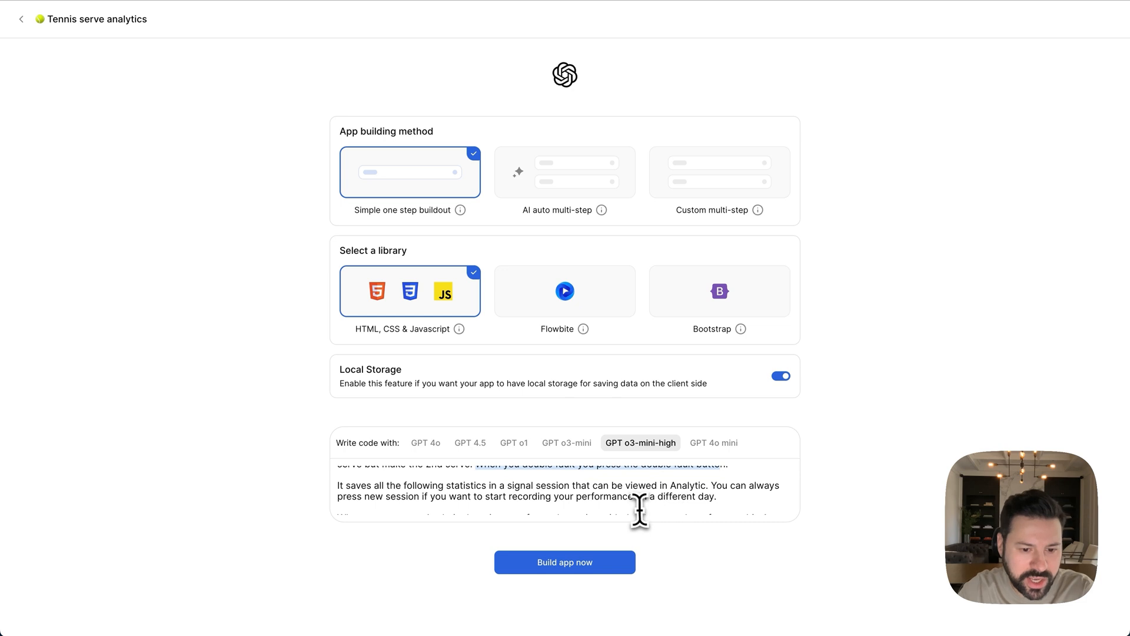
pyautogui.scroll(-3)
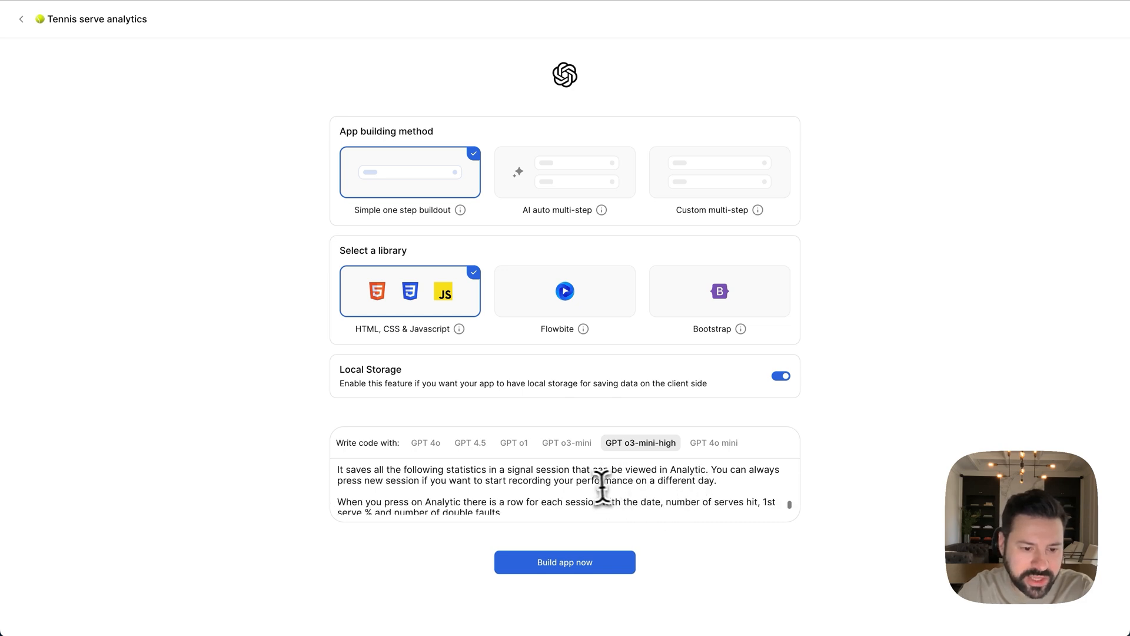
pyautogui.scroll(-3)
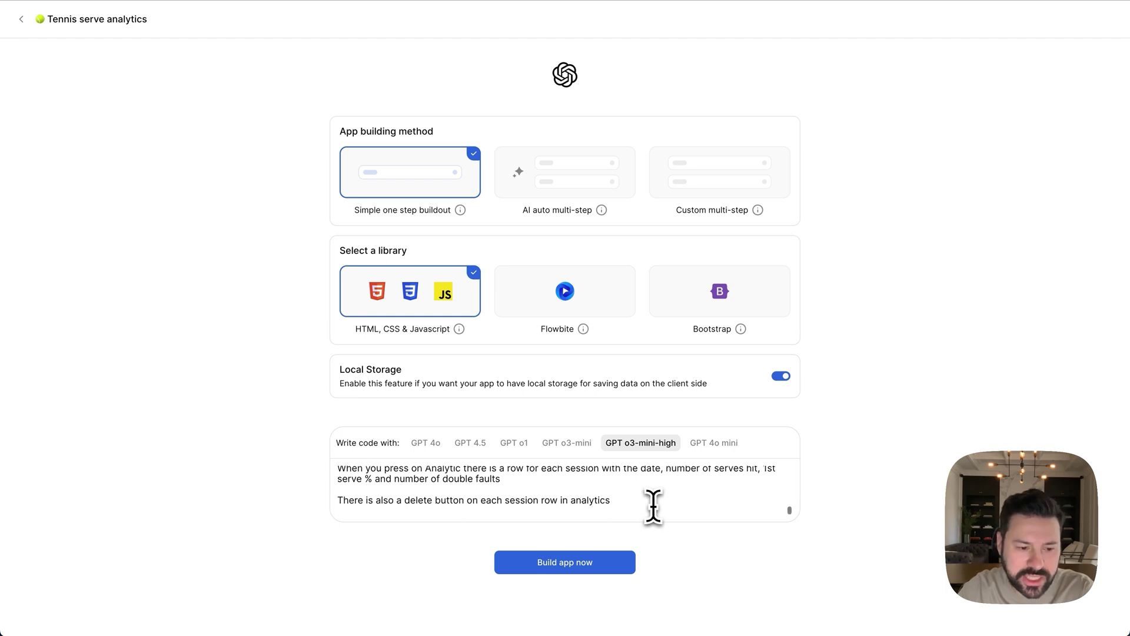
pyautogui.tripleClick(473, 498)
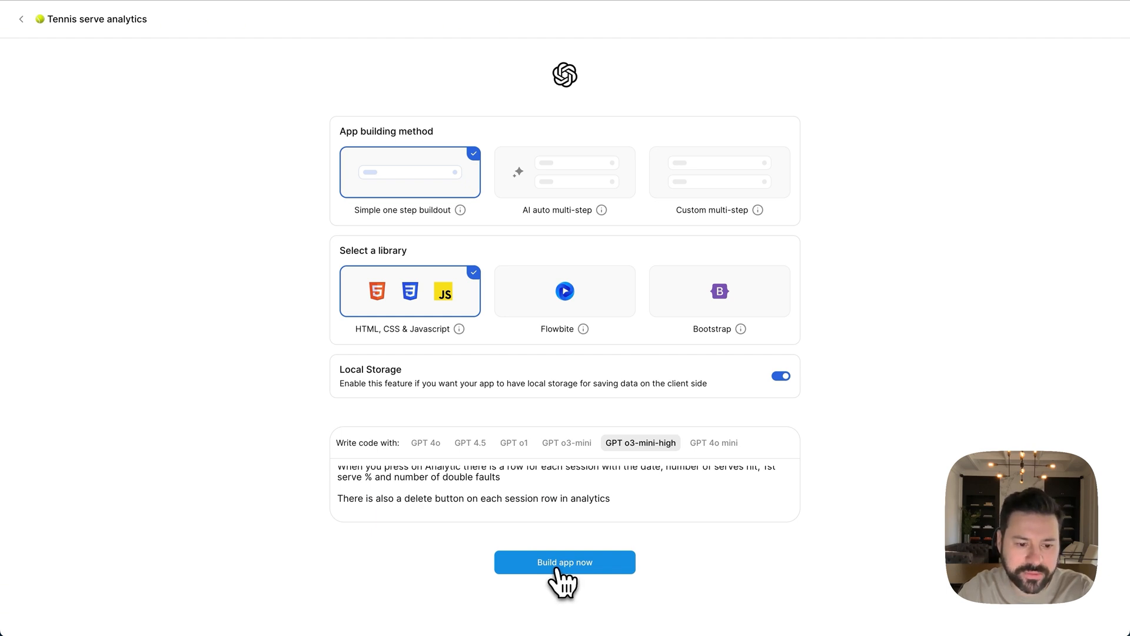
# - Build Tennis serve analytics with GPT o3-mini-high and scroll through its reasoning
pyautogui.click(564, 561)
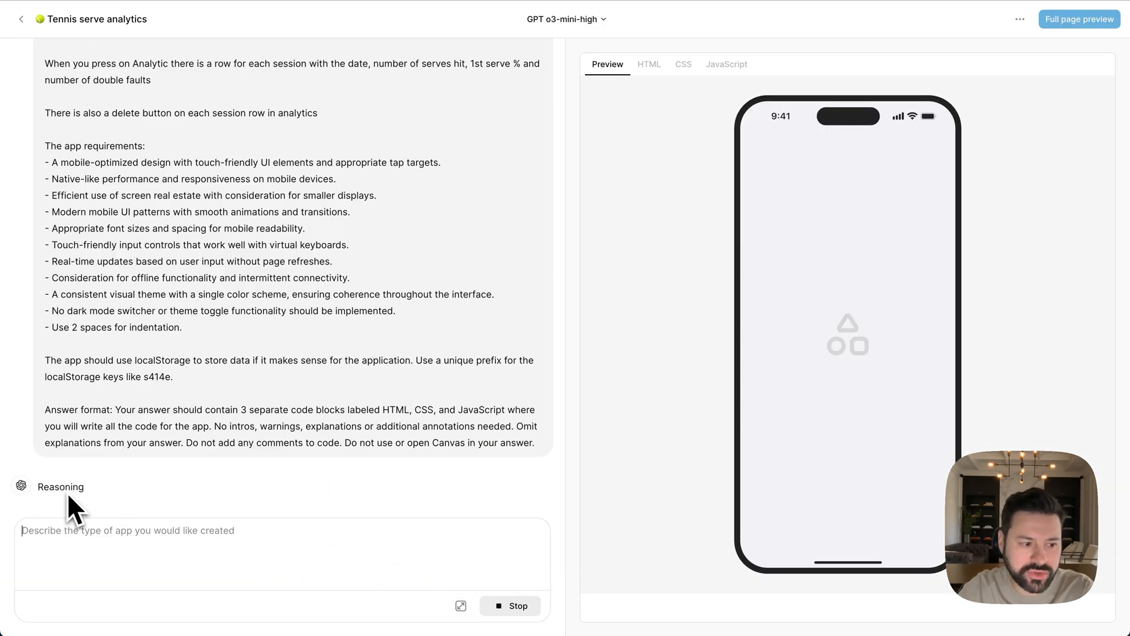
pyautogui.scroll(-3)
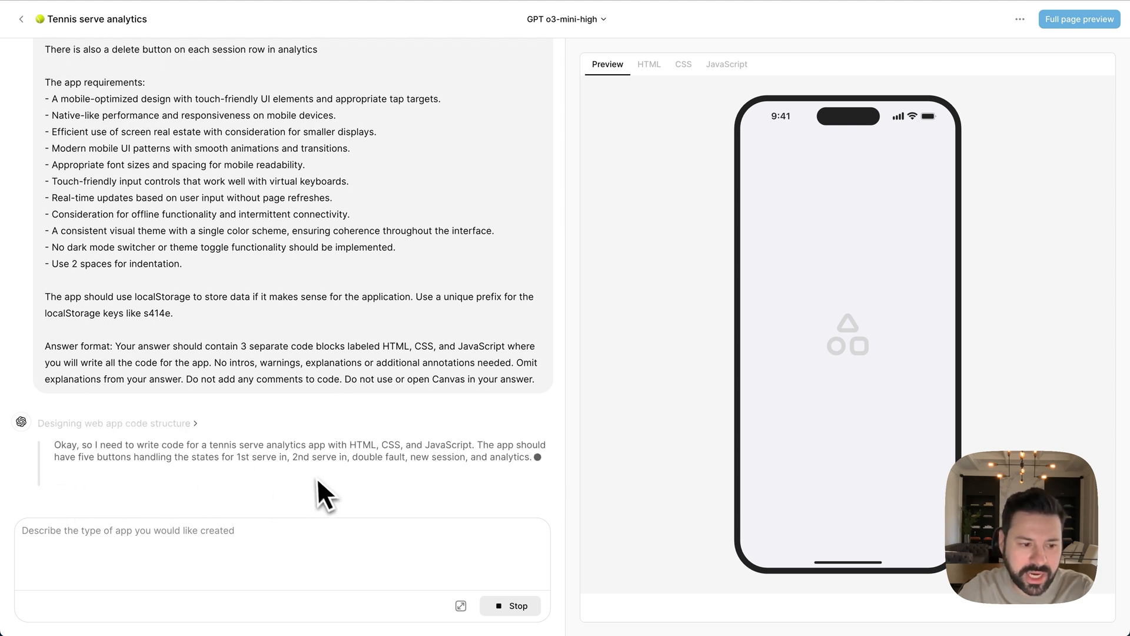
pyautogui.moveTo(274, 483)
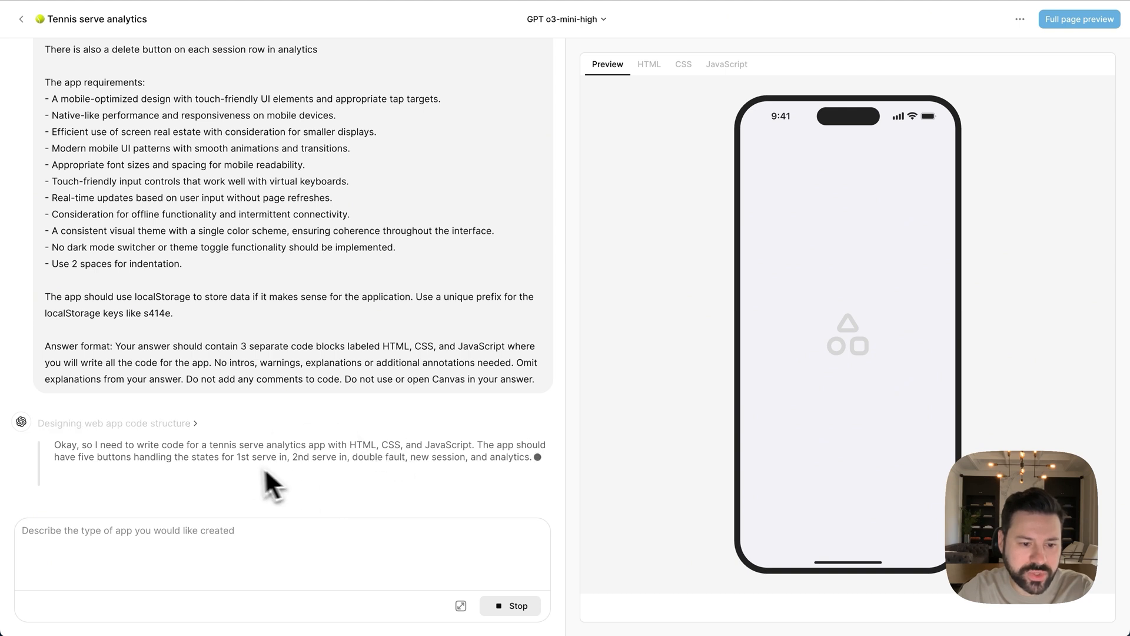
pyautogui.moveTo(256, 479)
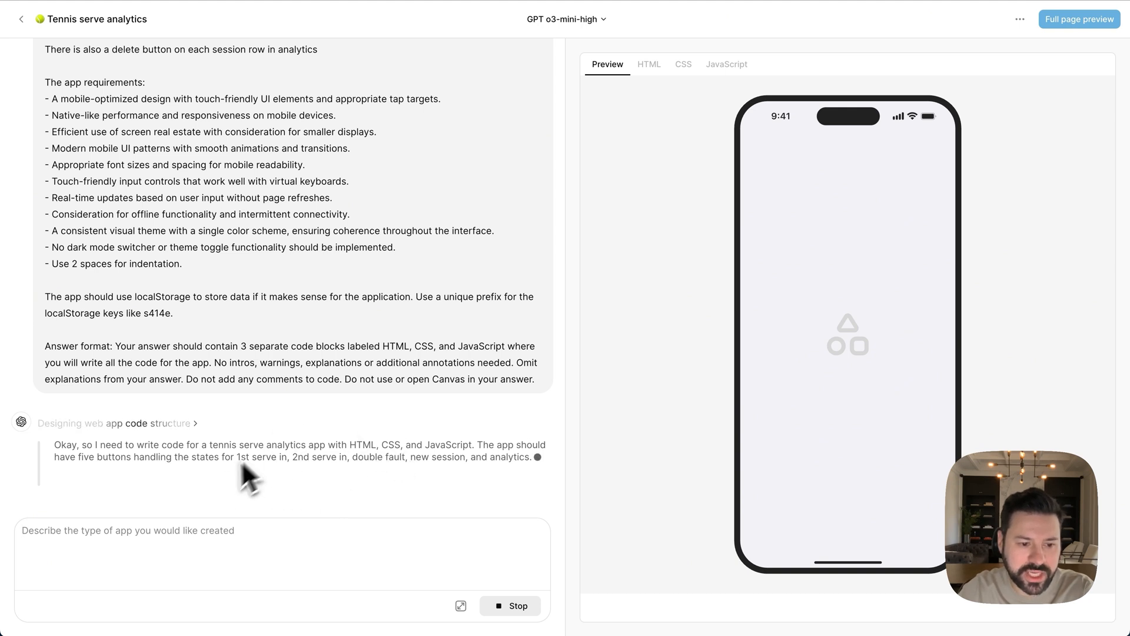
pyautogui.moveTo(220, 496)
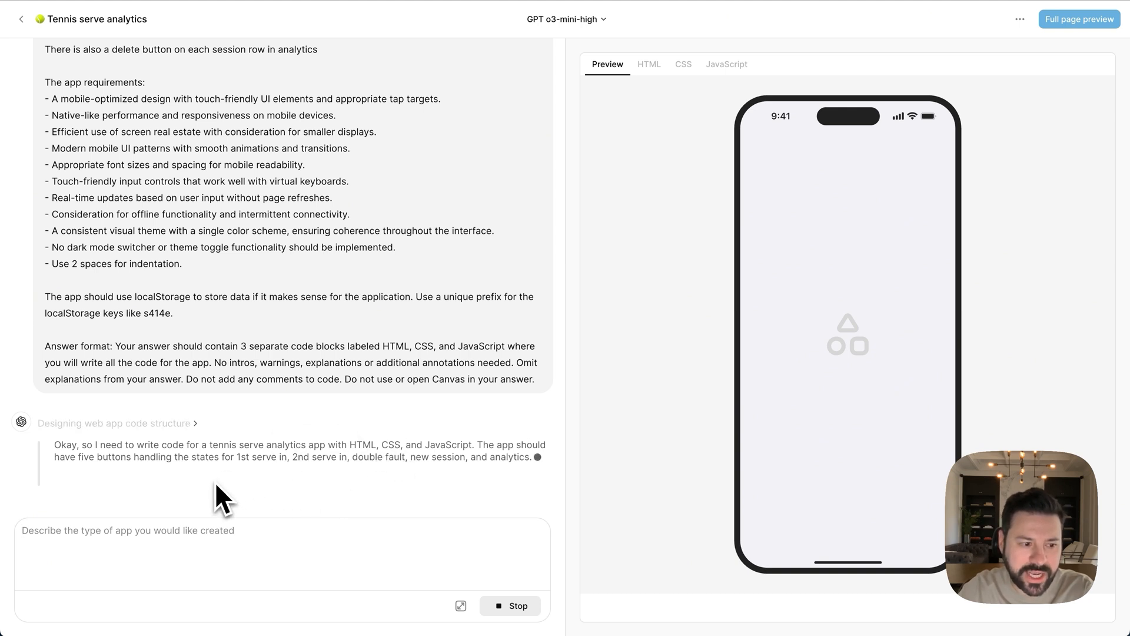
pyautogui.moveTo(273, 465)
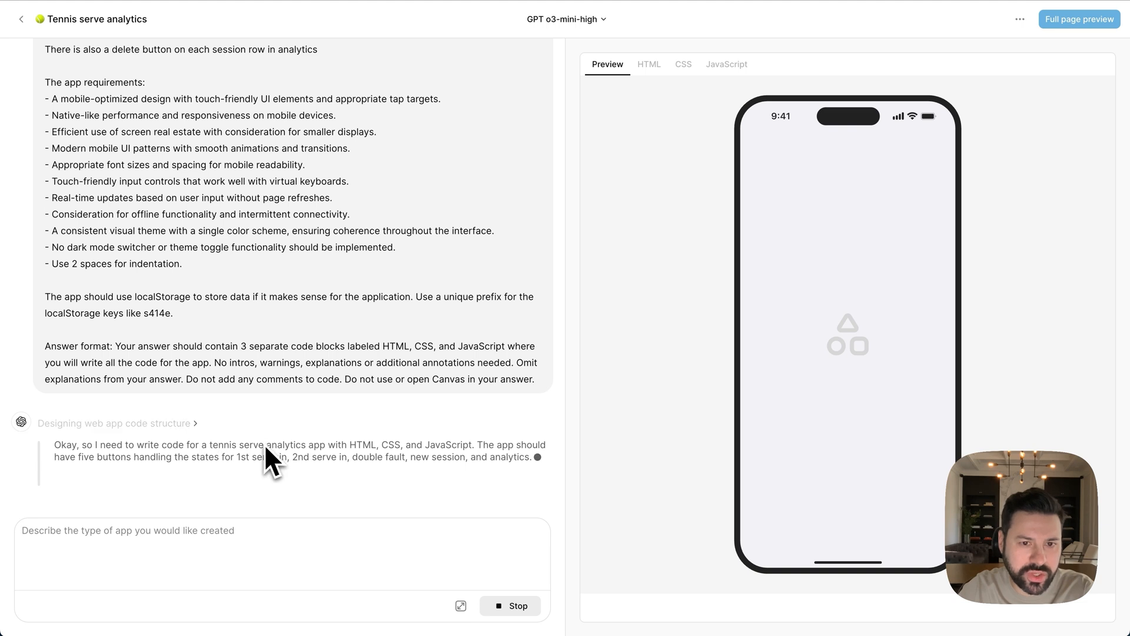
pyautogui.moveTo(717, 87)
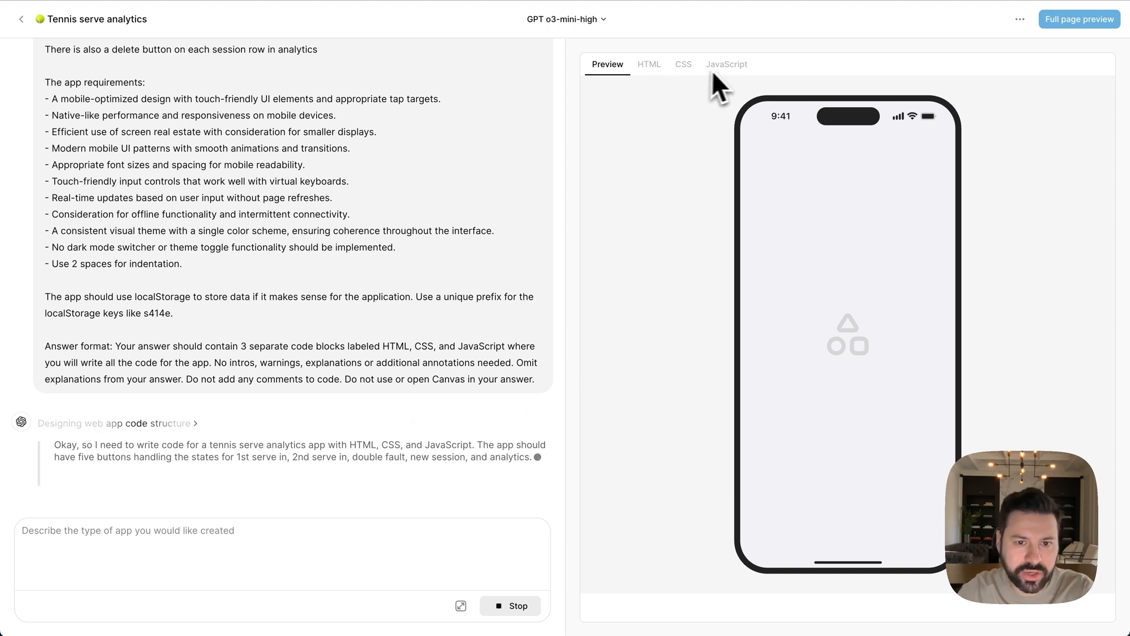
pyautogui.moveTo(693, 85)
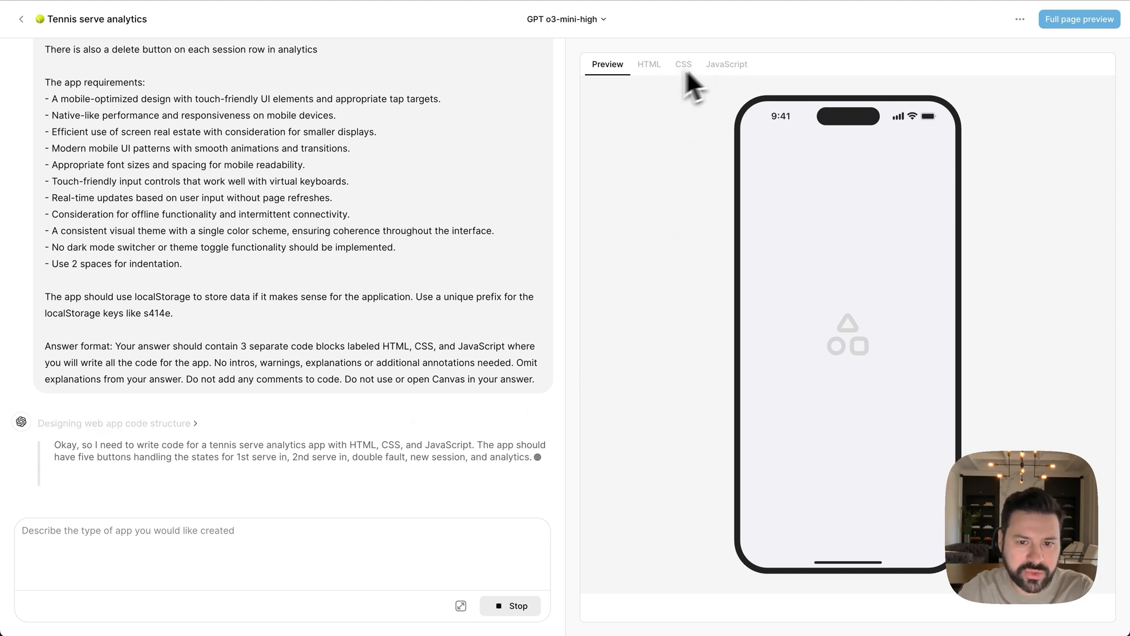
pyautogui.moveTo(760, 306)
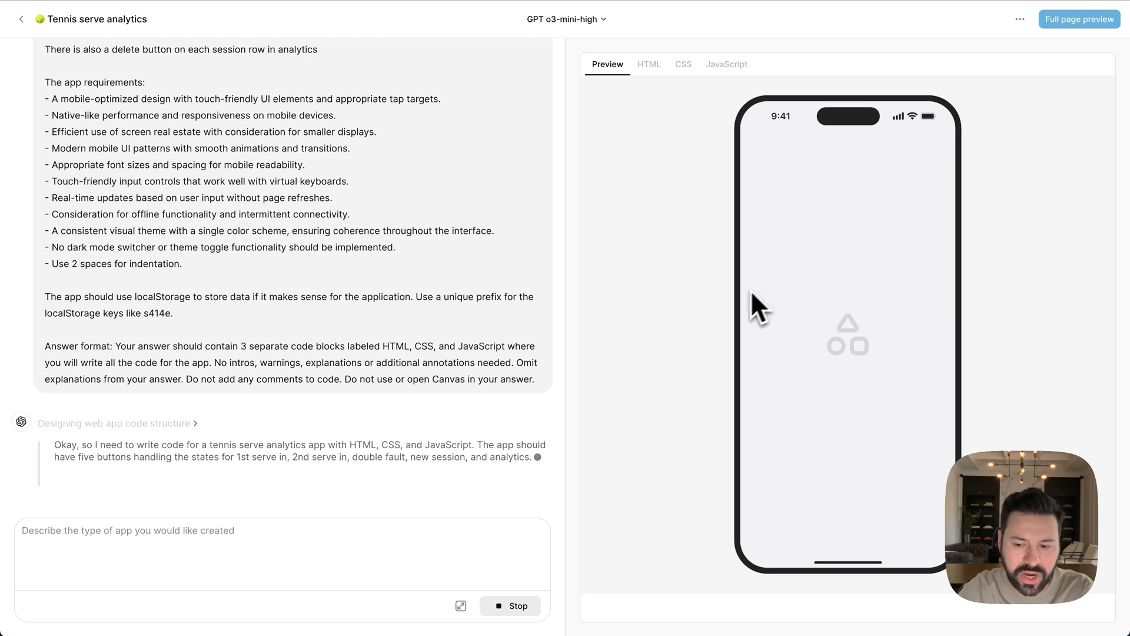
pyautogui.moveTo(858, 231)
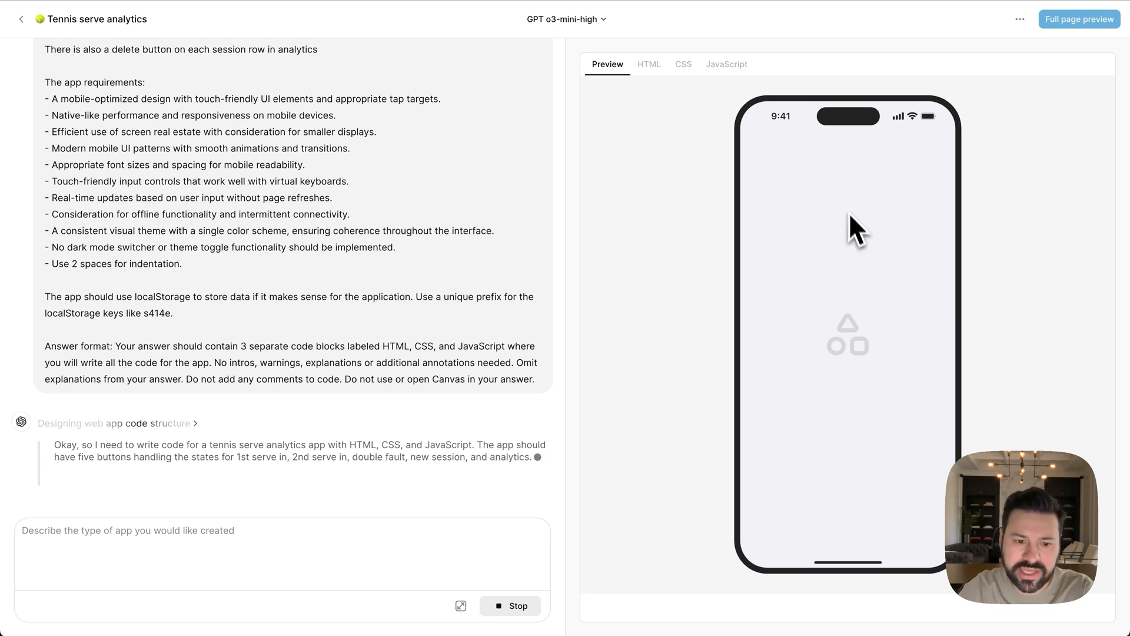
# - Browse the generated HTML, CSS and JavaScript tabs, then return to the Preview tab
pyautogui.click(647, 64)
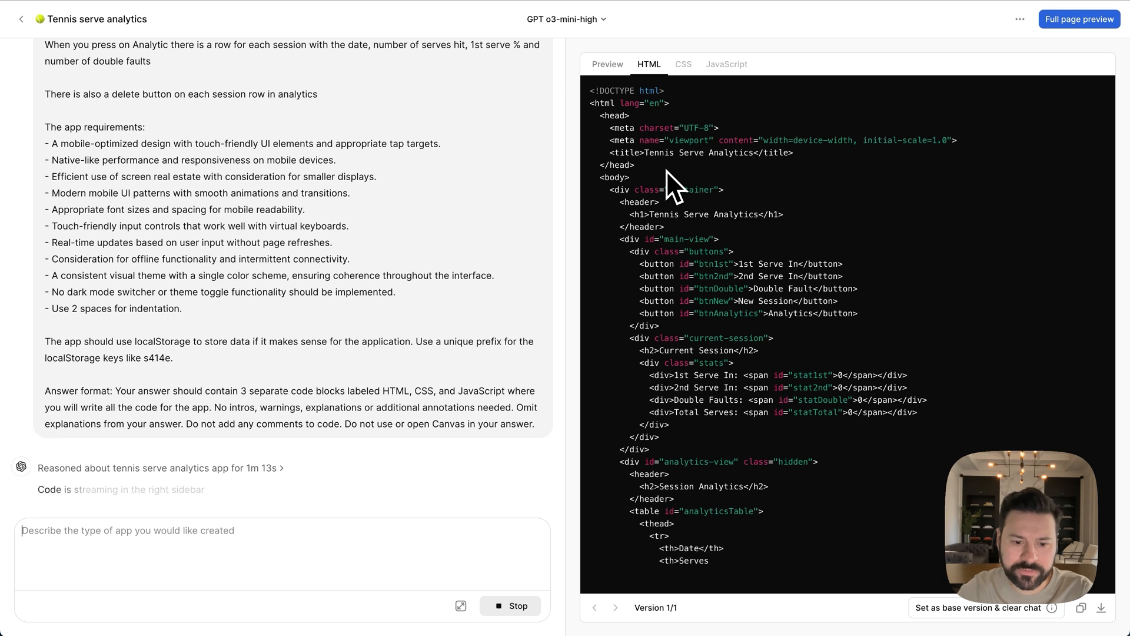
pyautogui.click(682, 64)
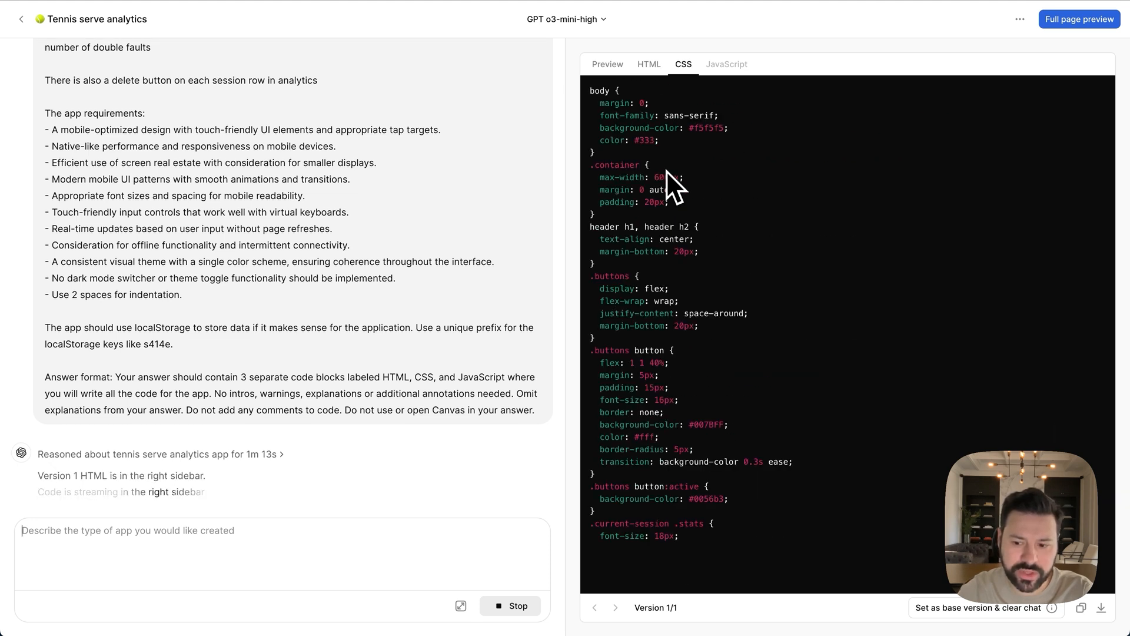
pyautogui.scroll(-3)
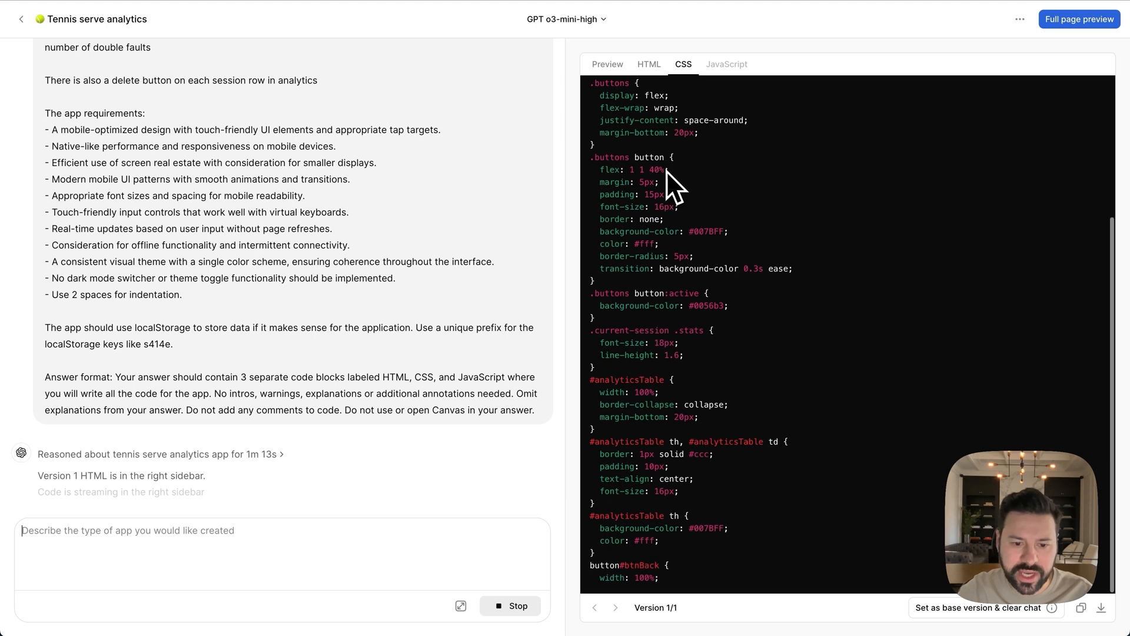
pyautogui.click(726, 64)
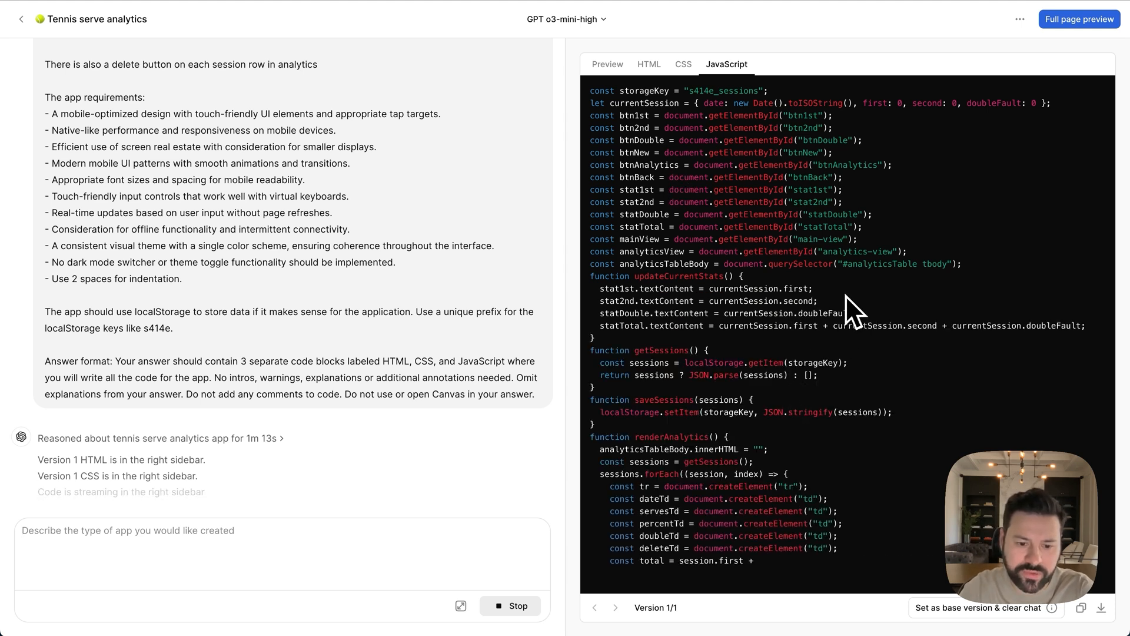
pyautogui.scroll(-3)
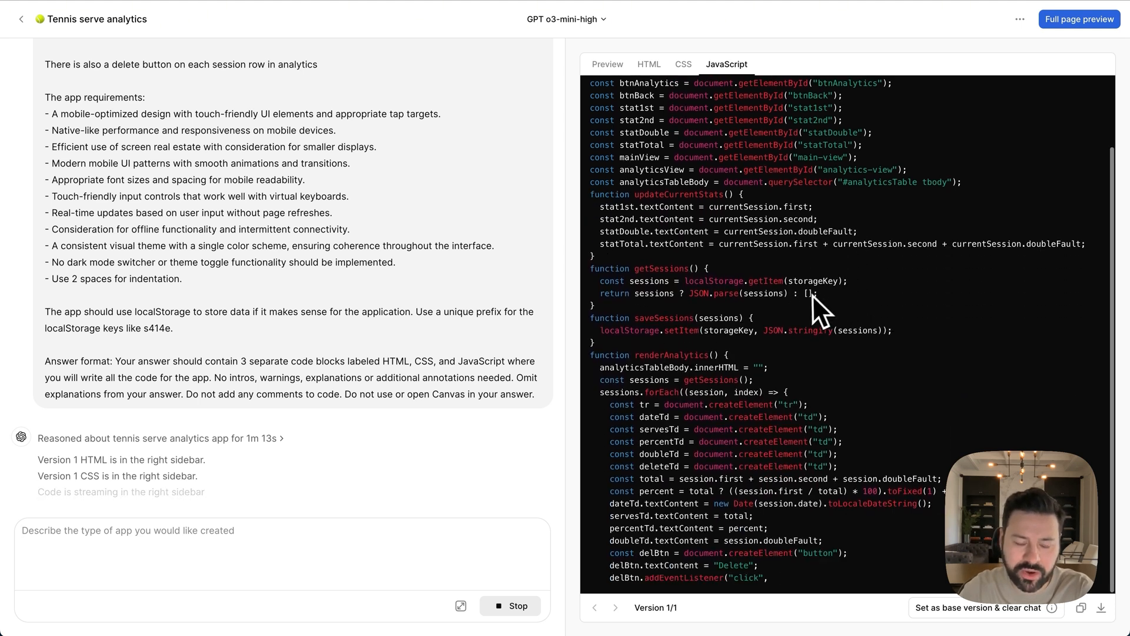
pyautogui.click(607, 64)
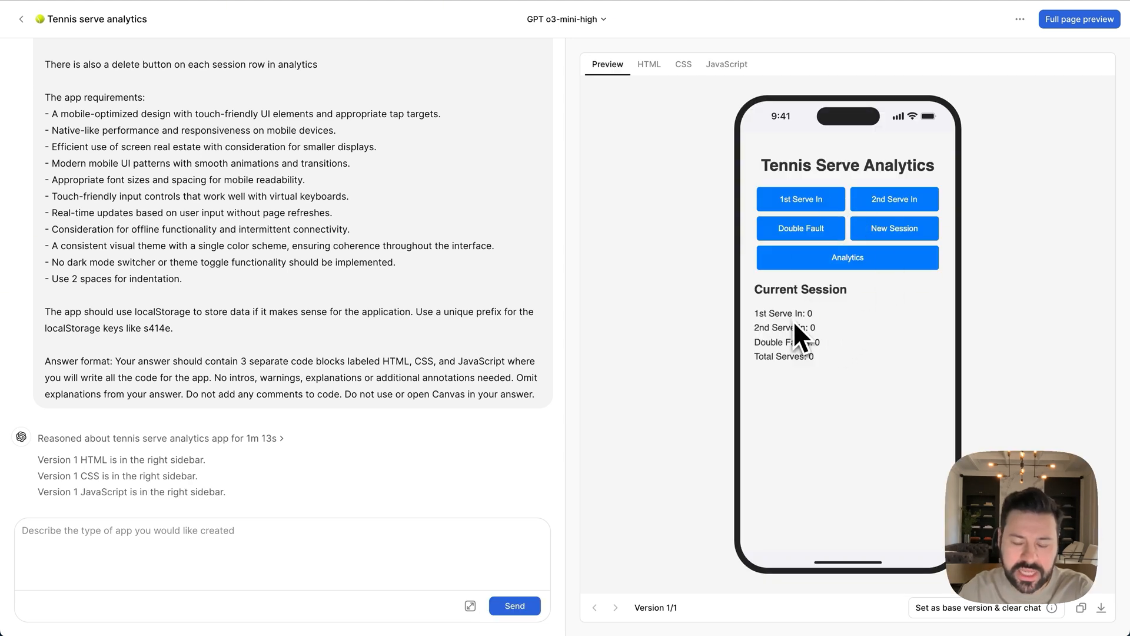
pyautogui.moveTo(793, 339)
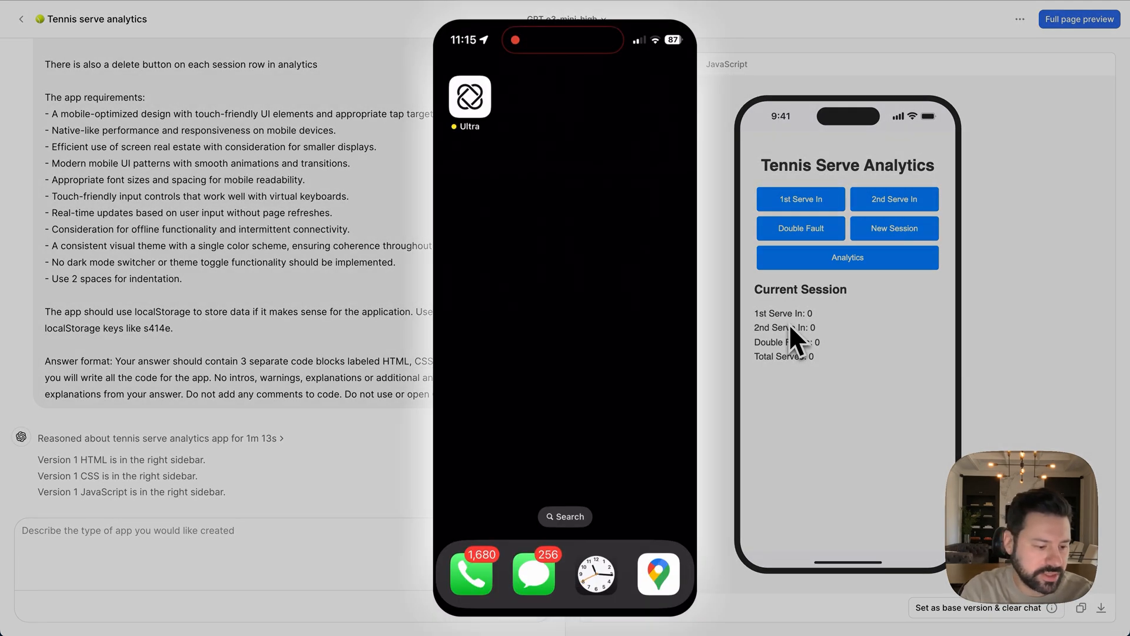
# - Launch Ultra on the iPhone, import Tennis serve analytics and open it
pyautogui.click(469, 97)
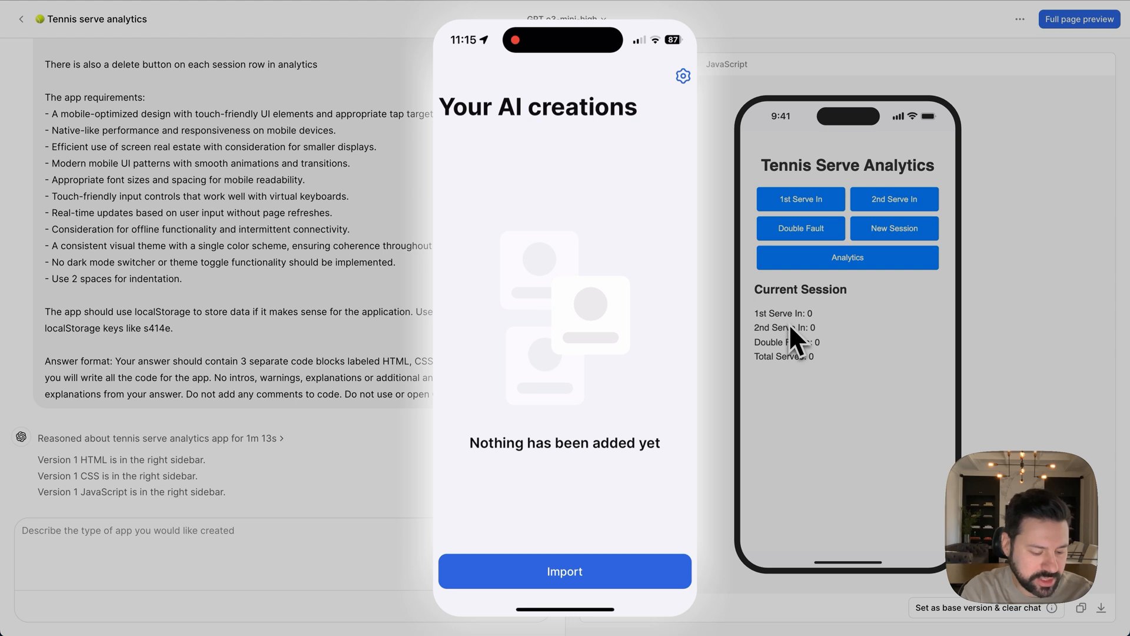
pyautogui.click(565, 571)
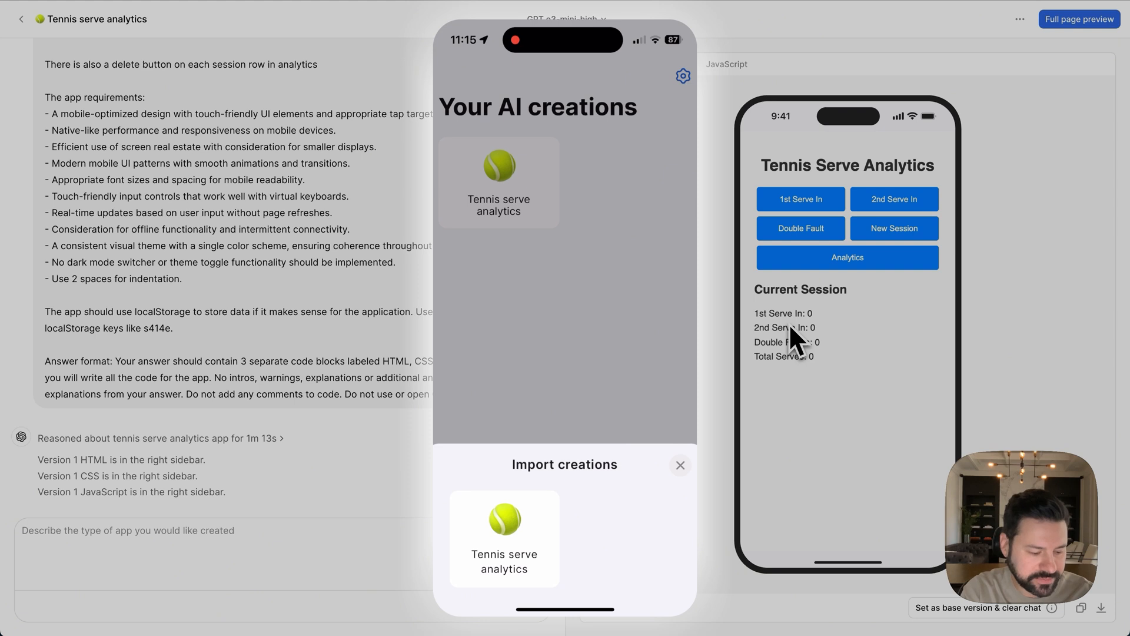
pyautogui.click(504, 538)
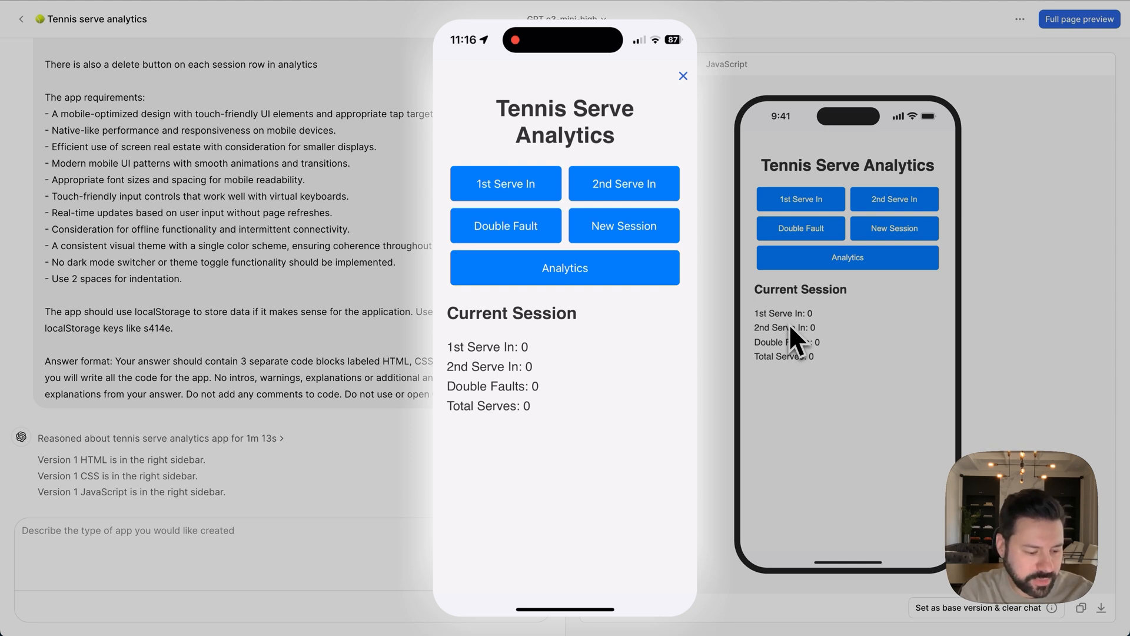
# - Log several first and second serves, then start a new session
pyautogui.click(505, 183)
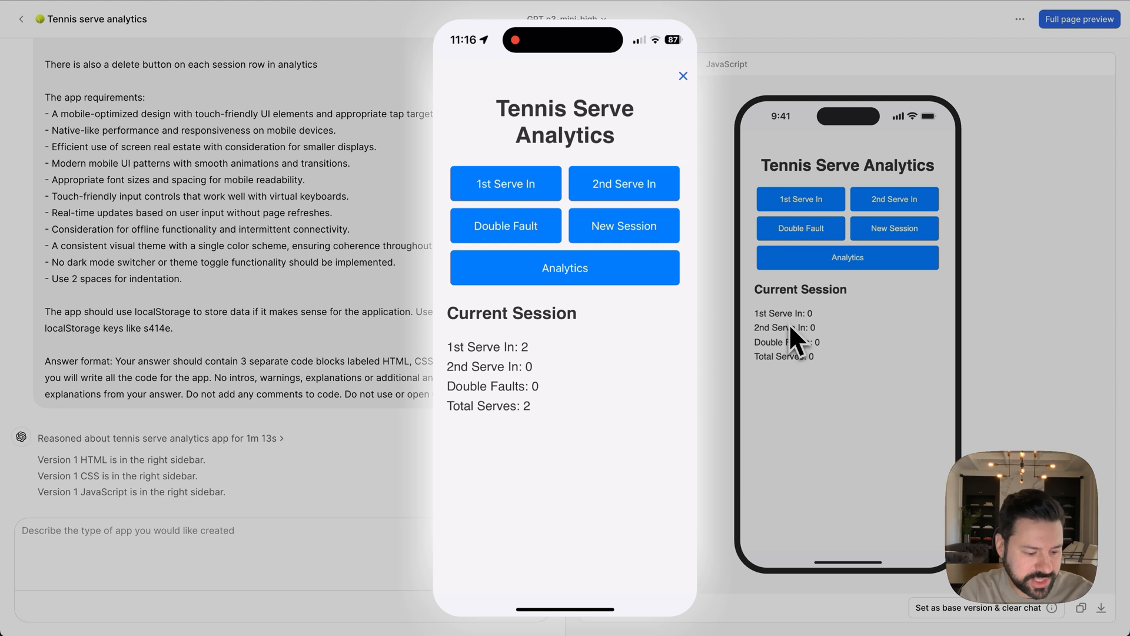
pyautogui.click(505, 183)
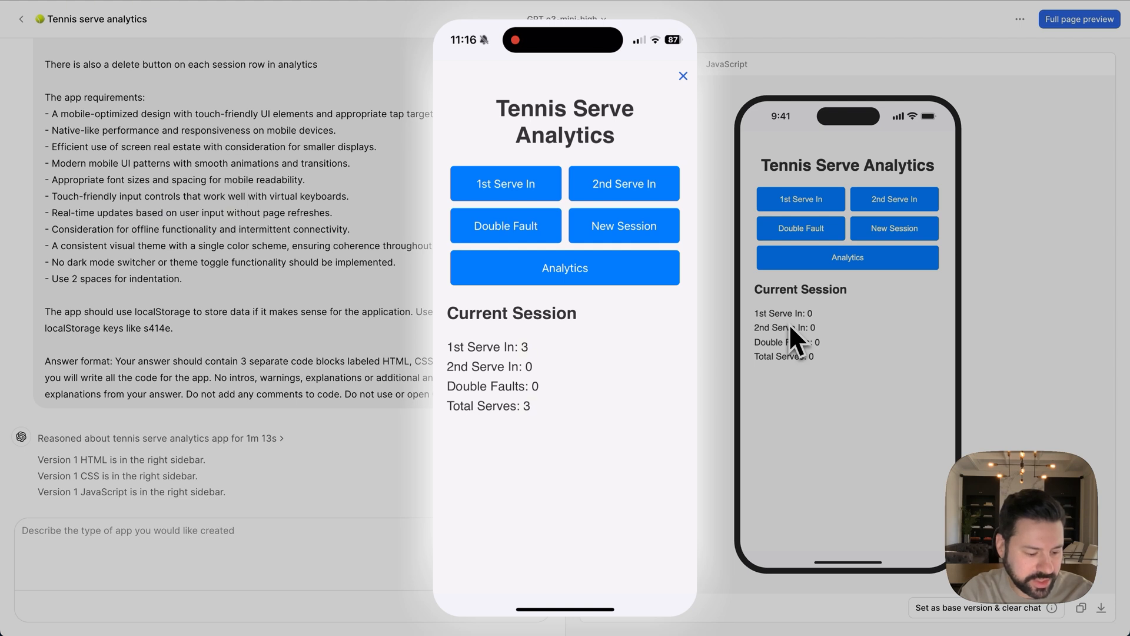
pyautogui.click(623, 183)
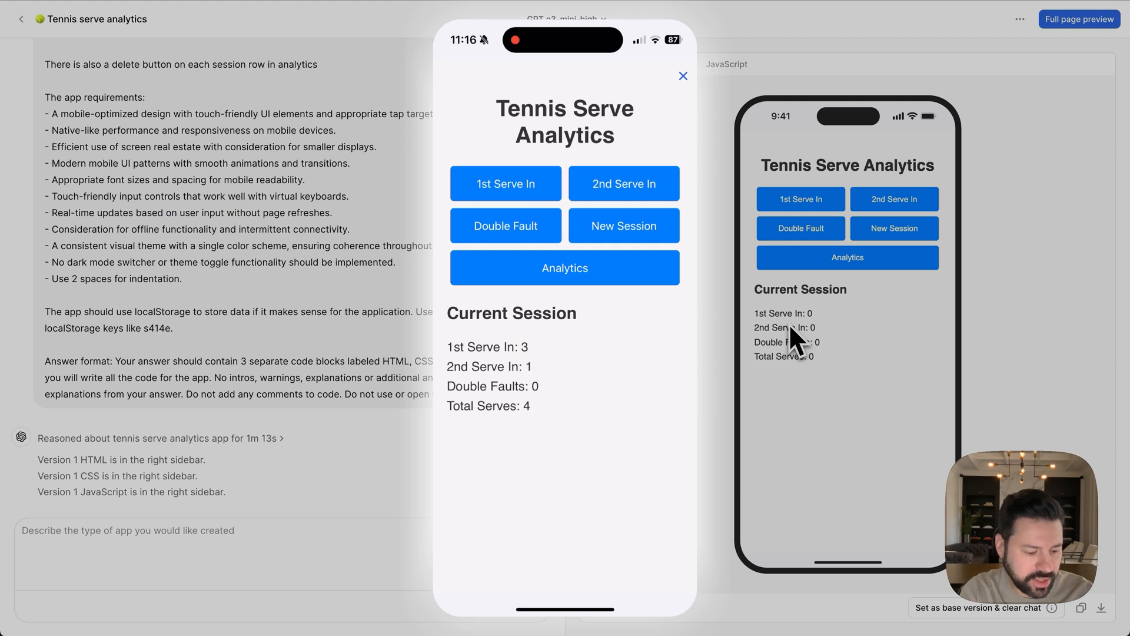
pyautogui.click(506, 226)
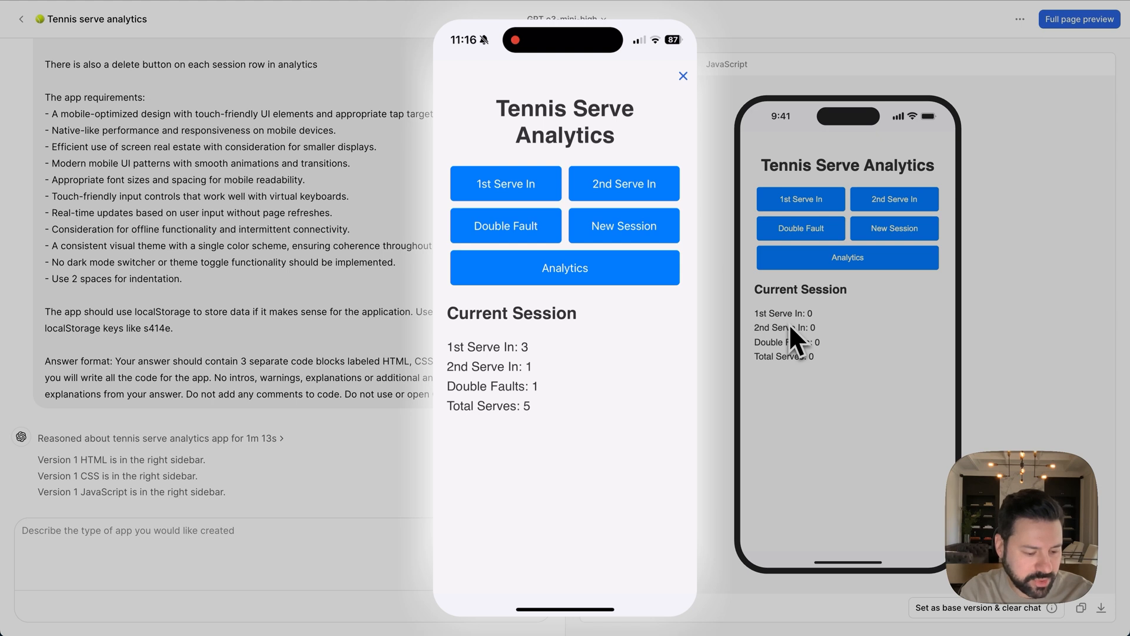
pyautogui.click(623, 226)
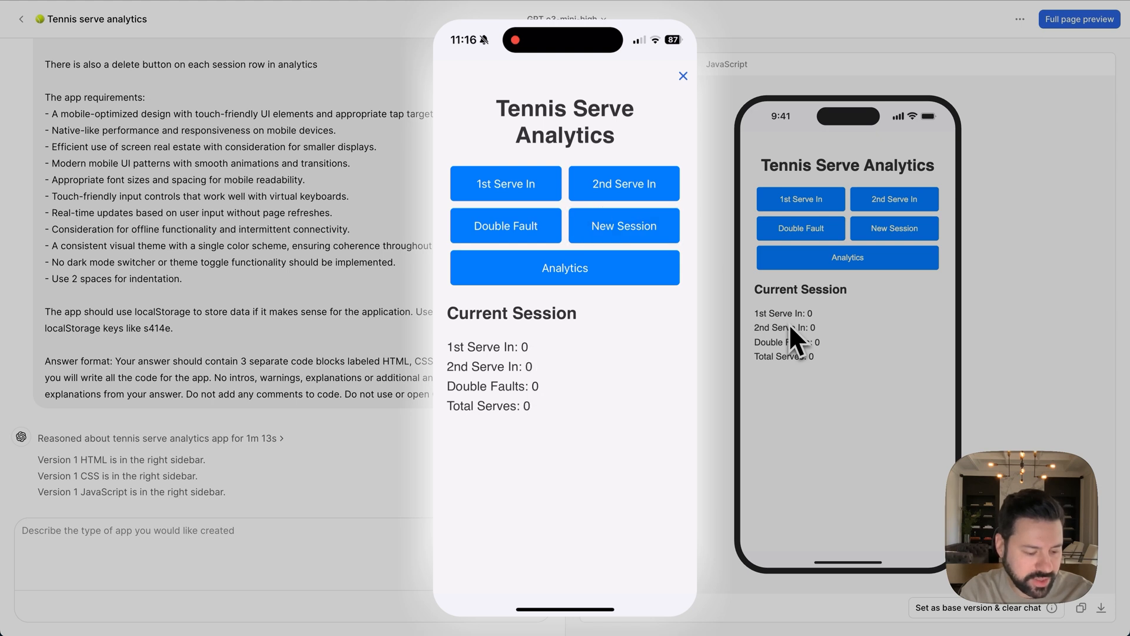
# - Check Analytics, log a serve in the new session, confirm both sessions, then close
pyautogui.click(565, 267)
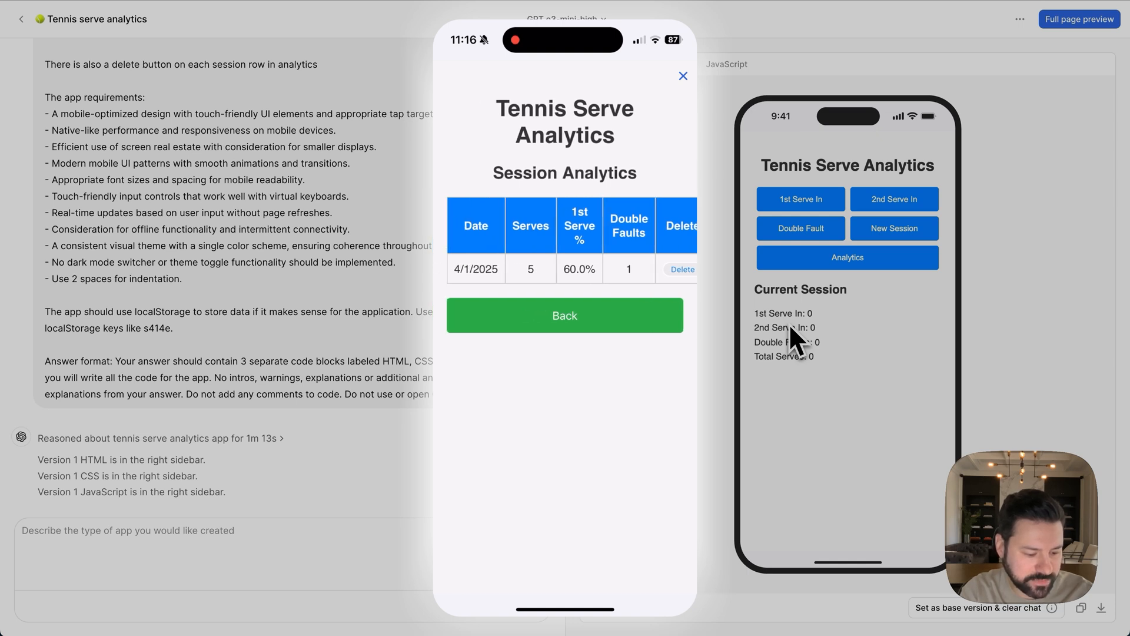
pyautogui.click(565, 315)
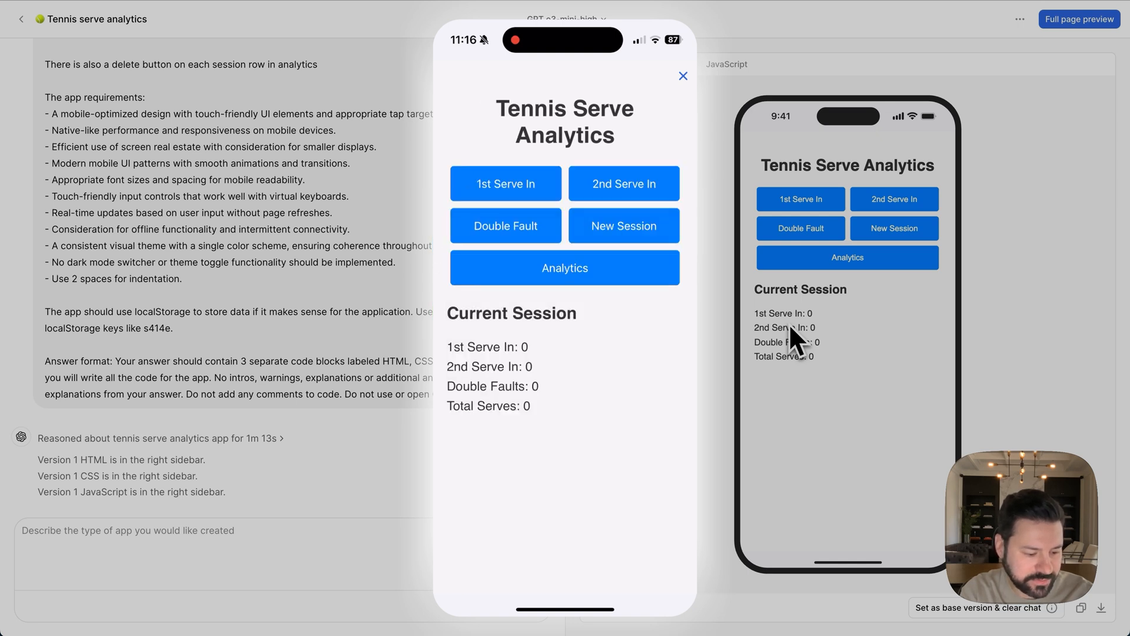
pyautogui.click(505, 183)
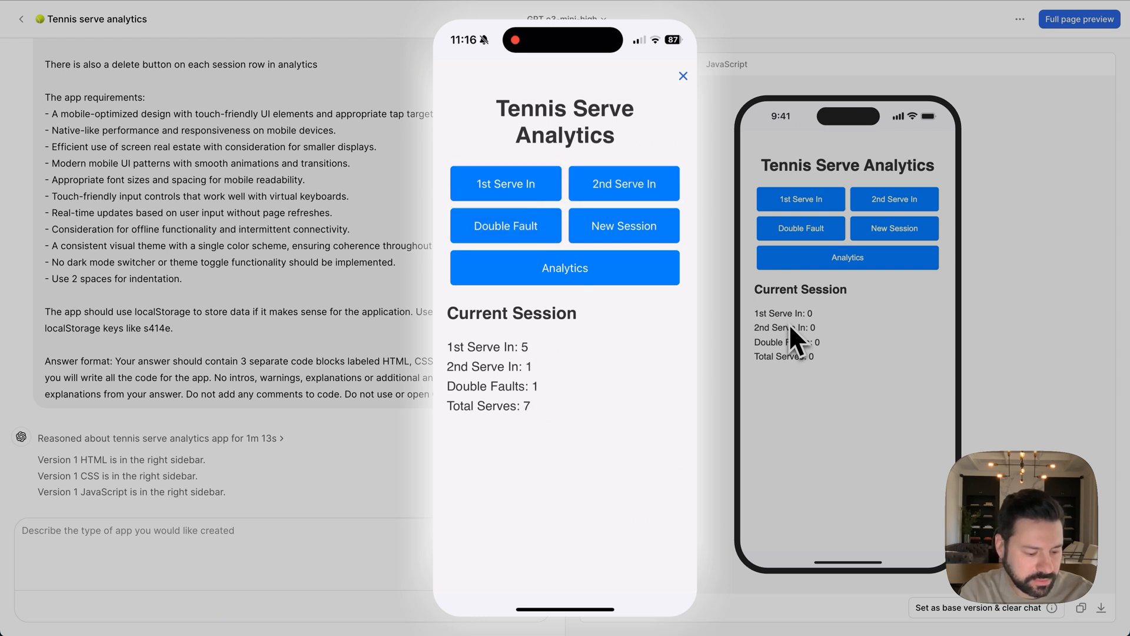
pyautogui.click(565, 267)
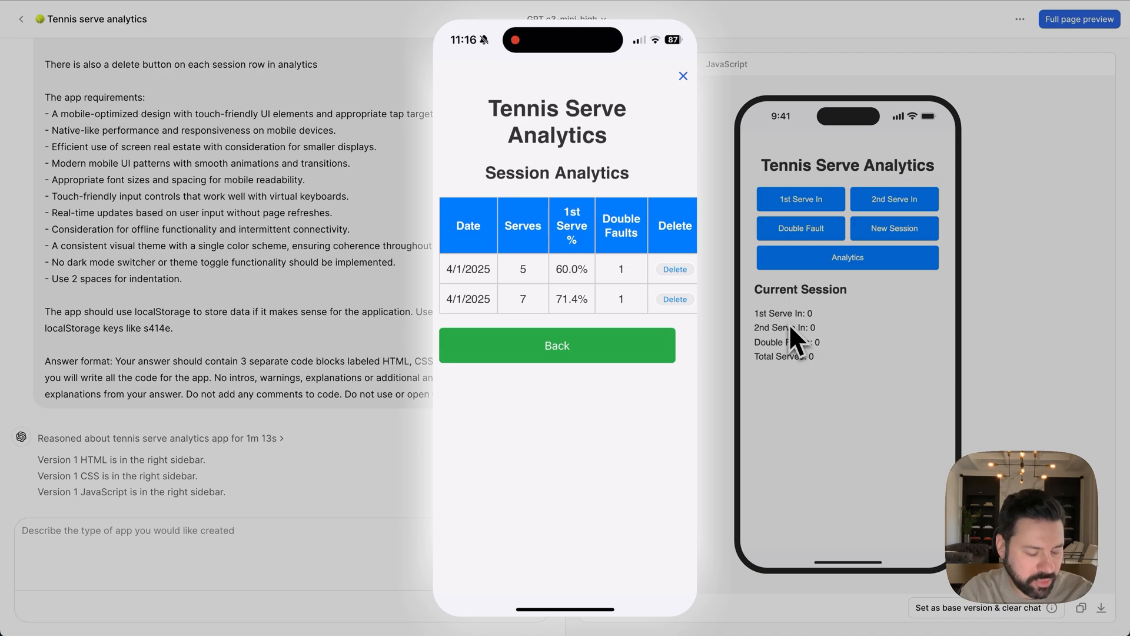
pyautogui.click(683, 75)
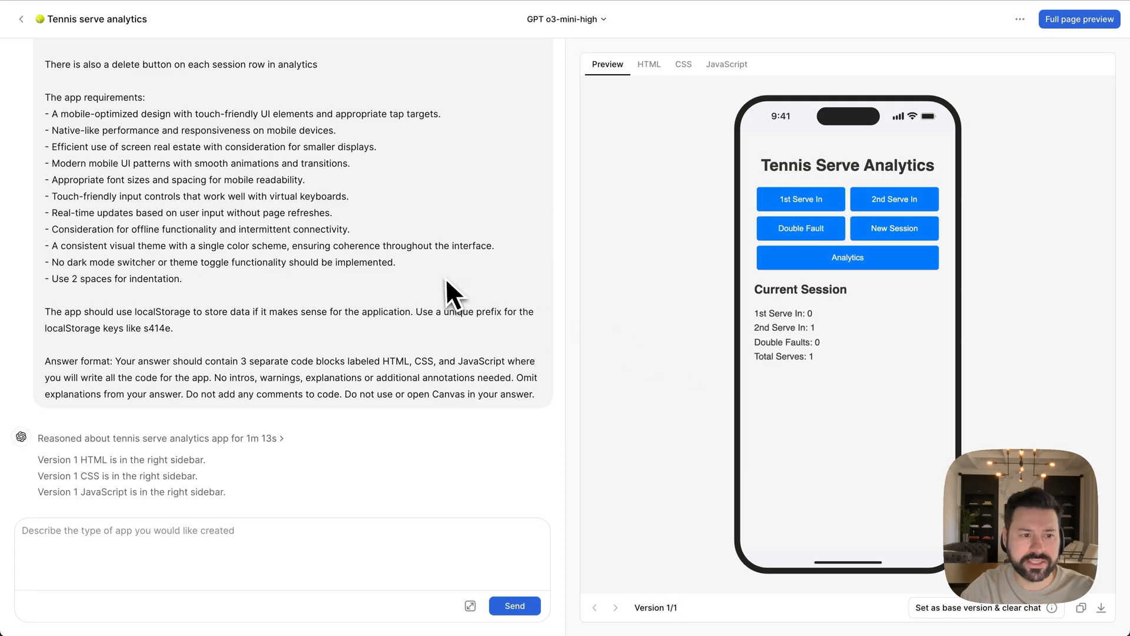
pyautogui.moveTo(93, 97)
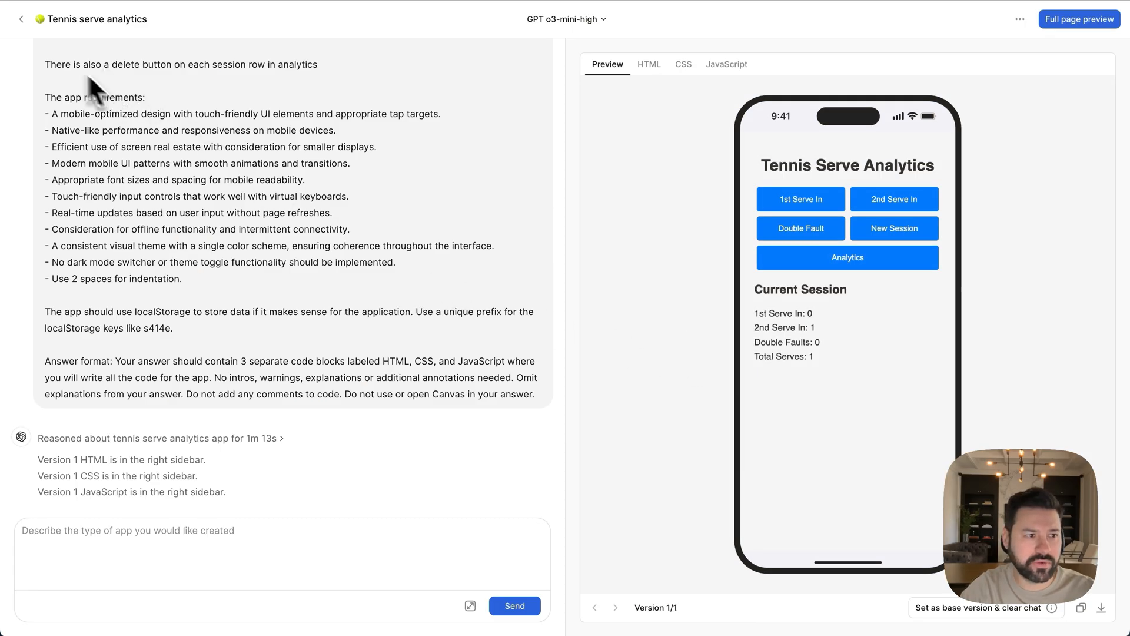
# - Return to the Apps list showing Tennis serve analytics and open a new app form
pyautogui.click(21, 19)
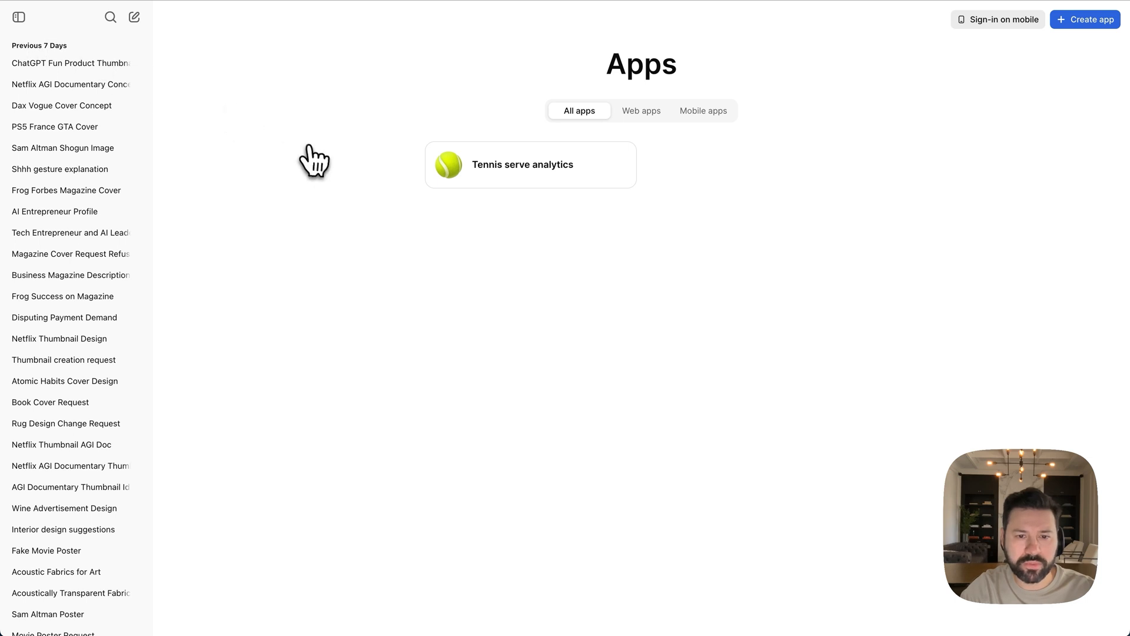
pyautogui.moveTo(335, 162)
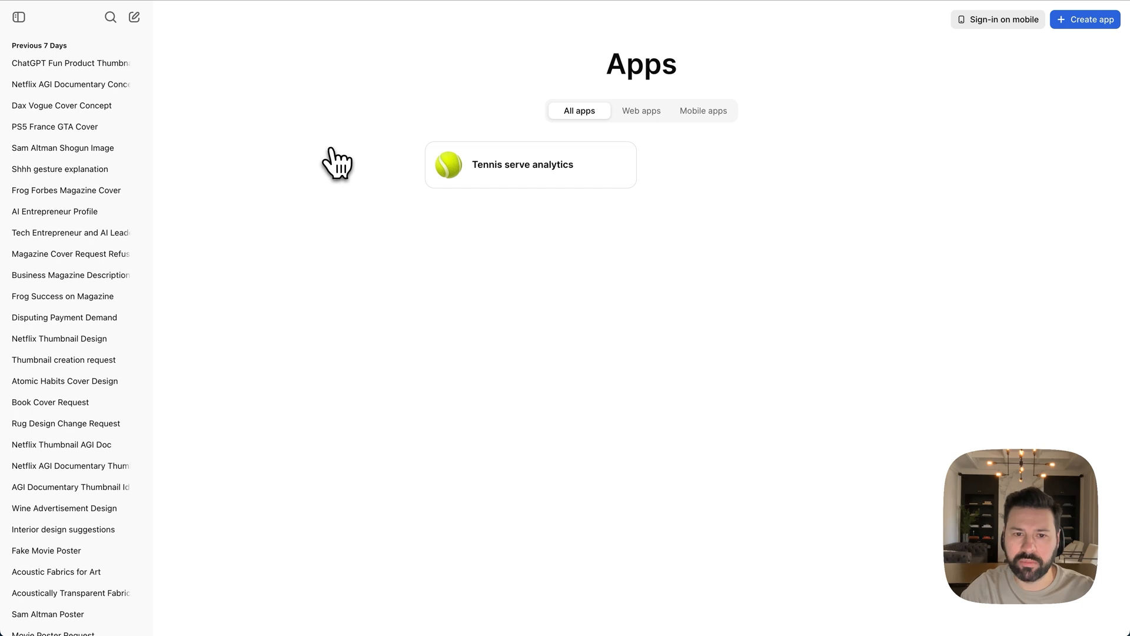
pyautogui.moveTo(990, 122)
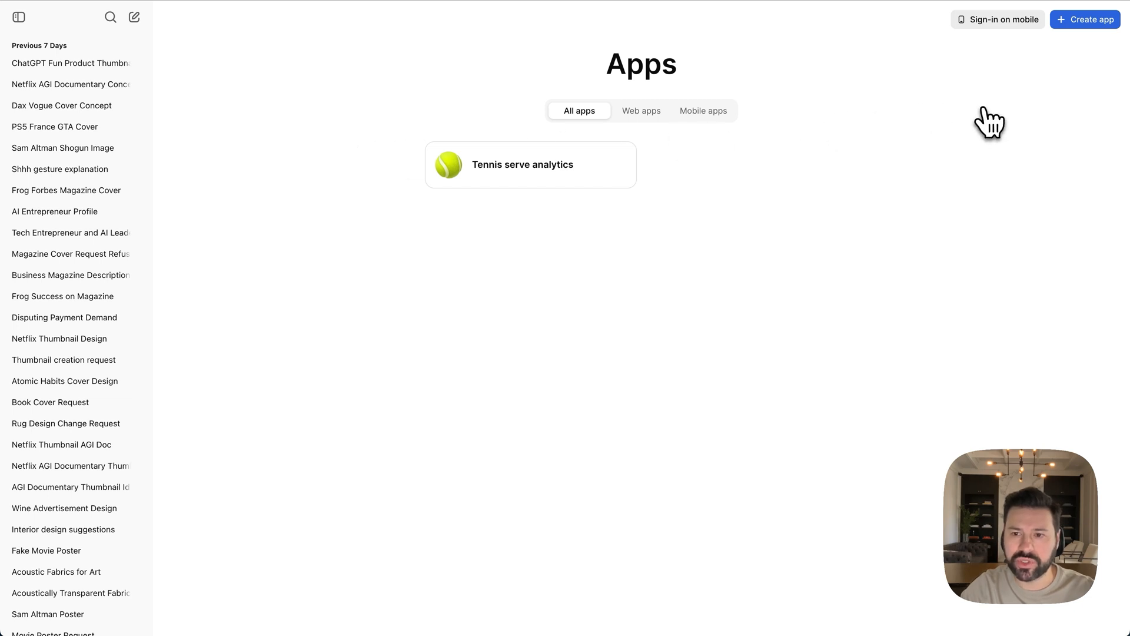
pyautogui.moveTo(1052, 97)
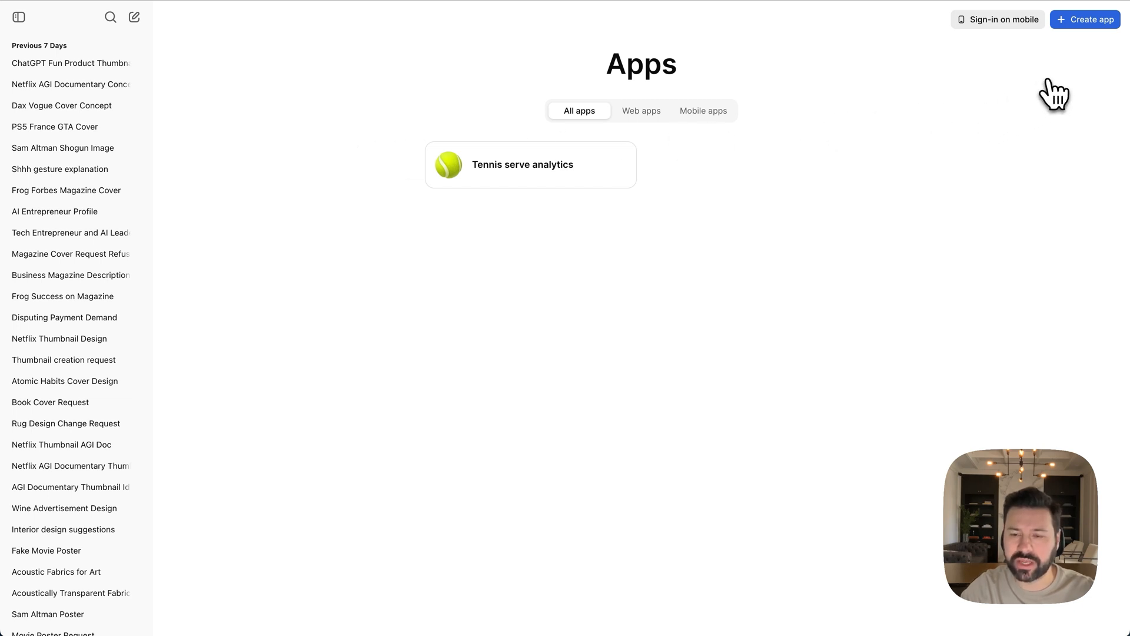
pyautogui.moveTo(1099, 76)
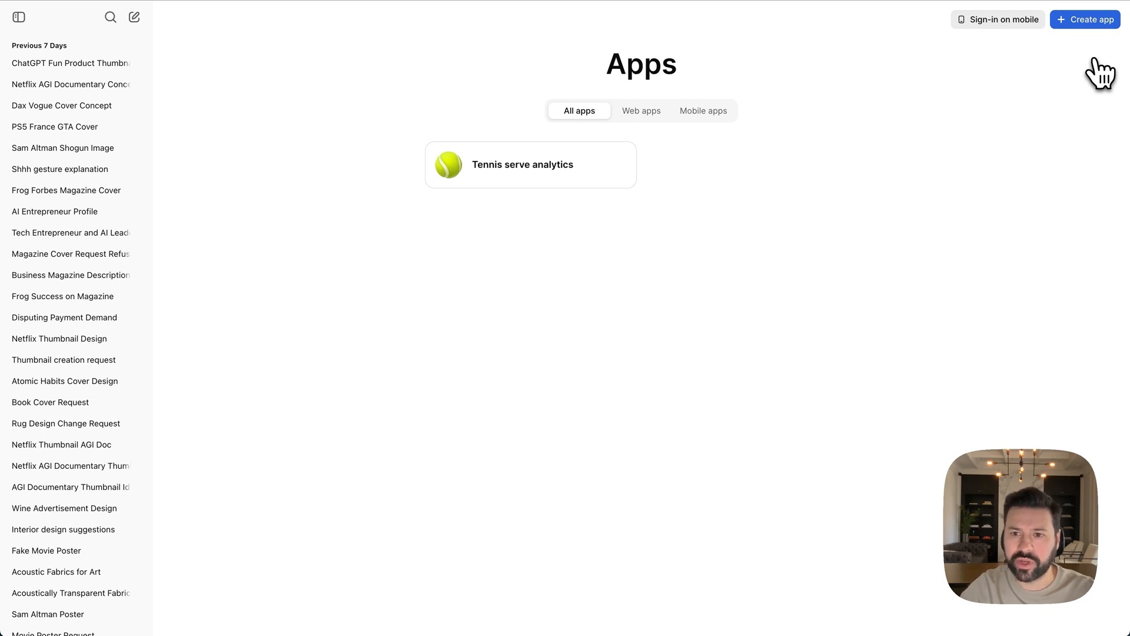
pyautogui.click(1086, 20)
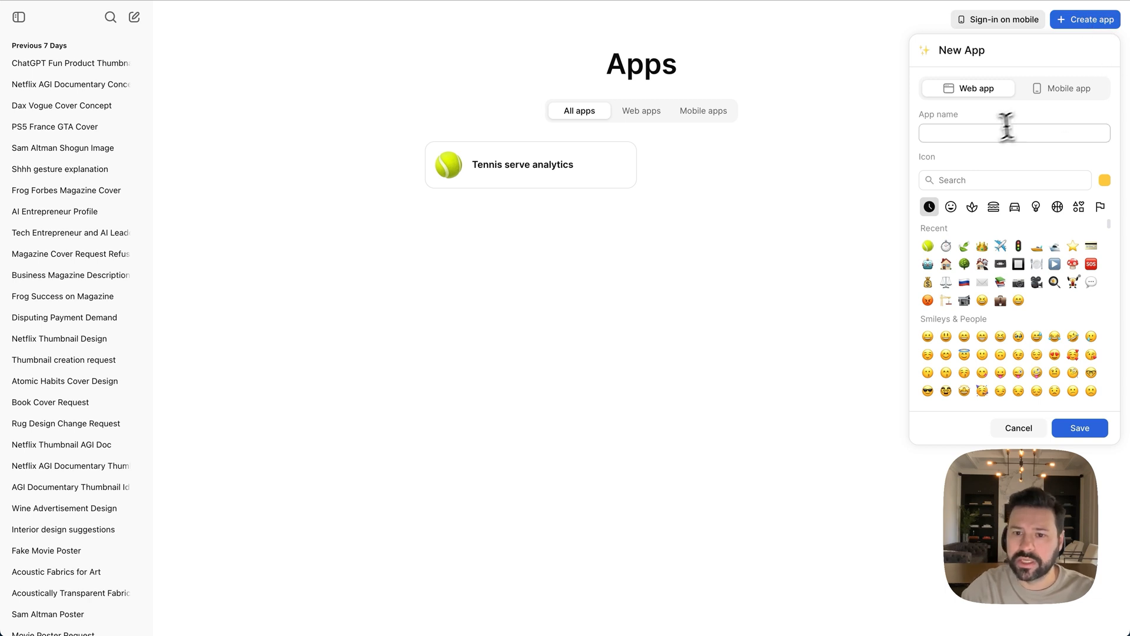
# - Name the app 'Time zone converter', save it, and turn Local Storage off
pyautogui.write('time zoneconverter')
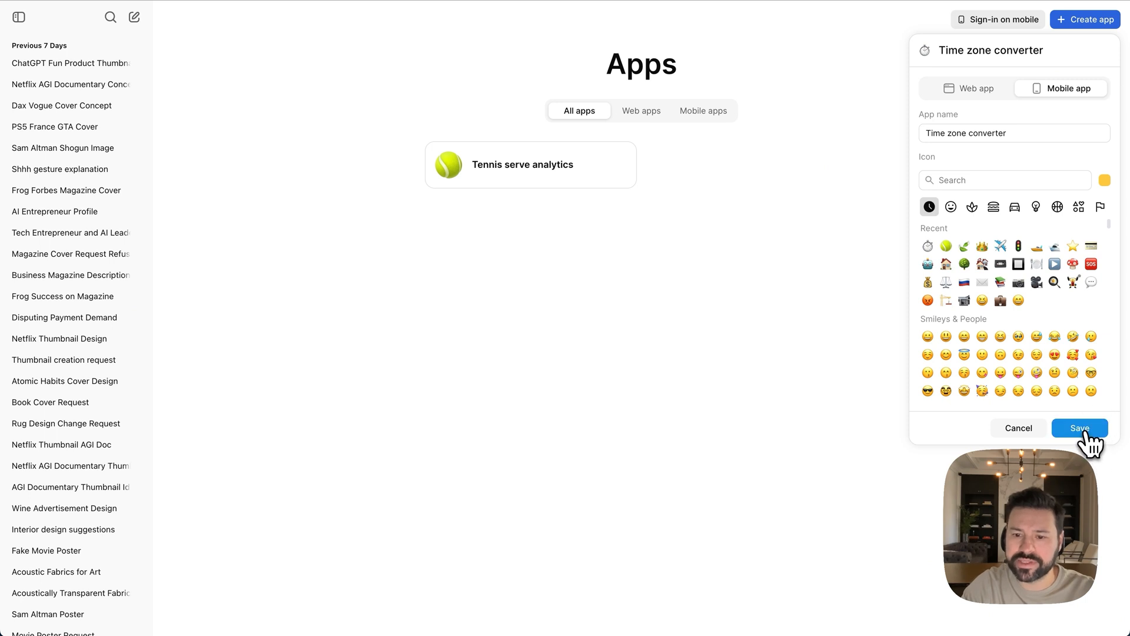
pyautogui.click(1079, 427)
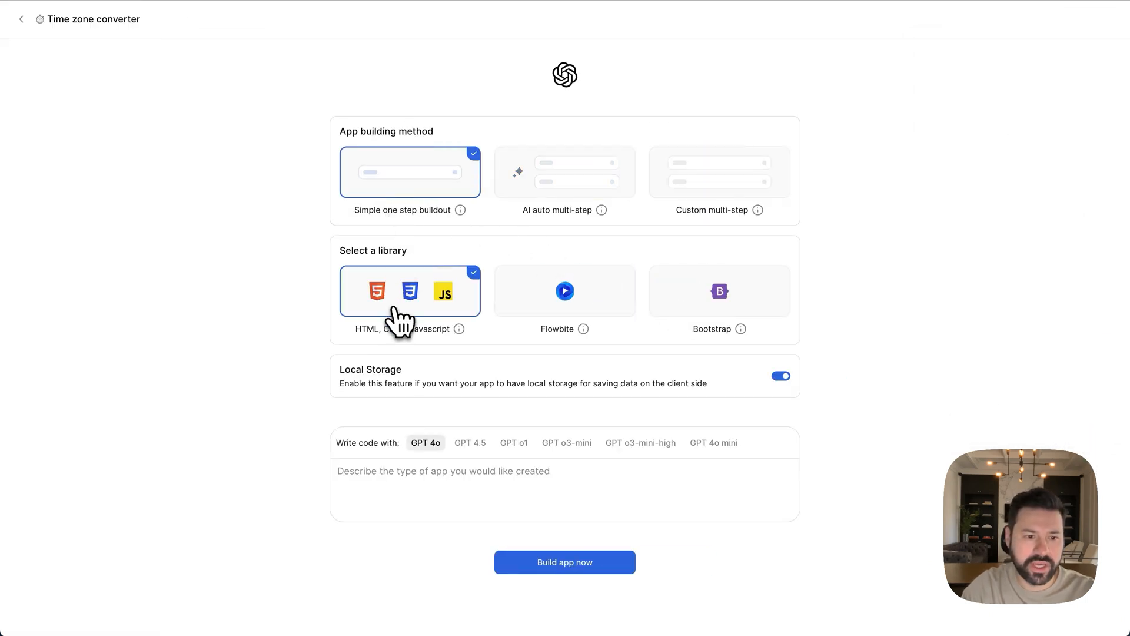
pyautogui.moveTo(758, 412)
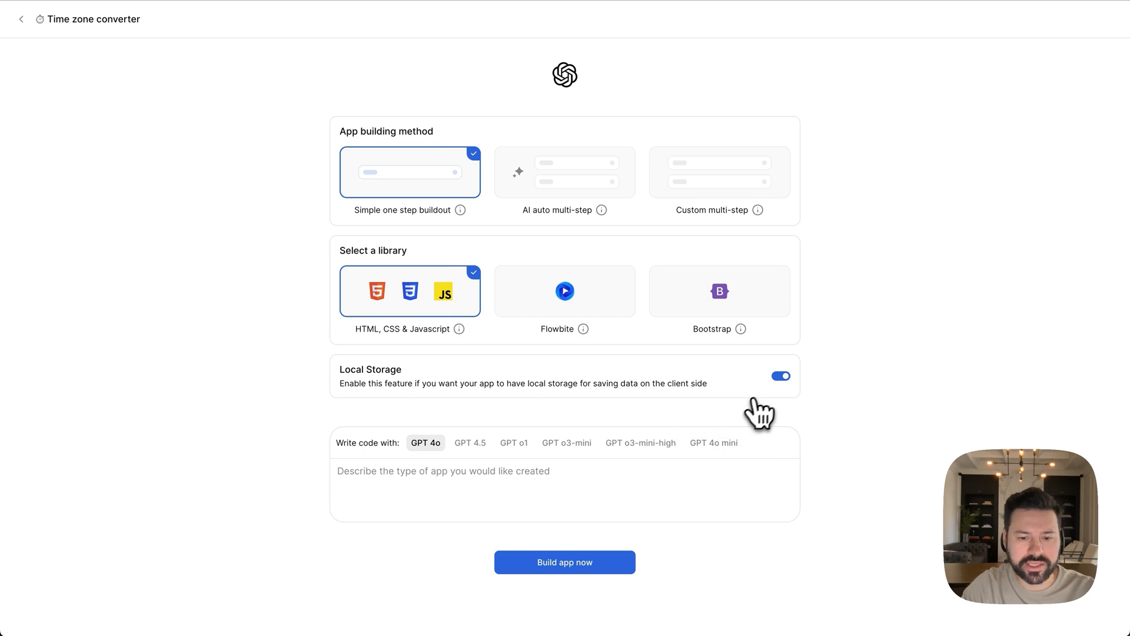
pyautogui.click(781, 375)
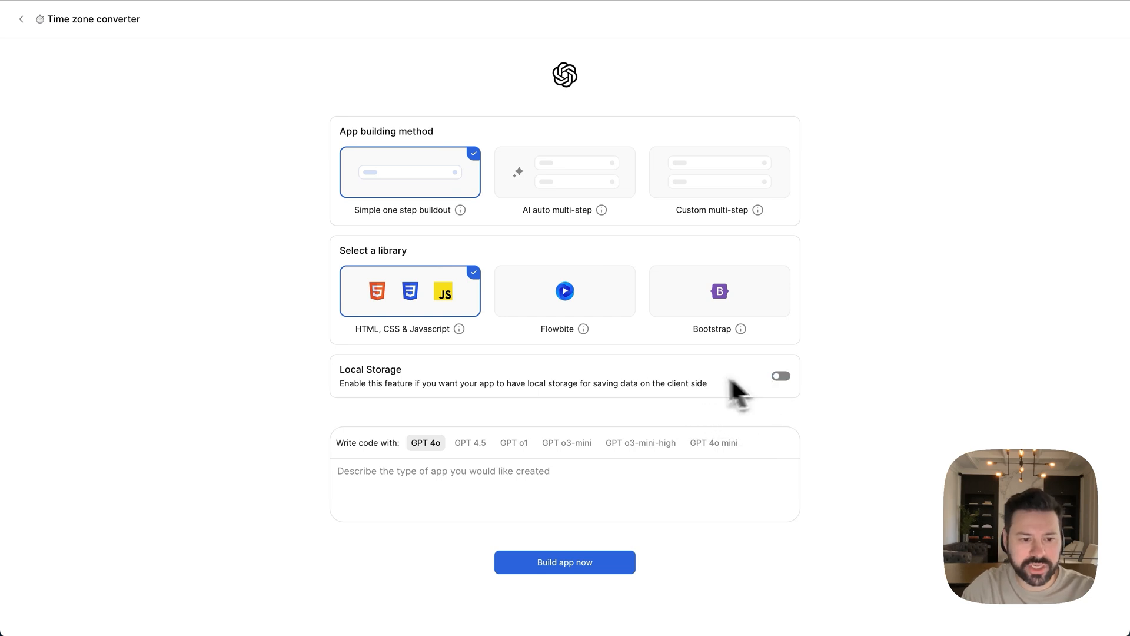
pyautogui.moveTo(798, 362)
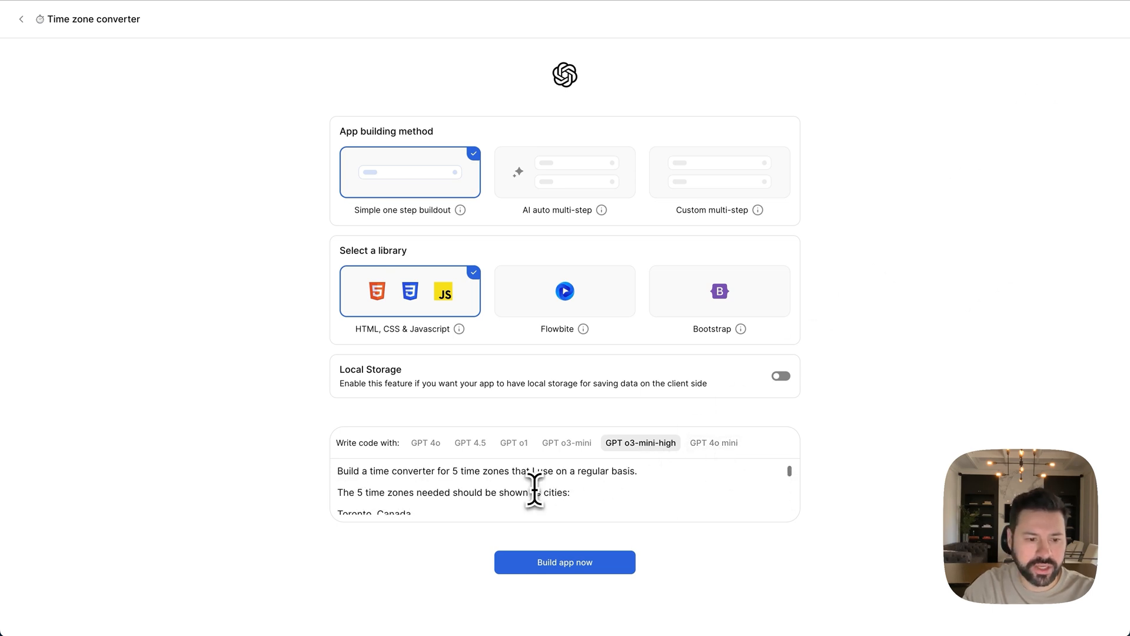
pyautogui.moveTo(454, 483)
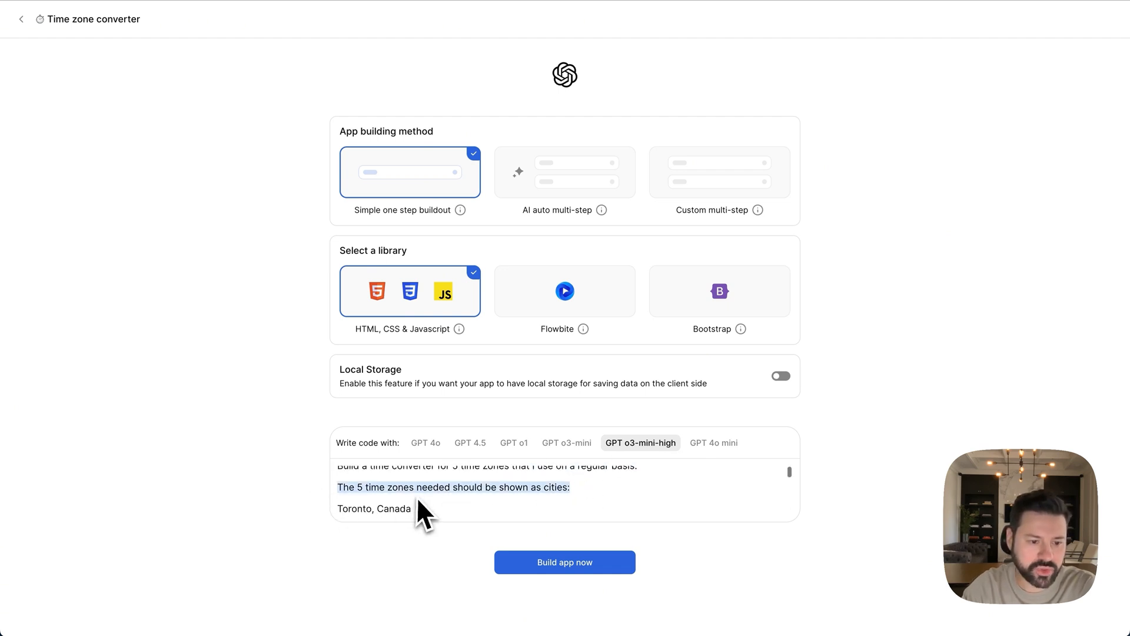
# - Pick one-step HTML/CSS/JS build with GPT o3-mini-high; describe five cities on an hourly tape
pyautogui.scroll(-3)
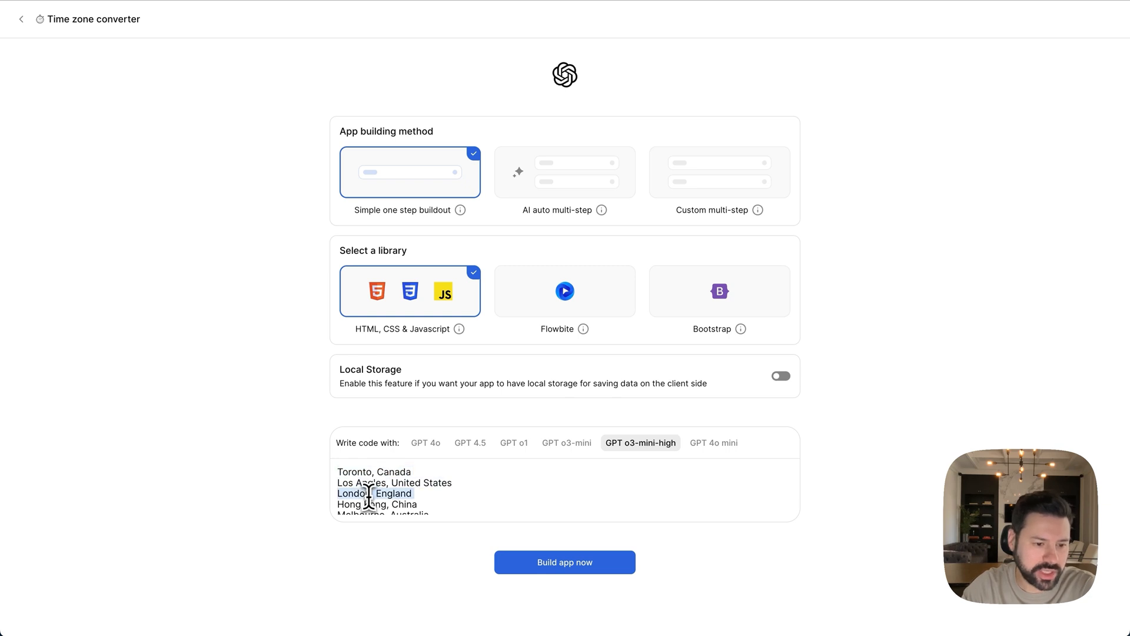
pyautogui.scroll(-3)
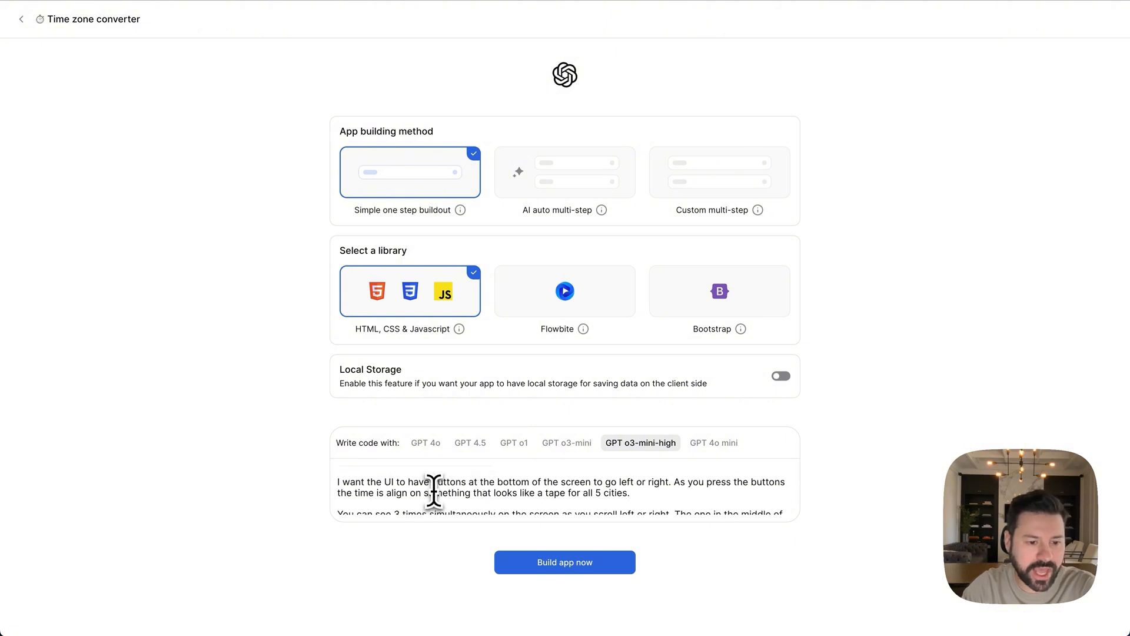
pyautogui.moveTo(617, 494)
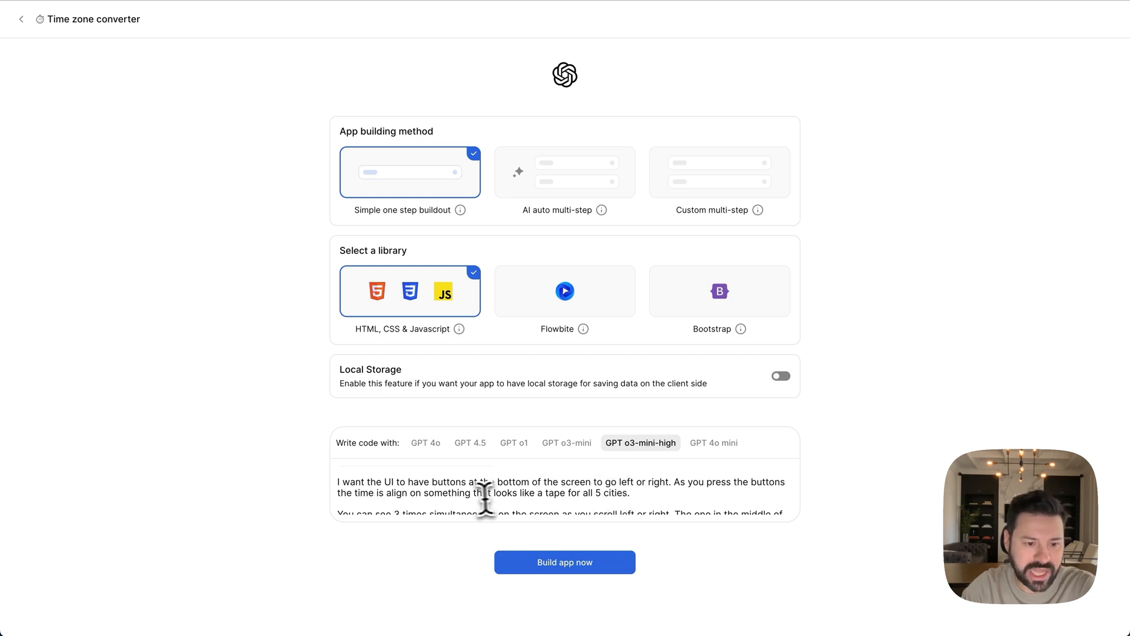
pyautogui.moveTo(539, 519)
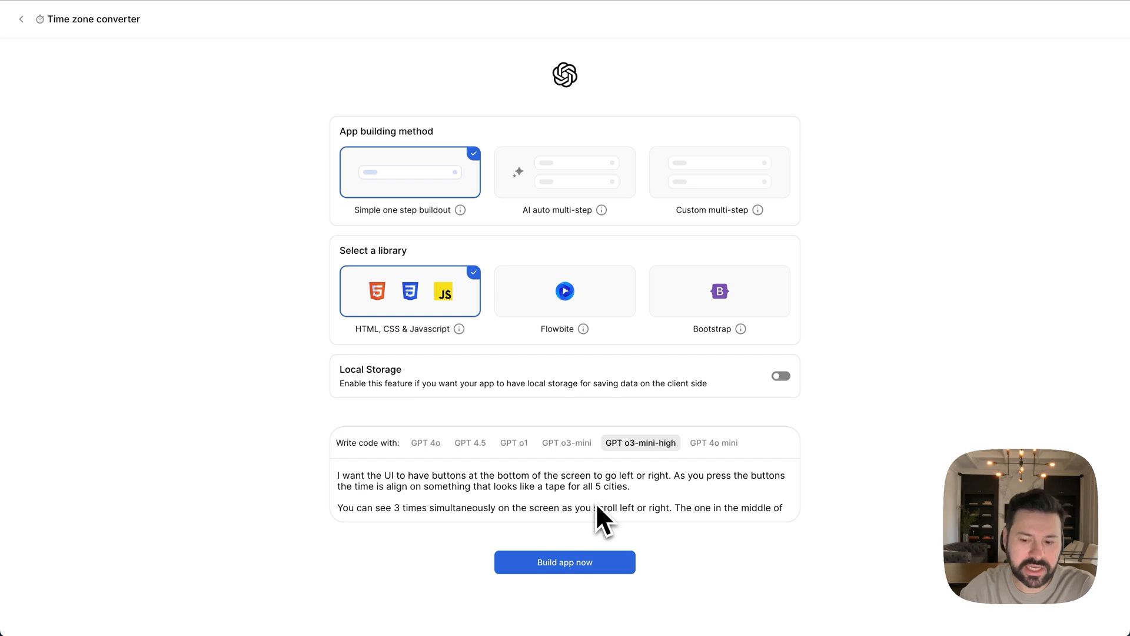
pyautogui.scroll(-3)
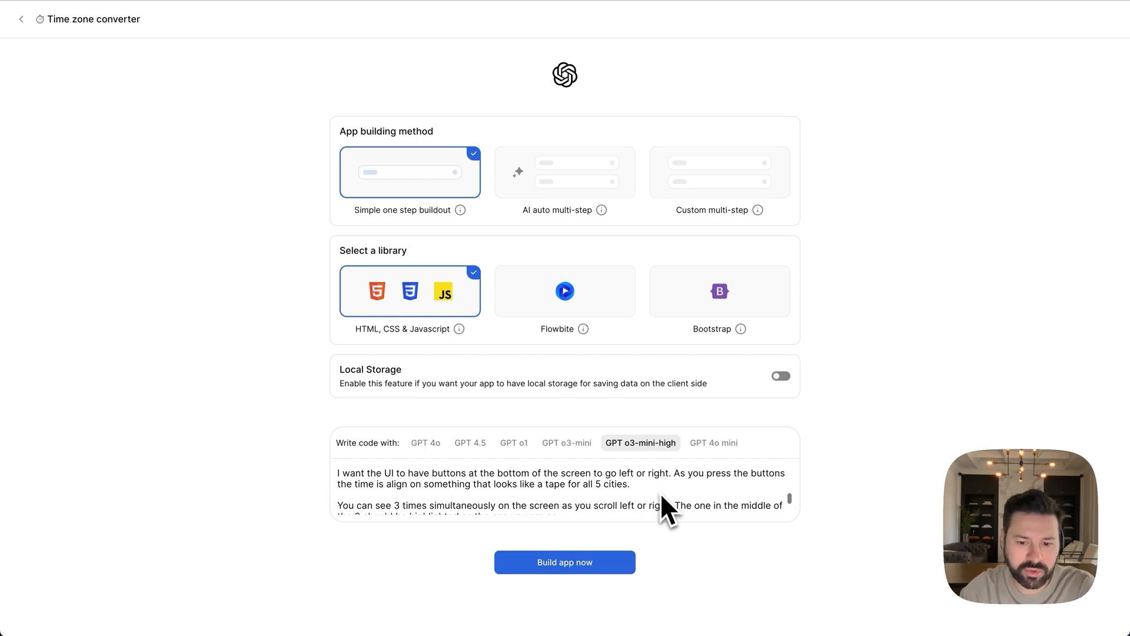
pyautogui.scroll(-3)
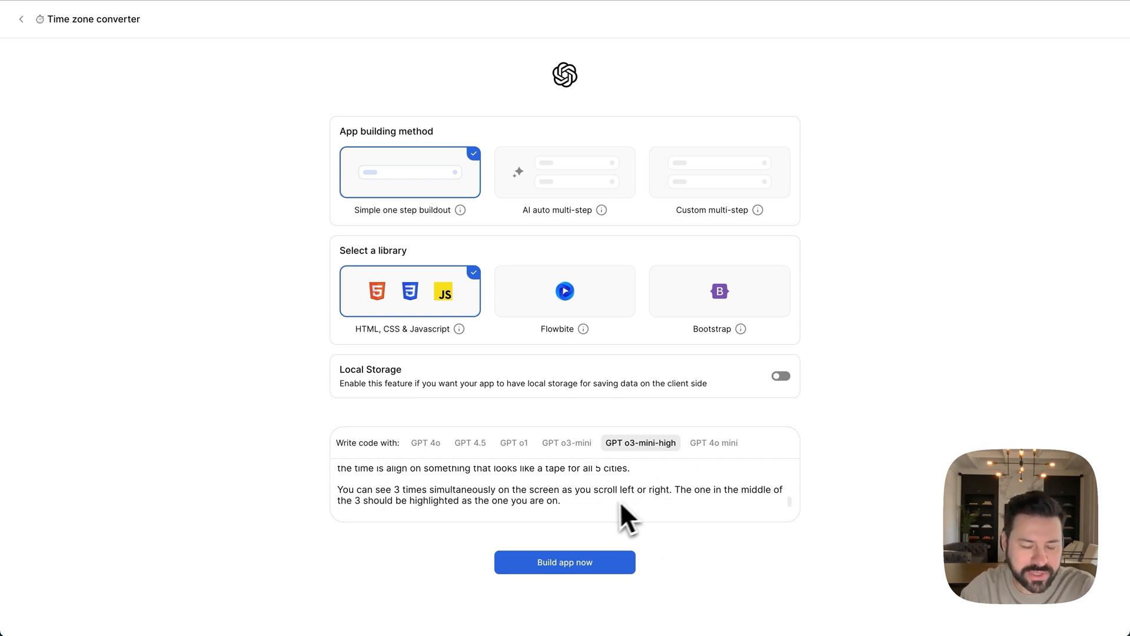
pyautogui.moveTo(562, 519)
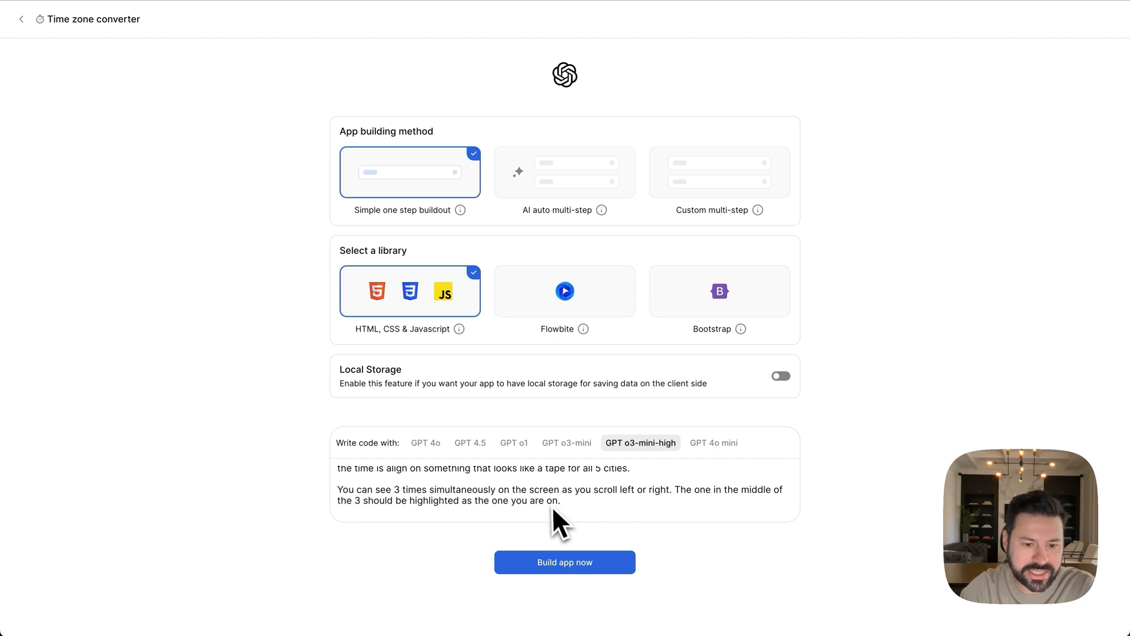
pyautogui.scroll(-3)
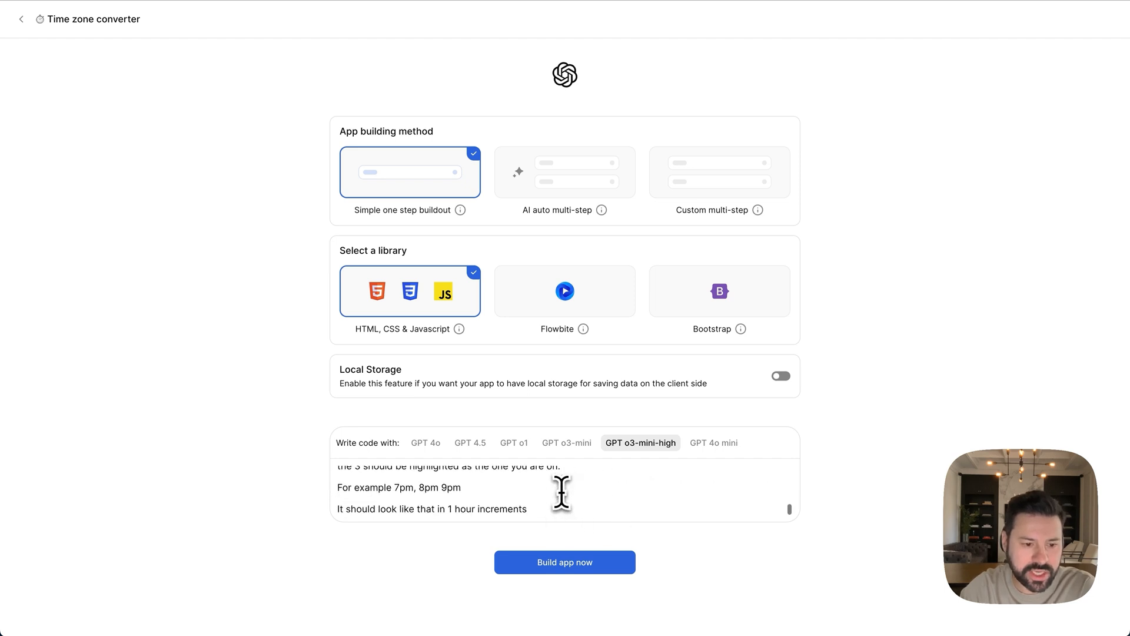
pyautogui.scroll(3)
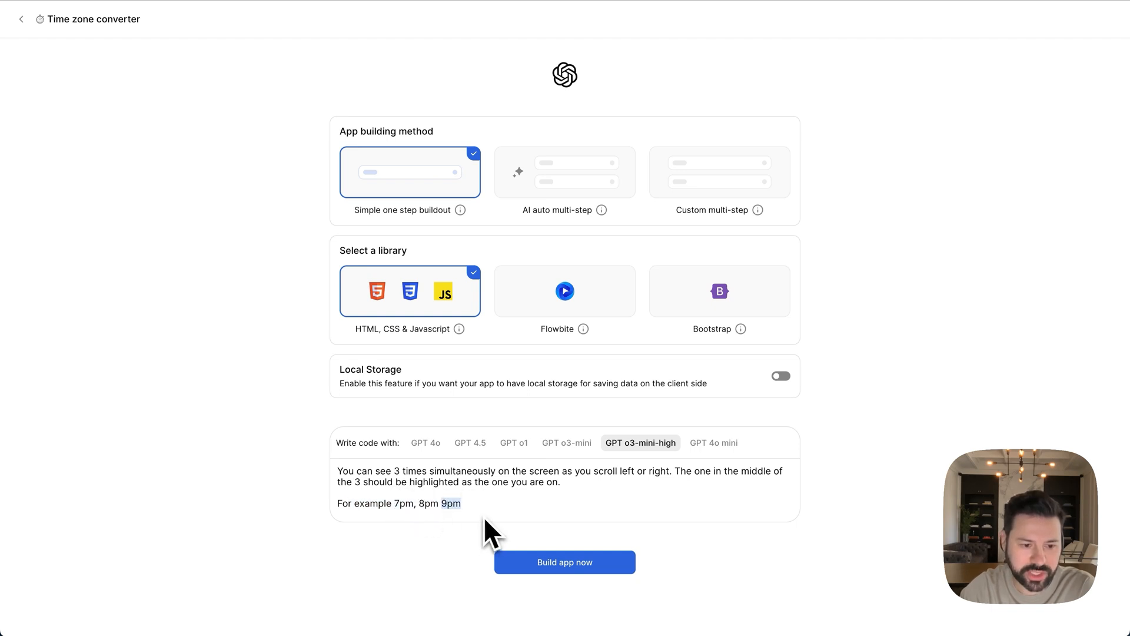
pyautogui.moveTo(451, 530)
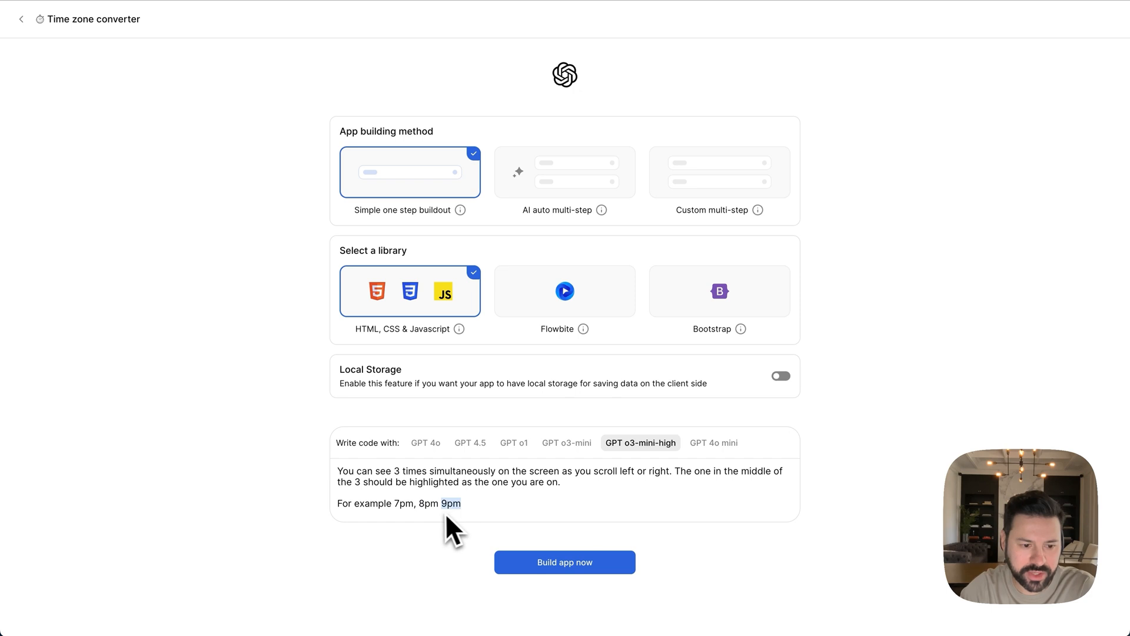
pyautogui.moveTo(430, 519)
pyautogui.write('It should look like that in 1 hour increments')
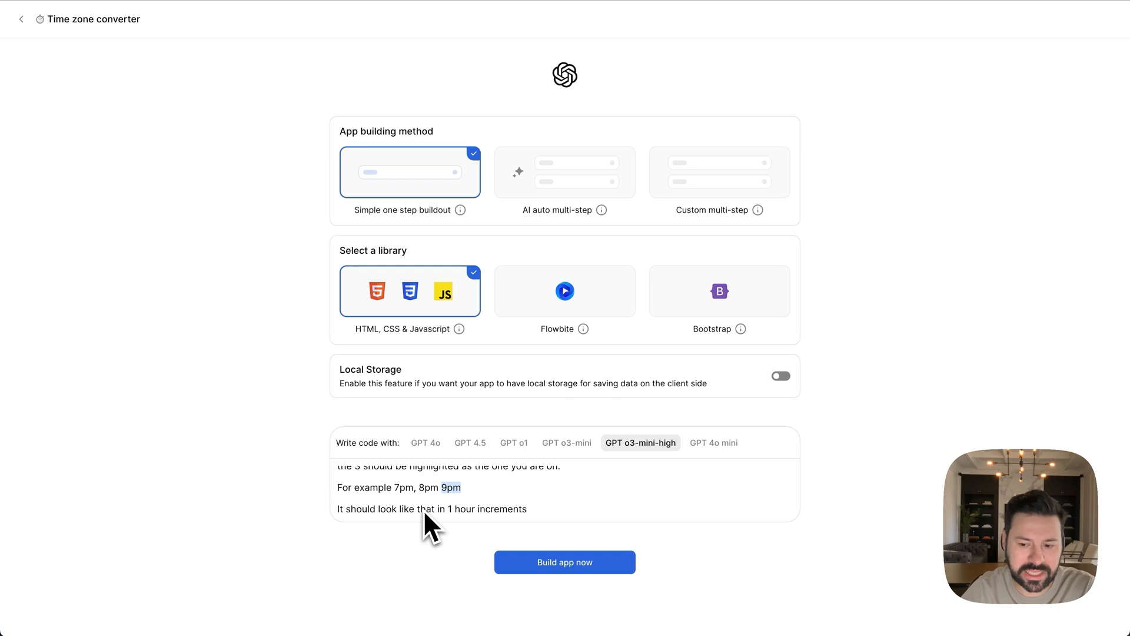
pyautogui.moveTo(467, 556)
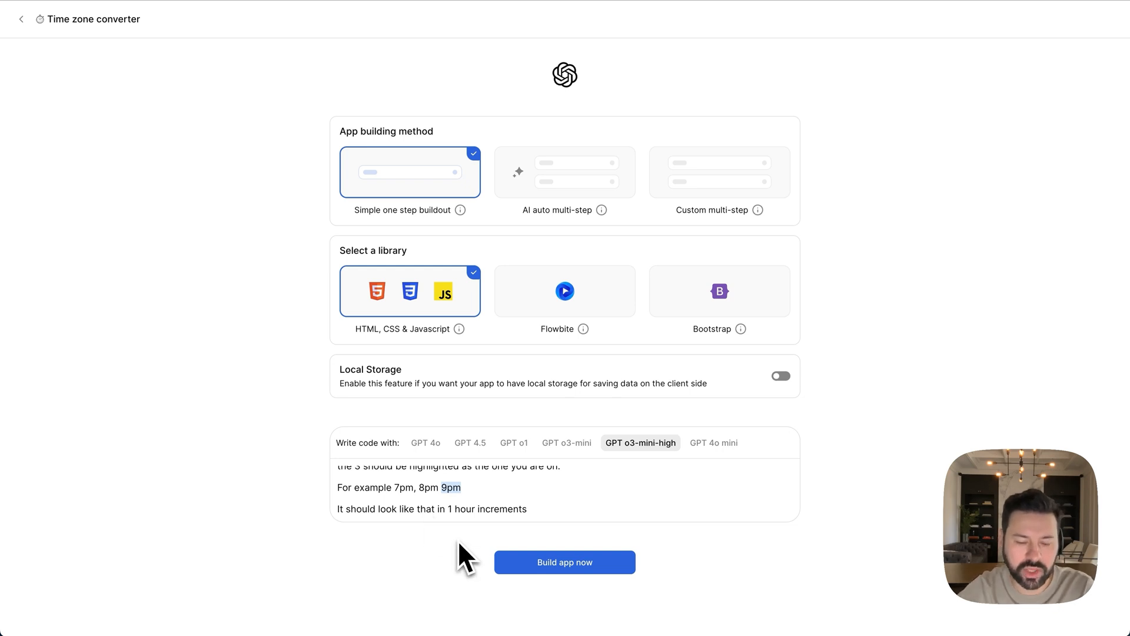
pyautogui.scroll(-3)
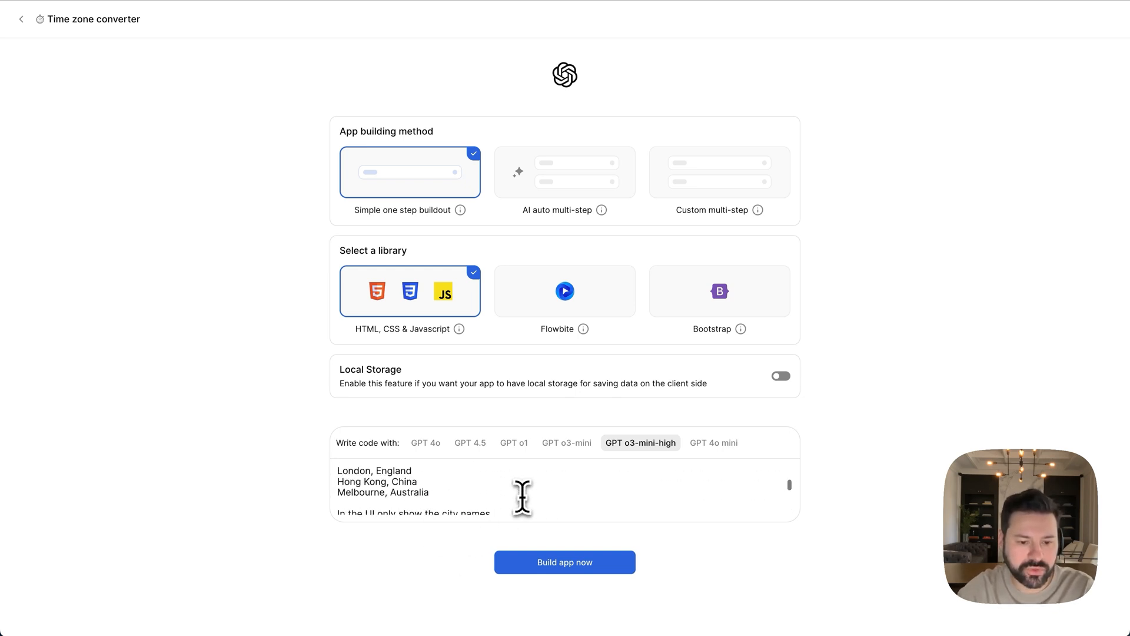
pyautogui.scroll(-3)
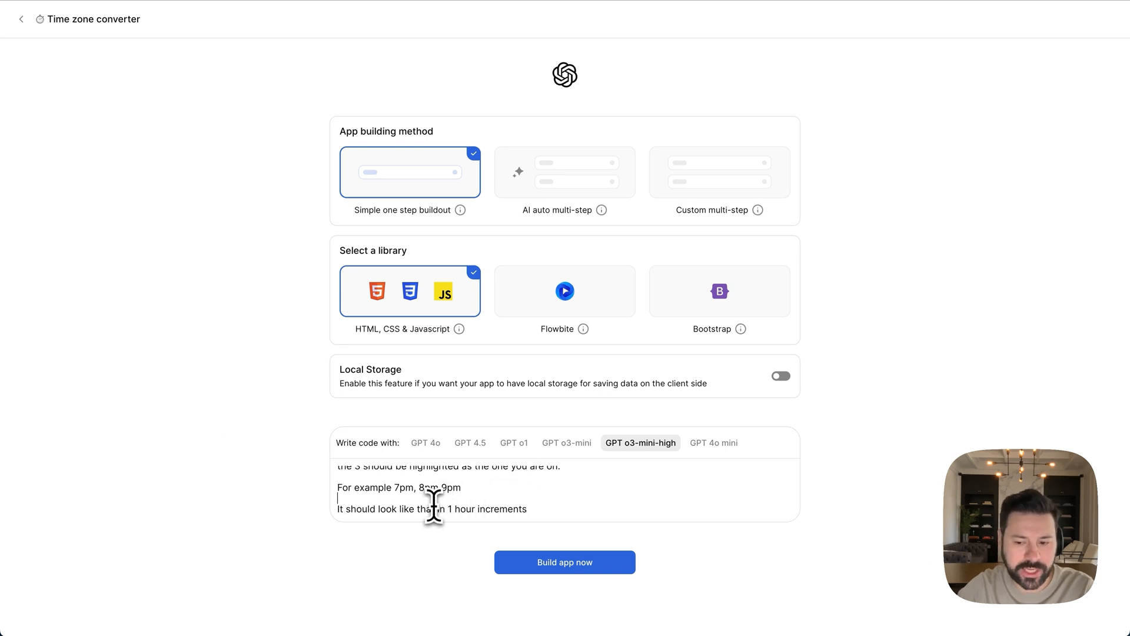
pyautogui.moveTo(565, 562)
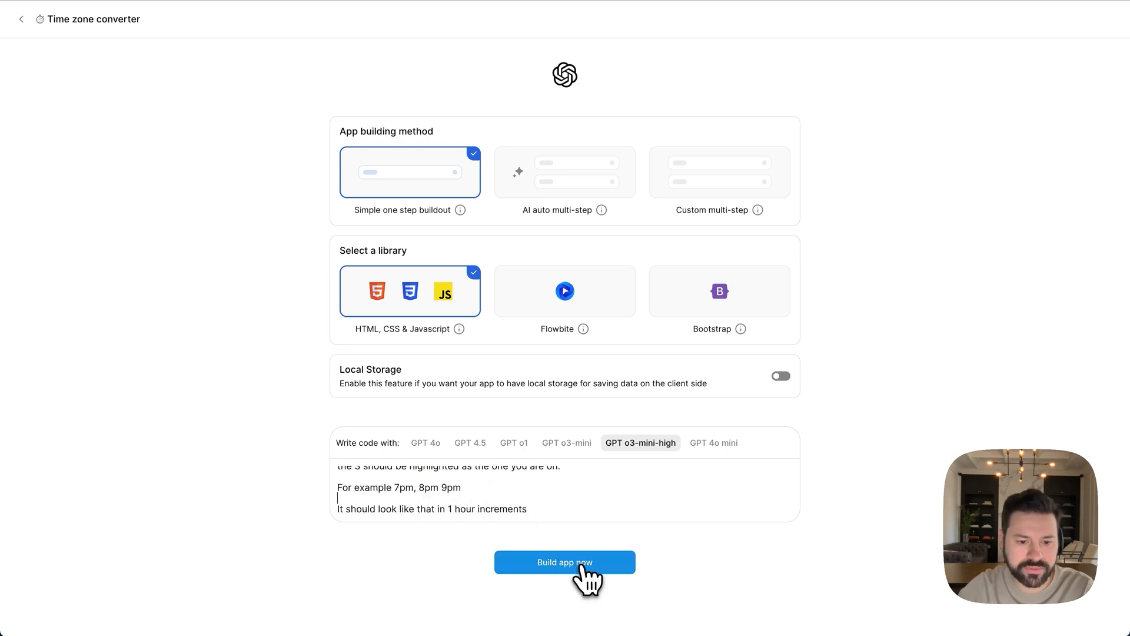
# - Build the converter and preview five cities' times above an hourly tape
pyautogui.click(565, 562)
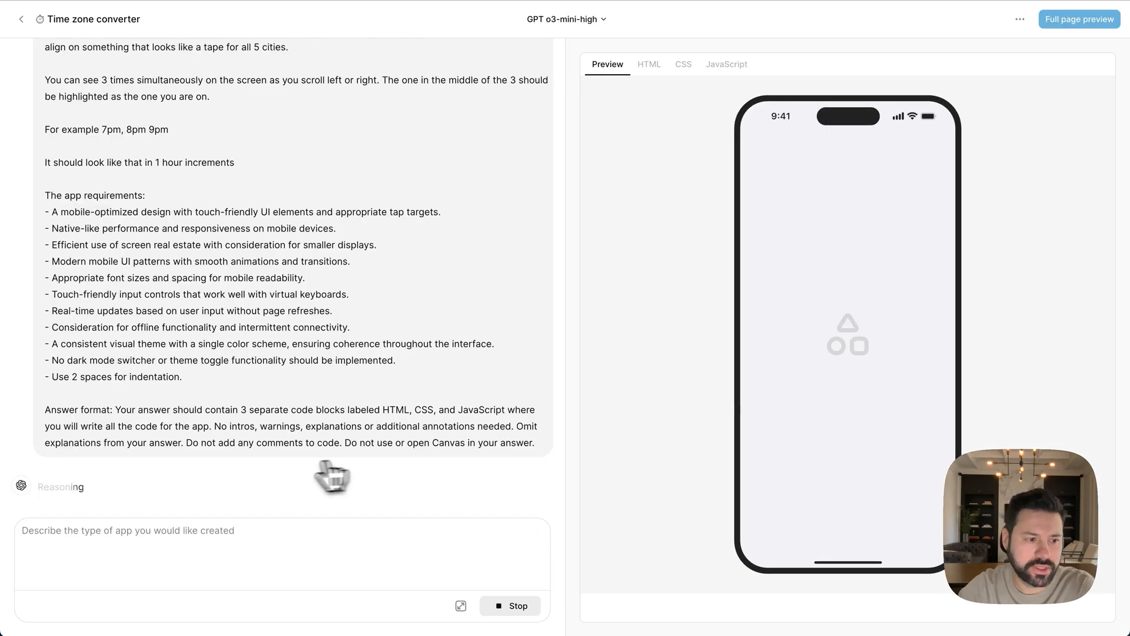
pyautogui.moveTo(58, 501)
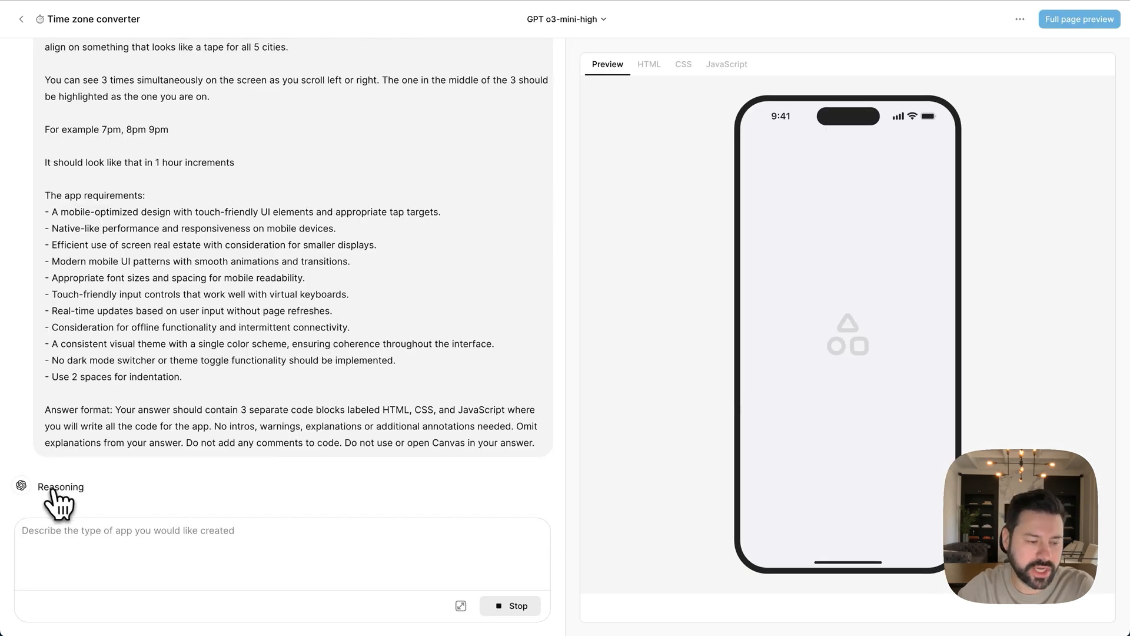
pyautogui.scroll(-3)
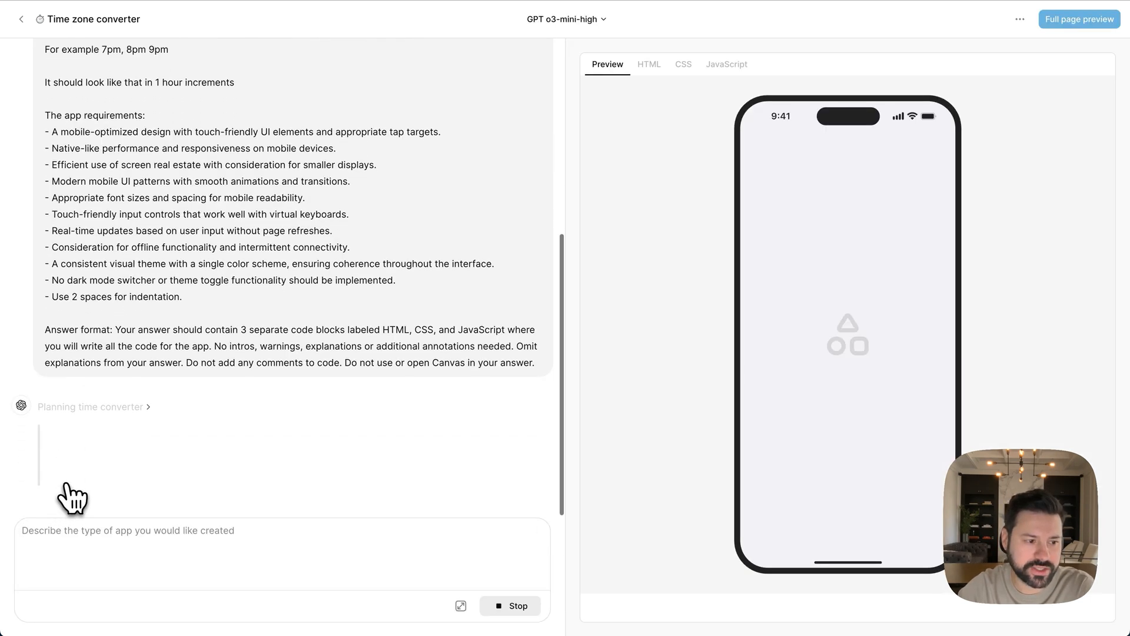
pyautogui.click(648, 65)
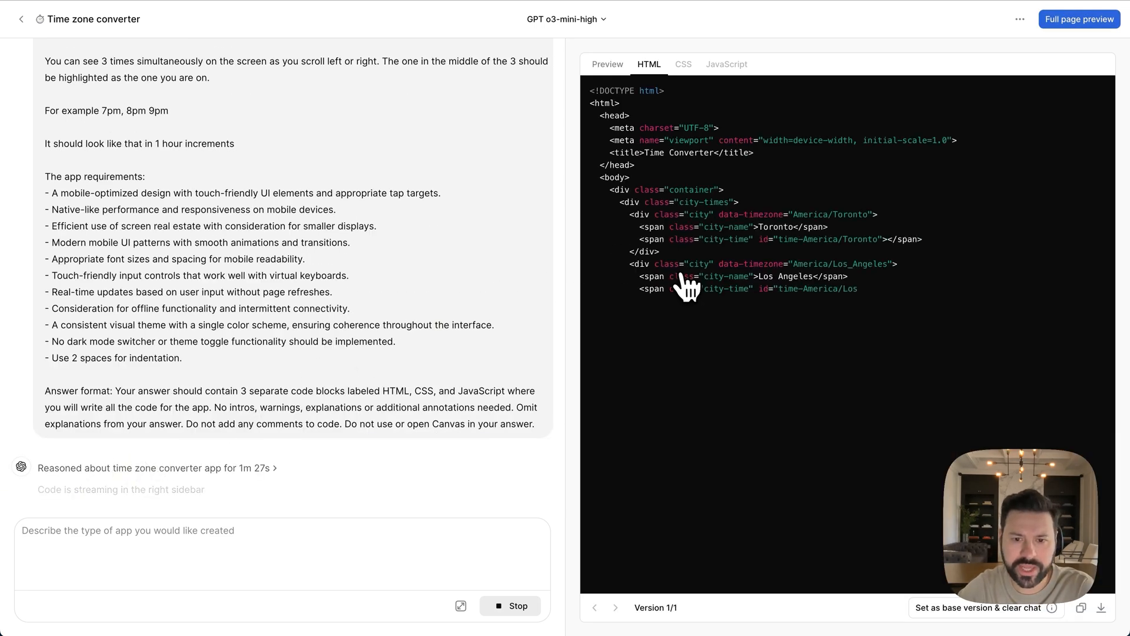
pyautogui.click(682, 64)
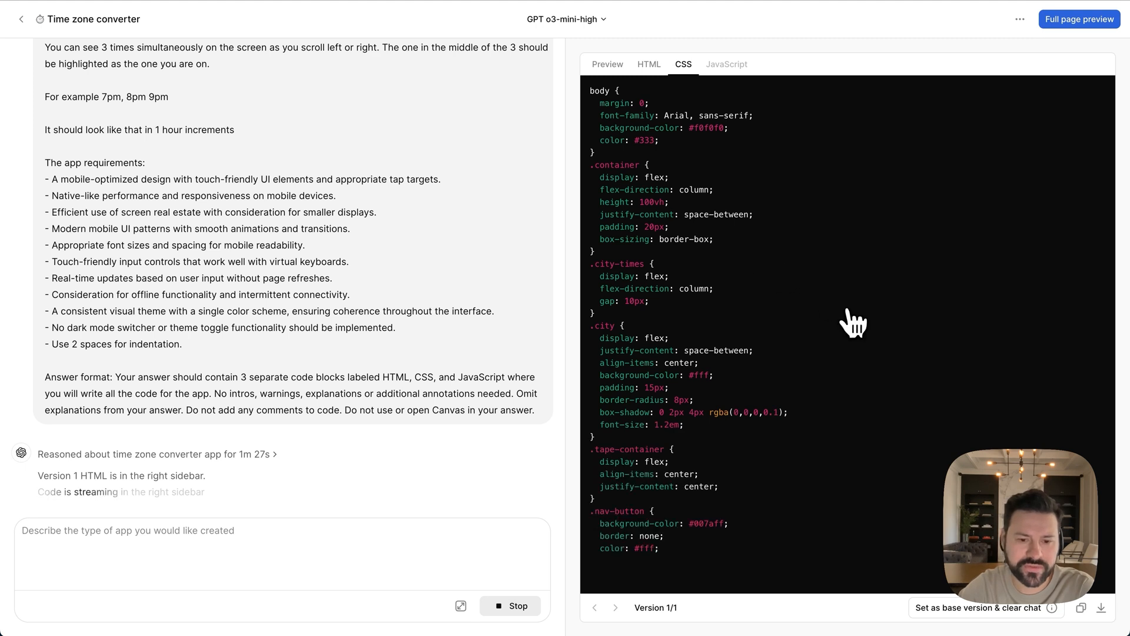
pyautogui.scroll(-3)
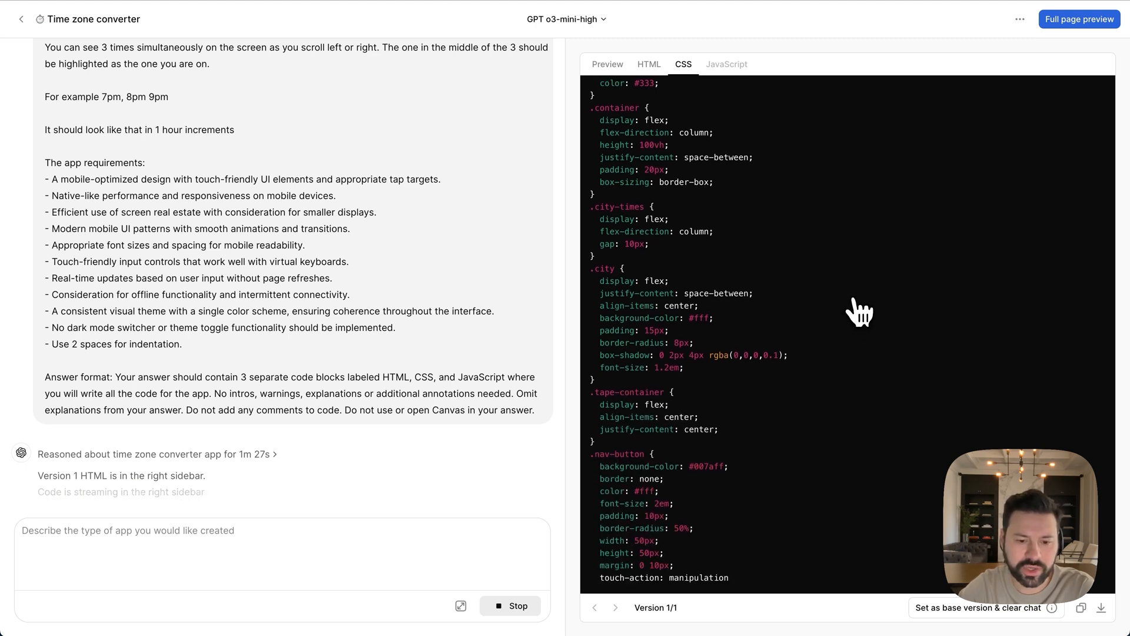
pyautogui.click(726, 64)
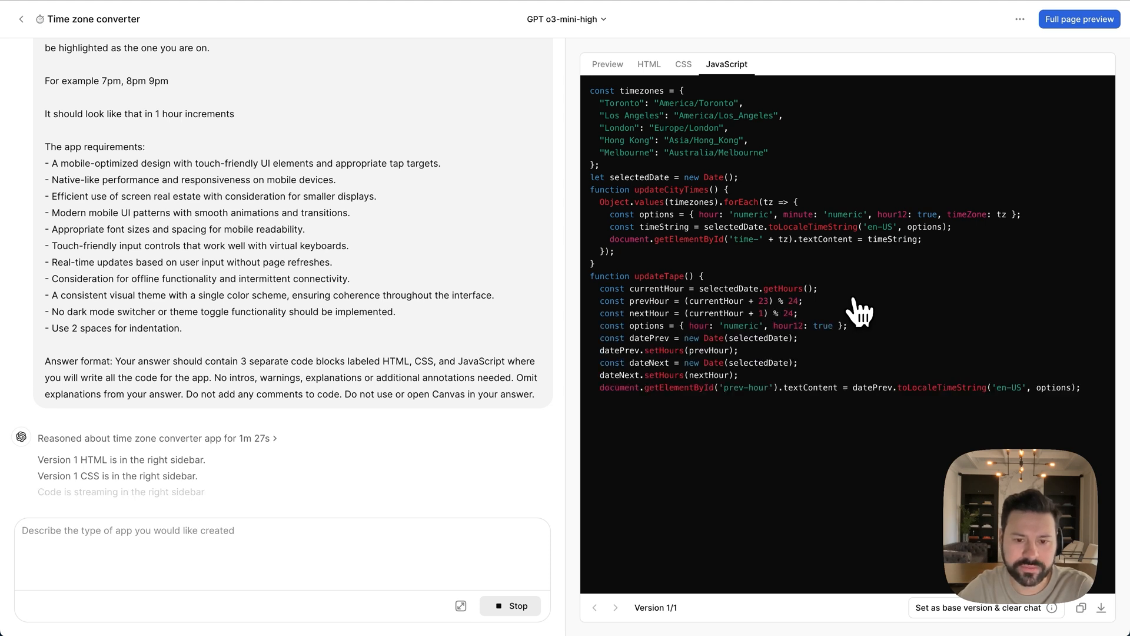
pyautogui.click(606, 64)
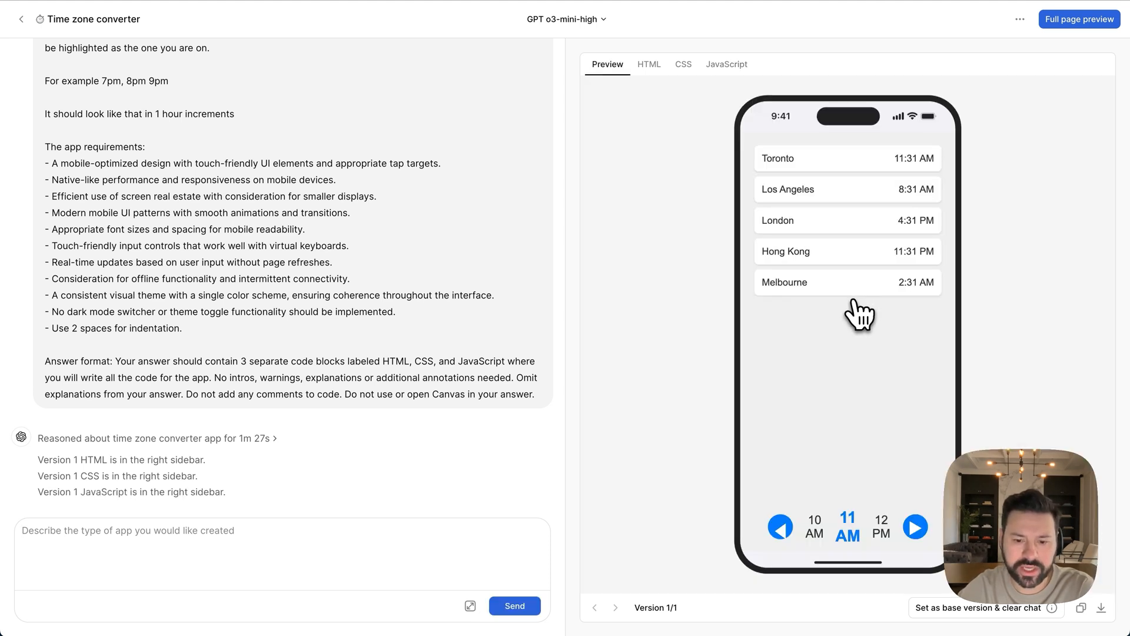
pyautogui.moveTo(862, 555)
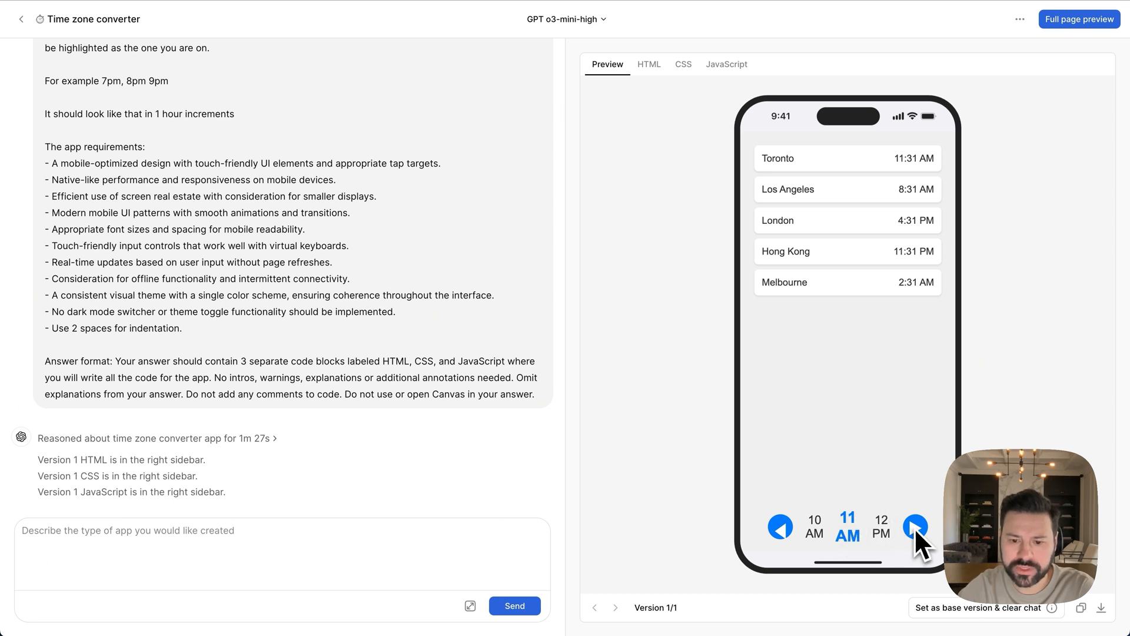
pyautogui.click(915, 526)
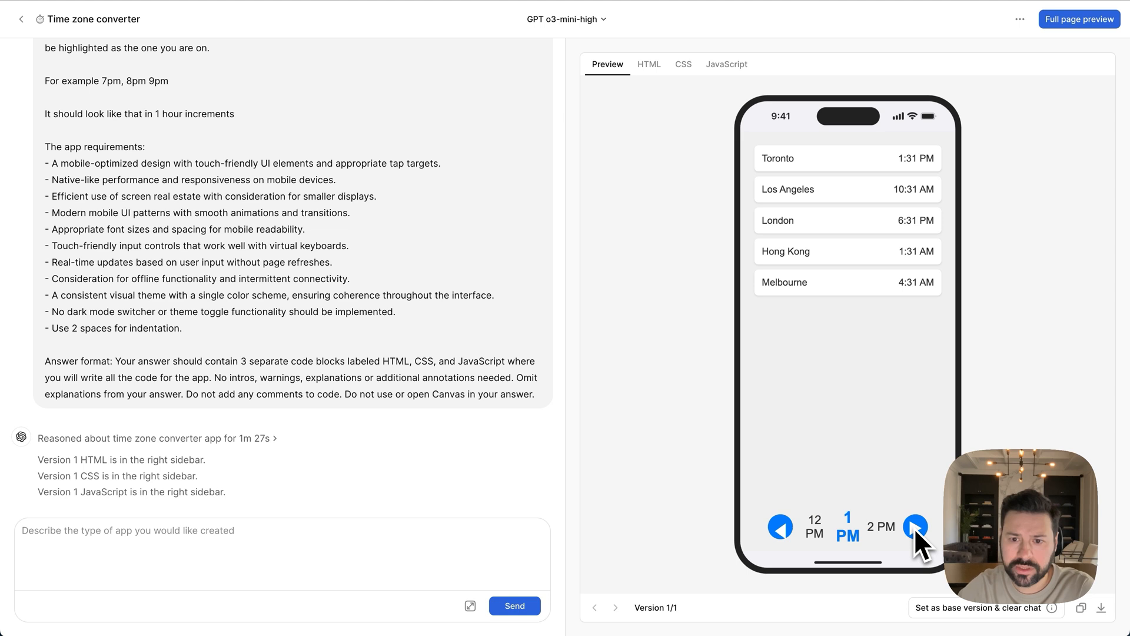
pyautogui.click(779, 526)
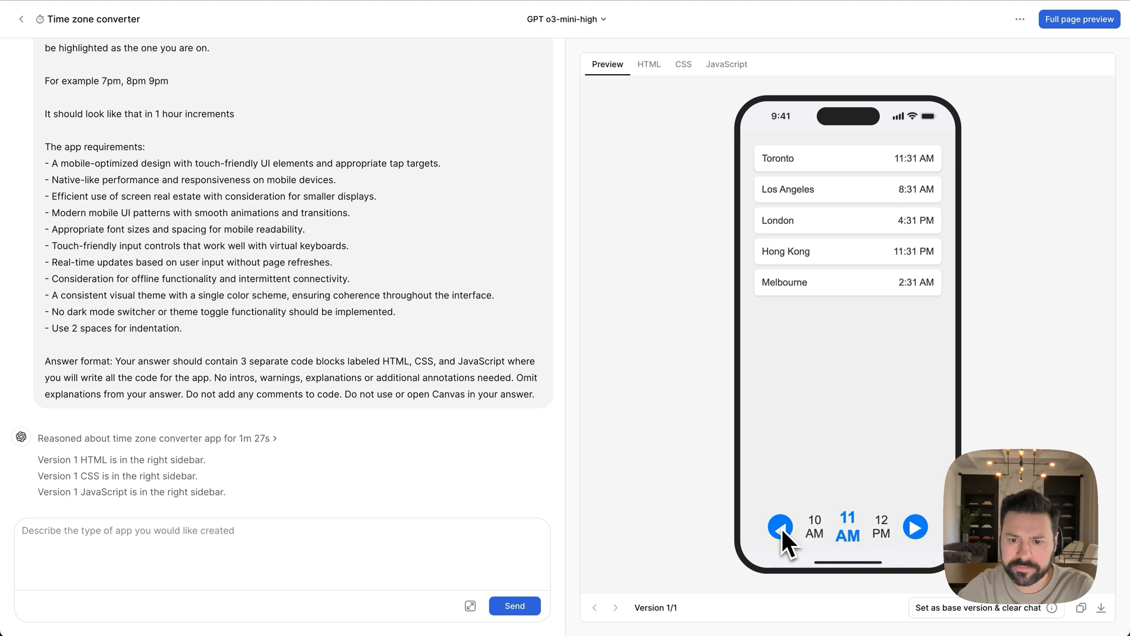
pyautogui.click(780, 526)
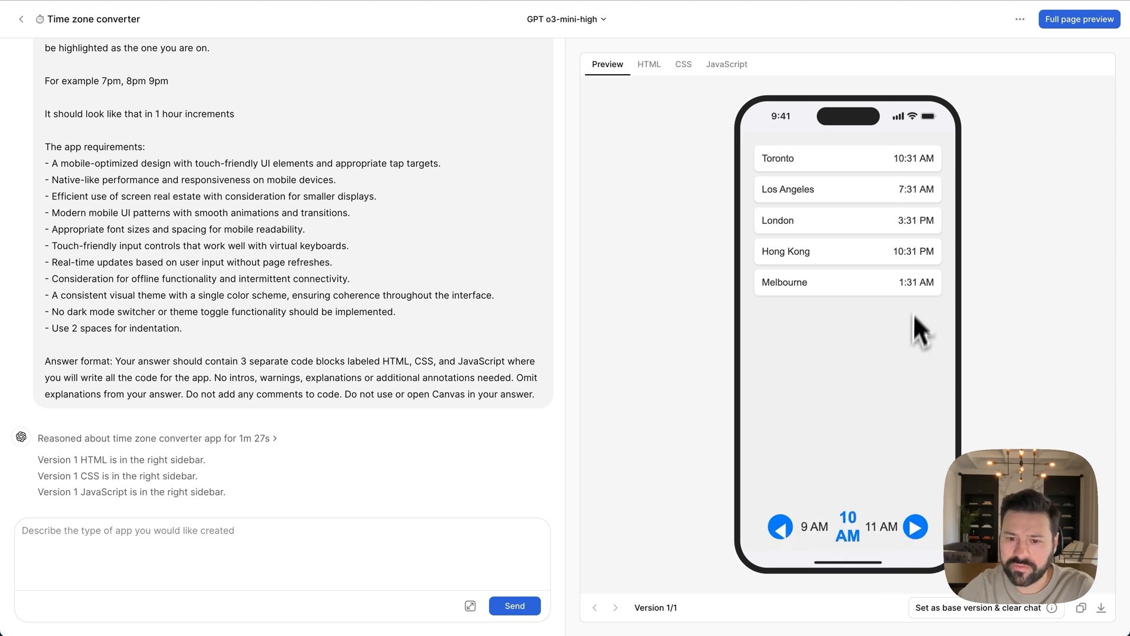
pyautogui.moveTo(899, 363)
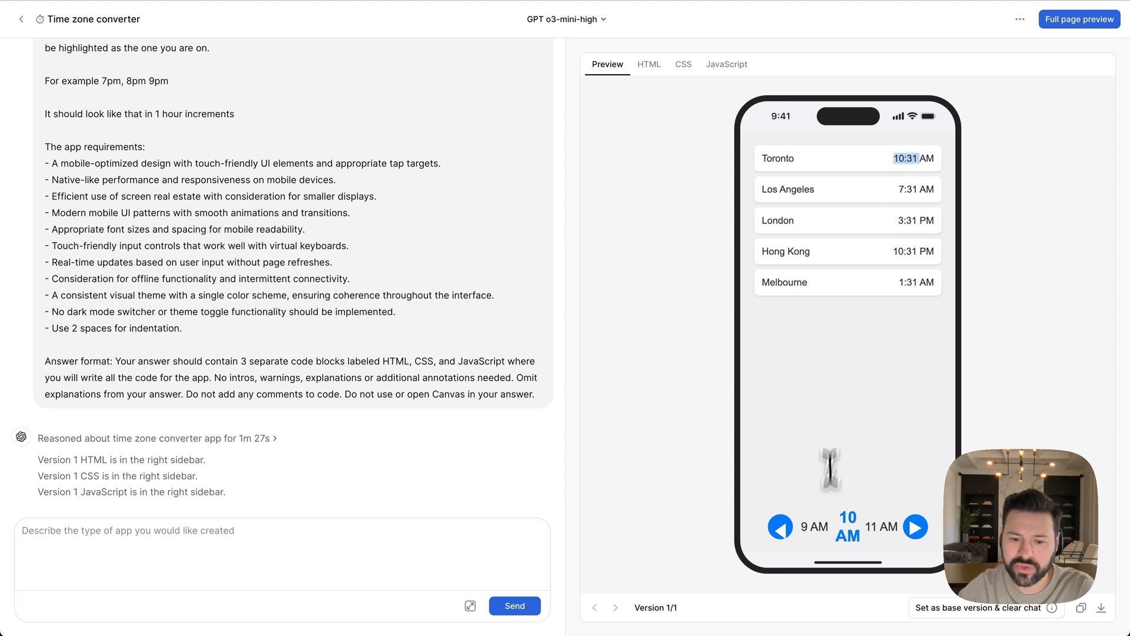
pyautogui.moveTo(842, 367)
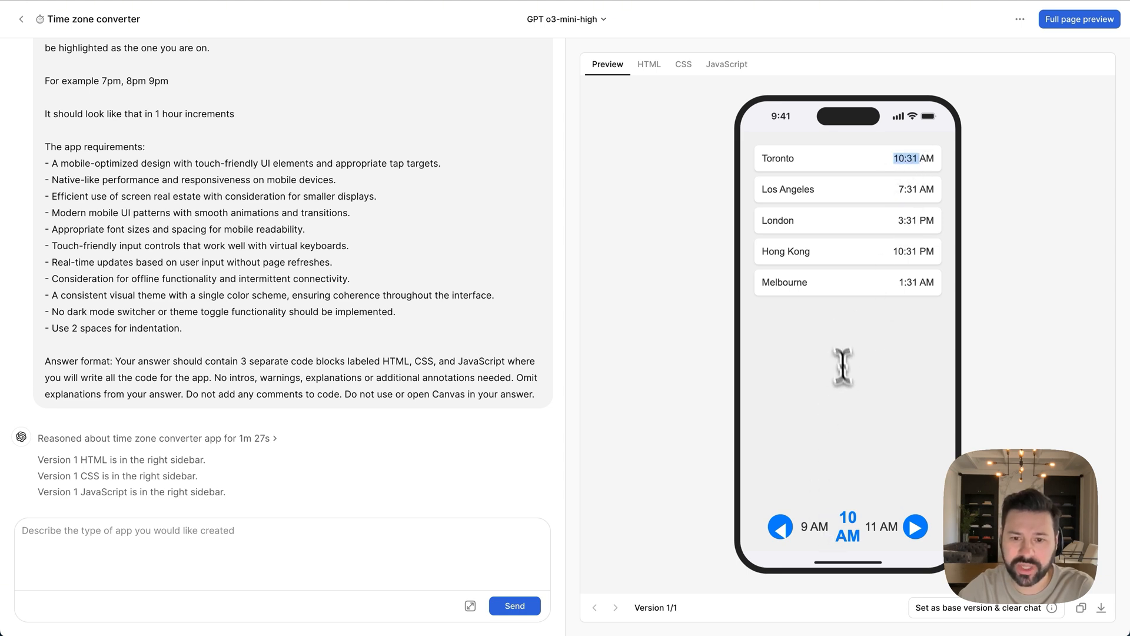
pyautogui.moveTo(904, 307)
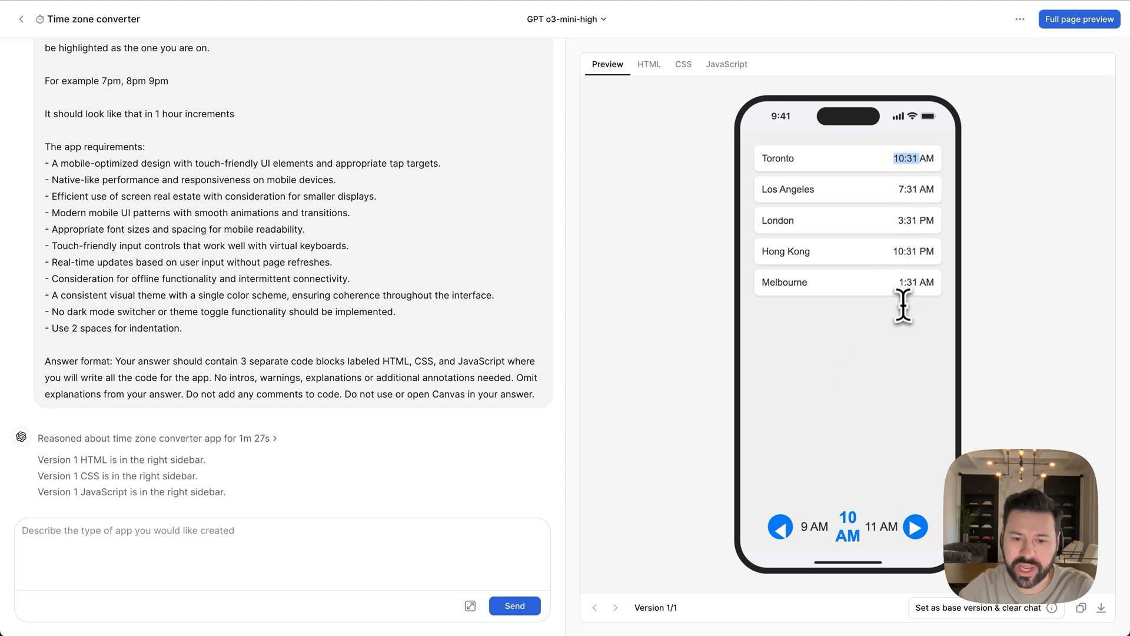
pyautogui.moveTo(876, 237)
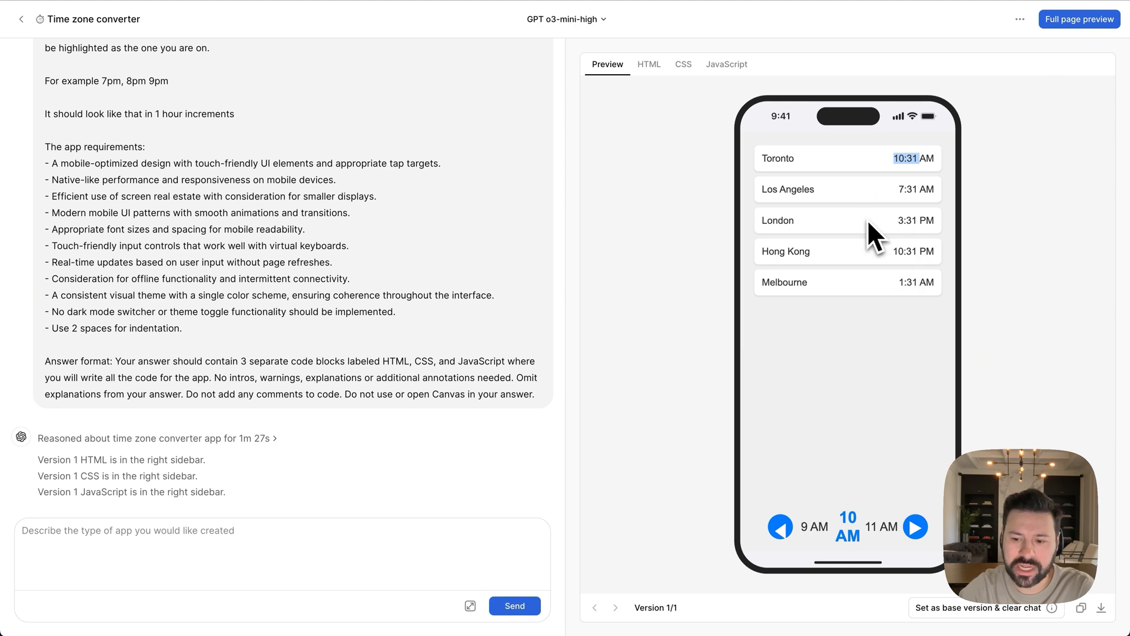
pyautogui.click(915, 526)
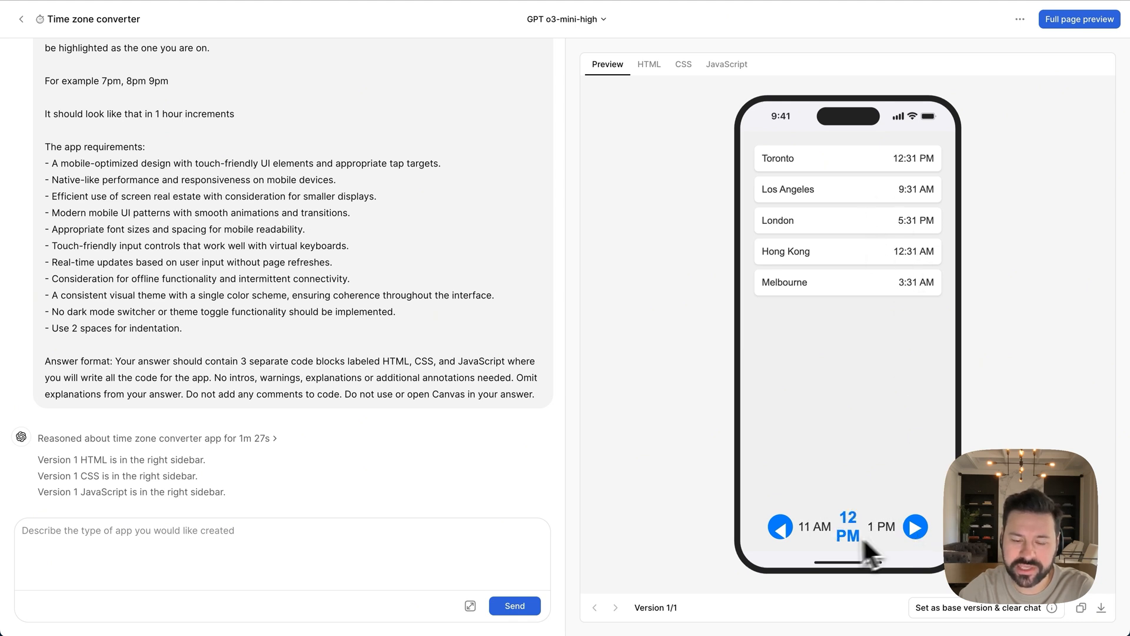
pyautogui.click(779, 526)
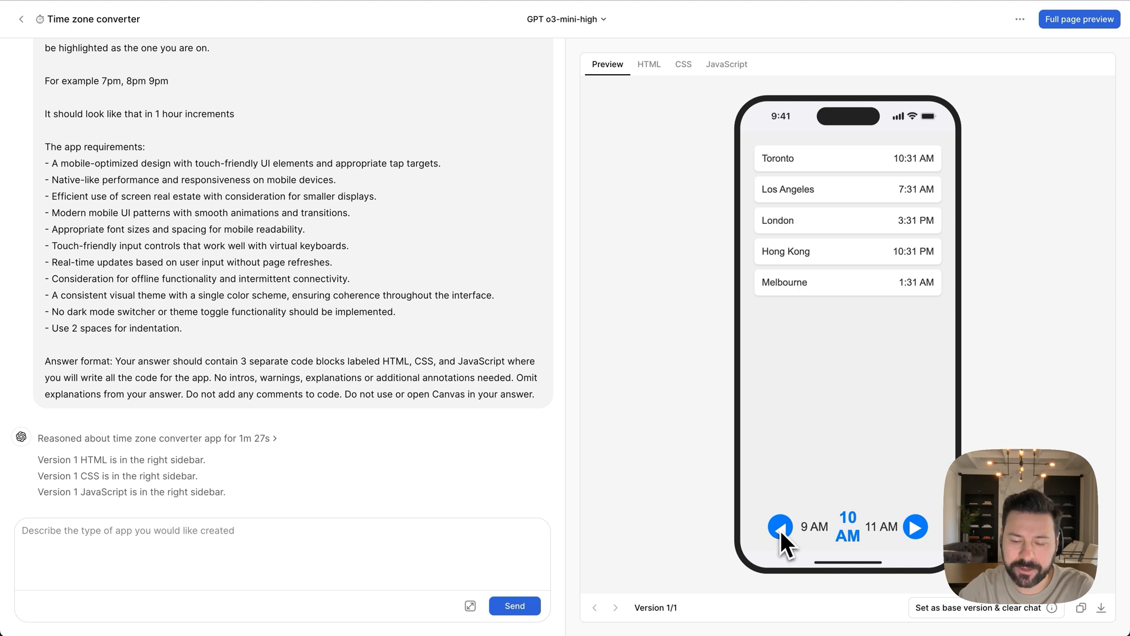
pyautogui.click(780, 526)
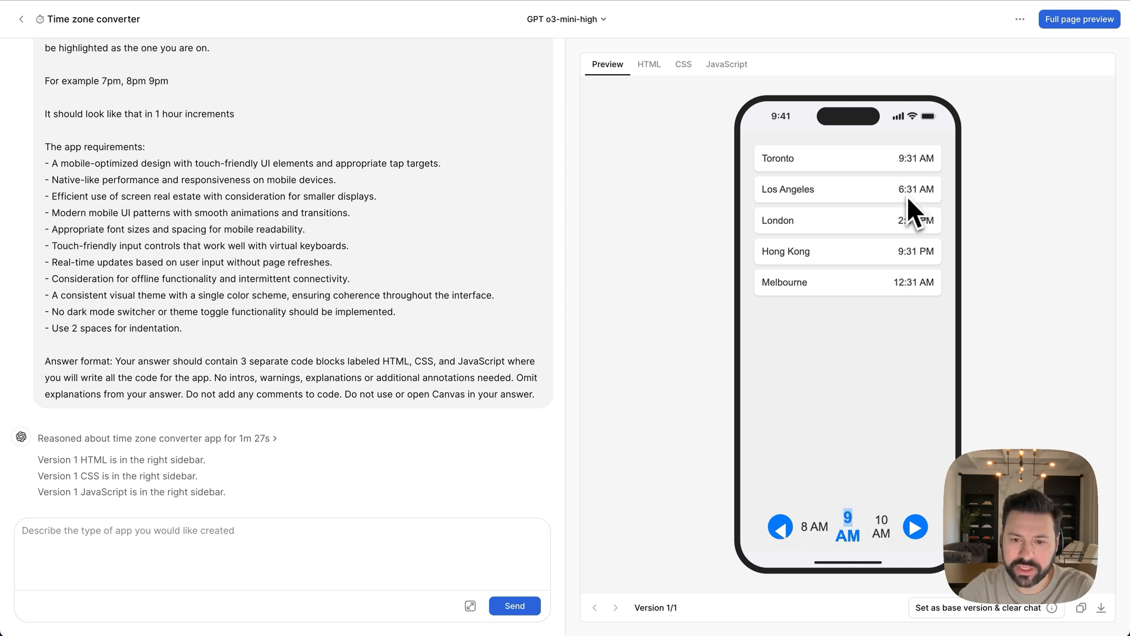
pyautogui.moveTo(915, 238)
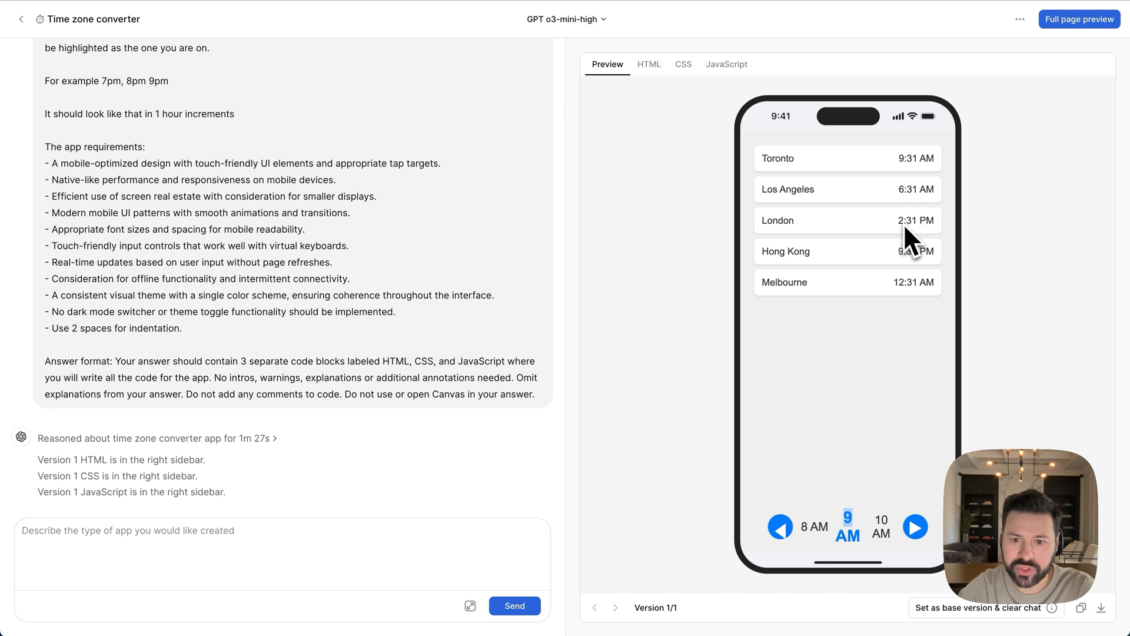
pyautogui.moveTo(906, 268)
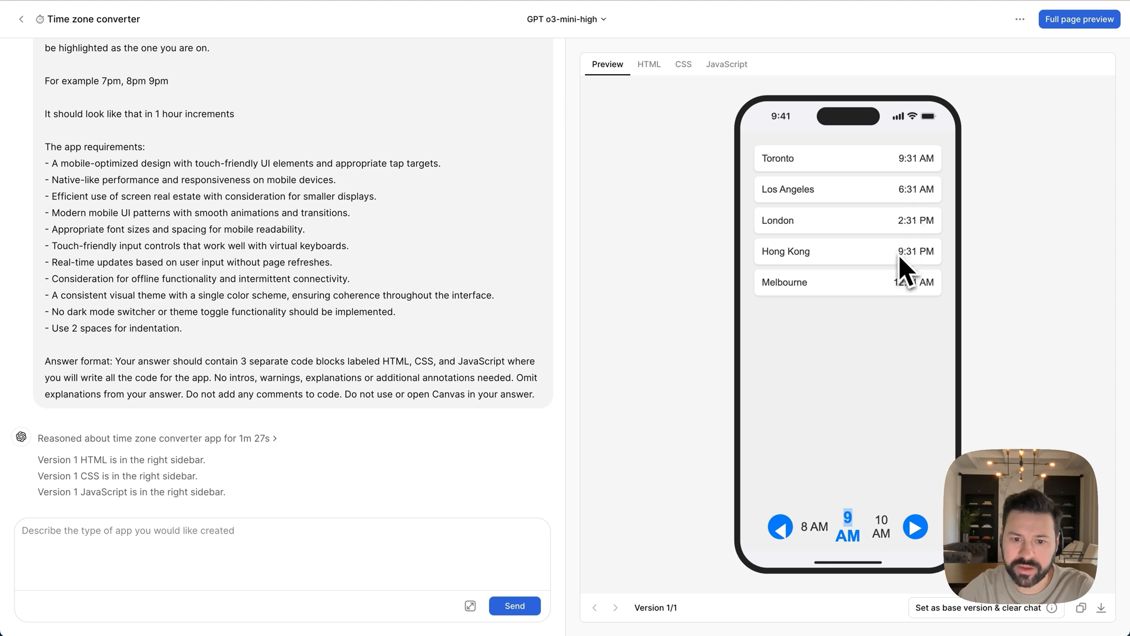
pyautogui.moveTo(906, 310)
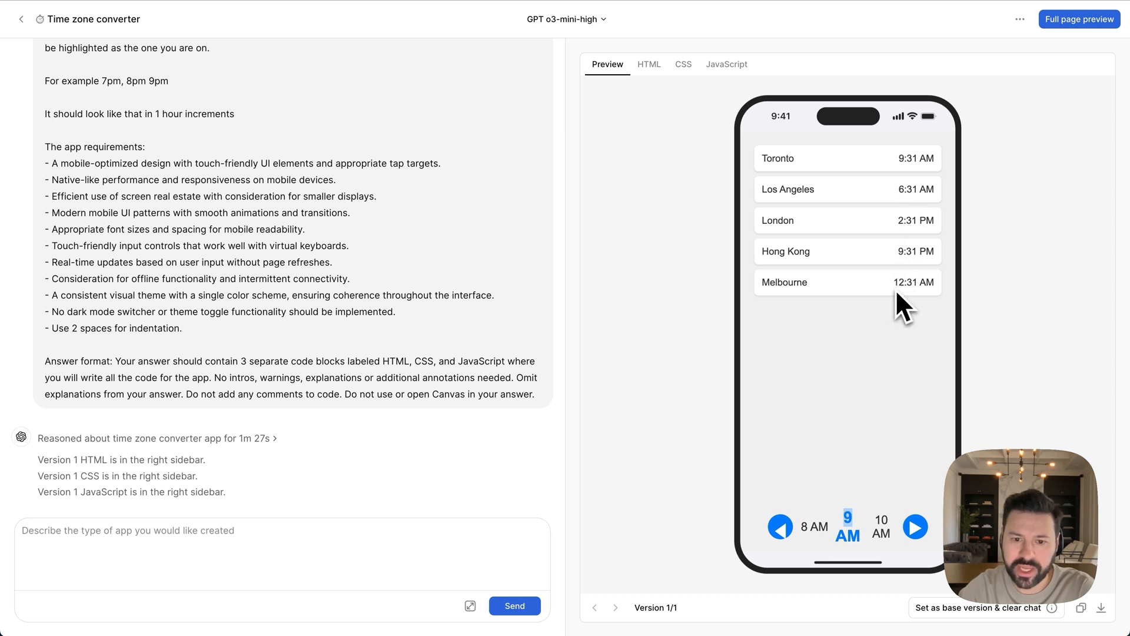
pyautogui.click(915, 526)
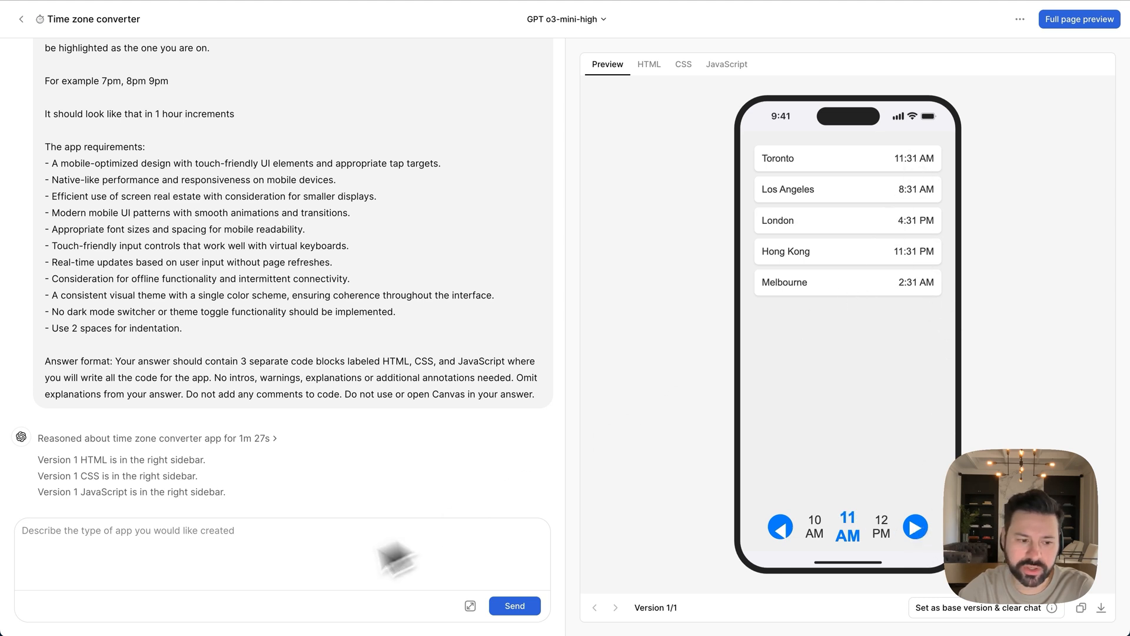
# - Request 1-hour increments instead of current time, then preview Version 2 with whole-hour times
pyautogui.write('The app is showing the current time. Please fix it so that it only shows 1 hour increments. For example 1pm, 2pm, etc. It should have no connection or rela')
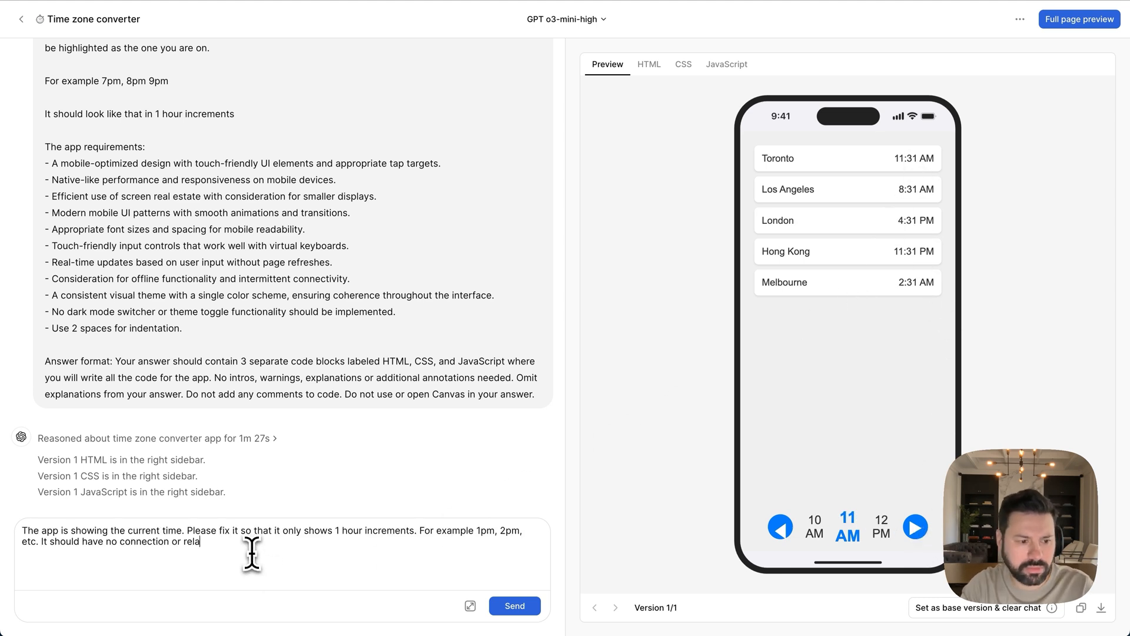
pyautogui.write('tion to the current time.')
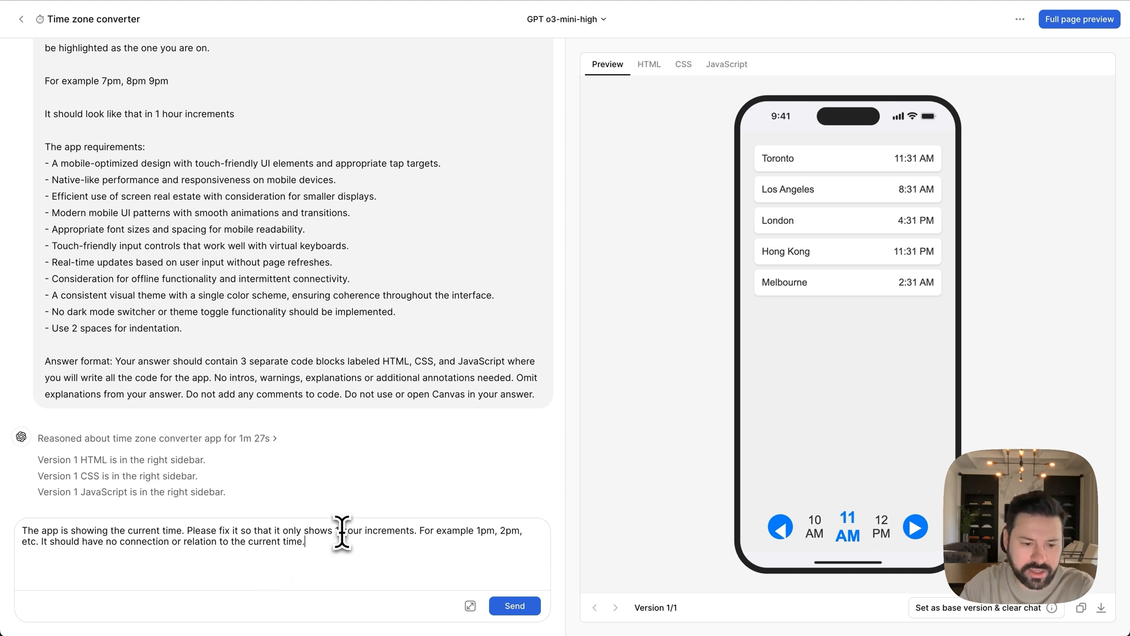
pyautogui.moveTo(389, 552)
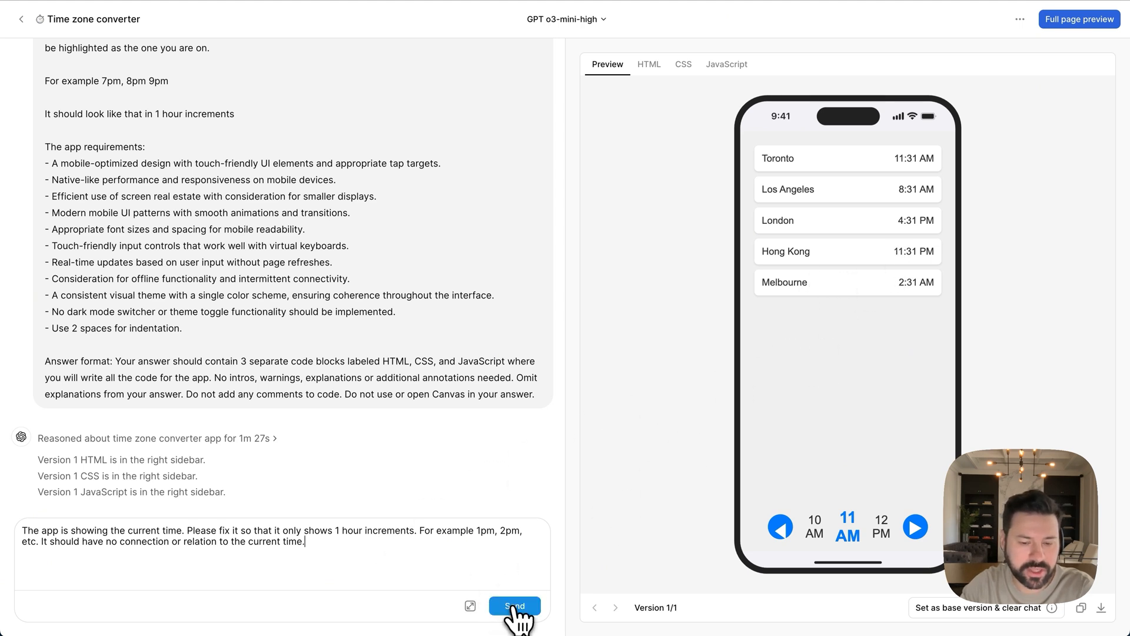
pyautogui.click(514, 605)
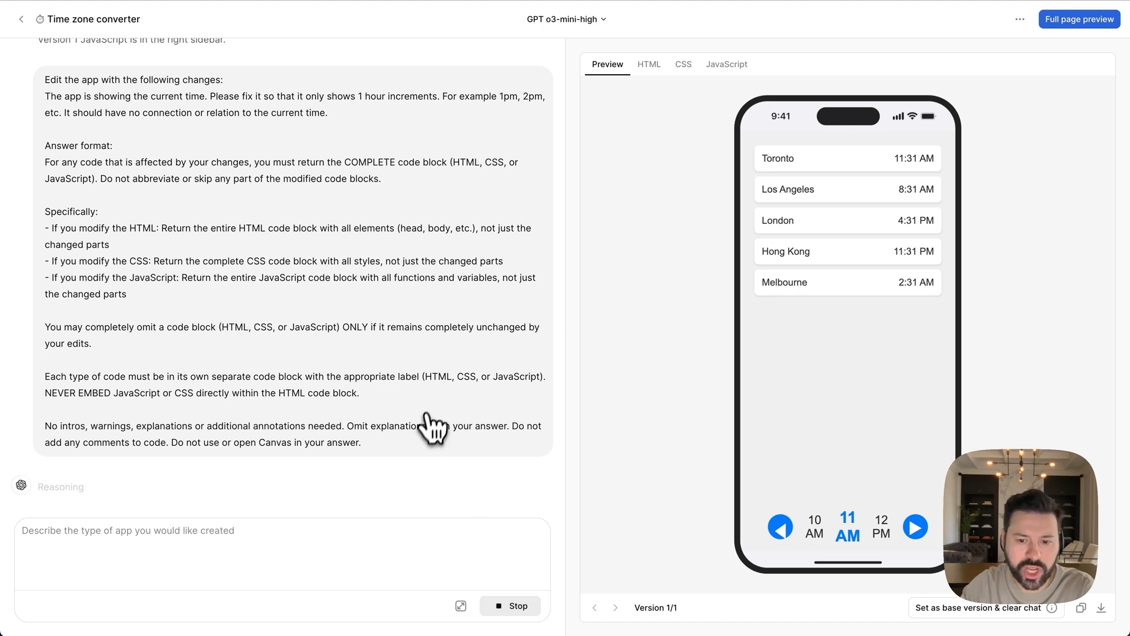
pyautogui.scroll(3)
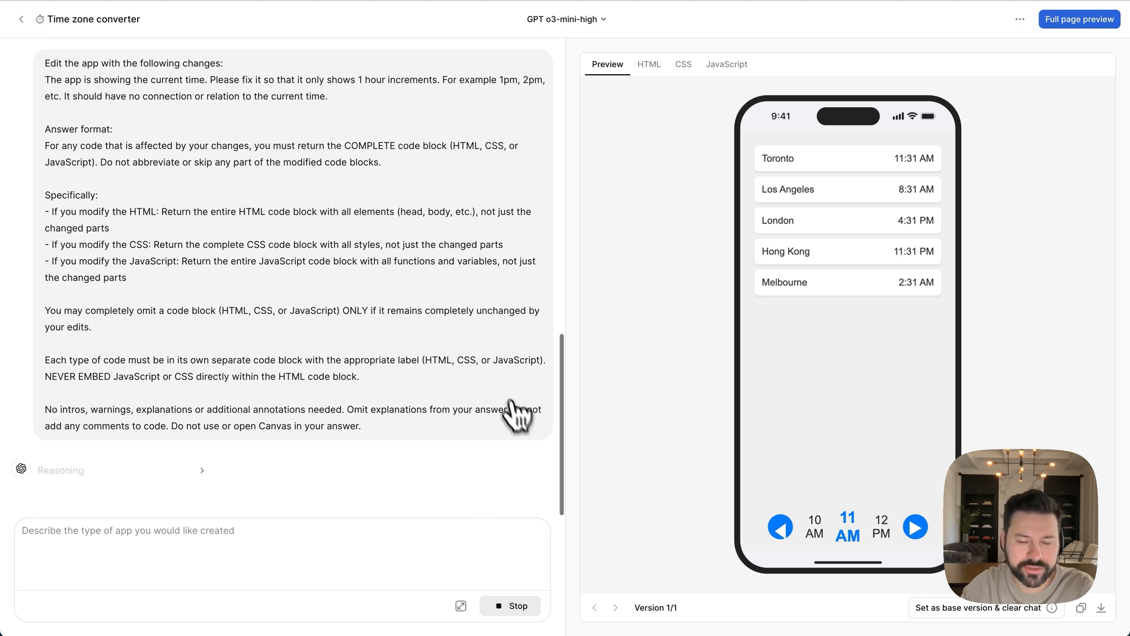
pyautogui.click(726, 63)
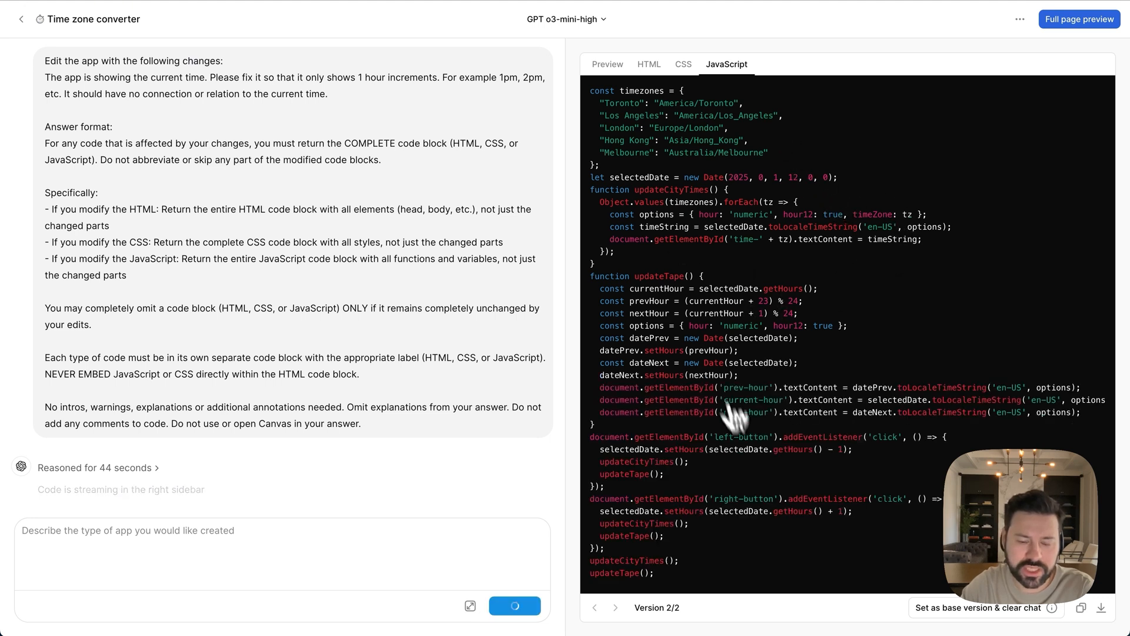
pyautogui.click(606, 64)
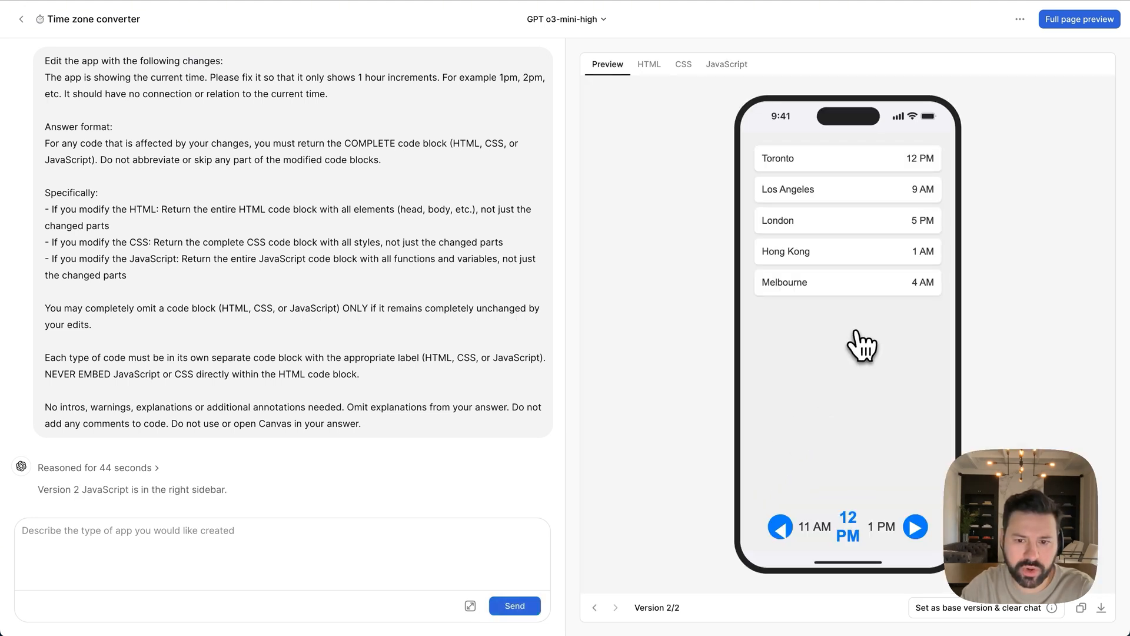
pyautogui.moveTo(875, 317)
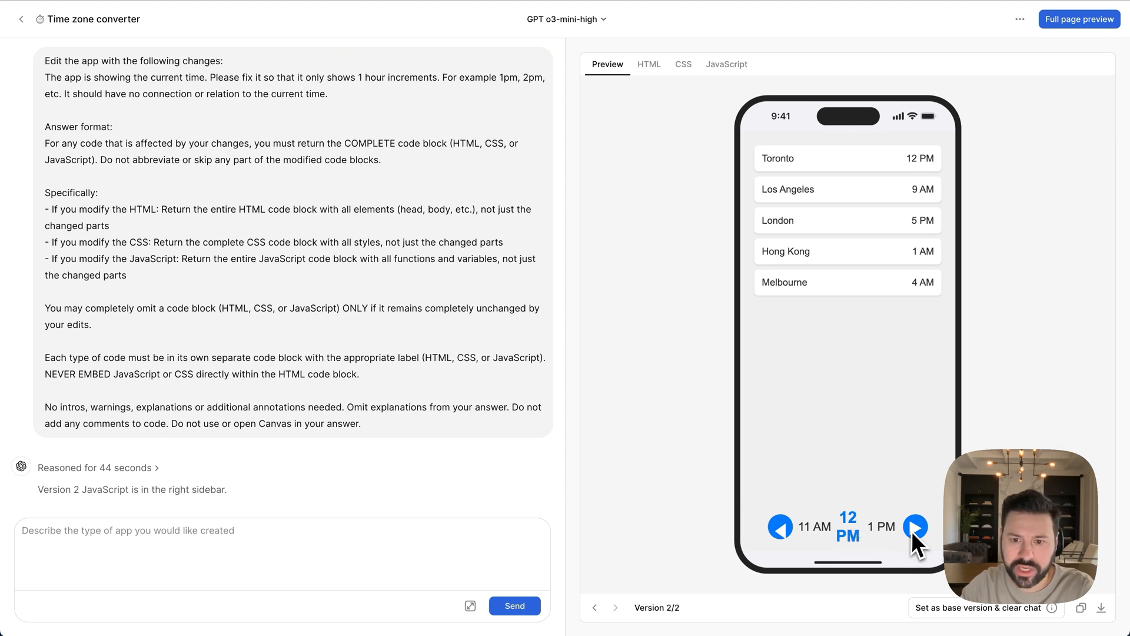
# - Step the preview forward and back by hours, ending at 1 PM for Toronto
pyautogui.click(916, 526)
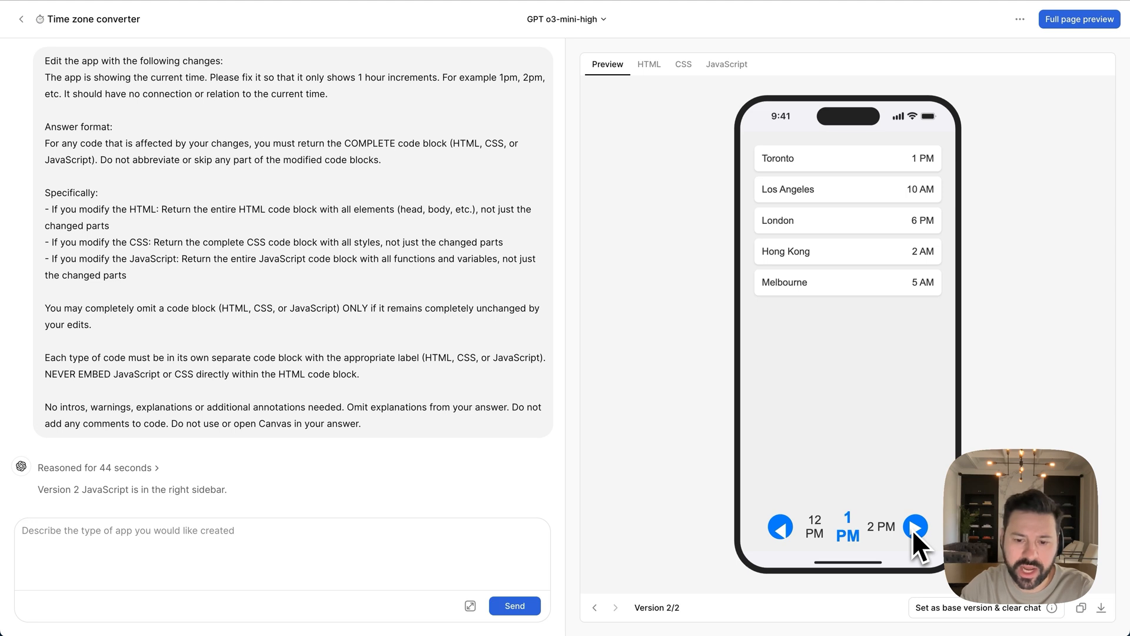
pyautogui.click(915, 527)
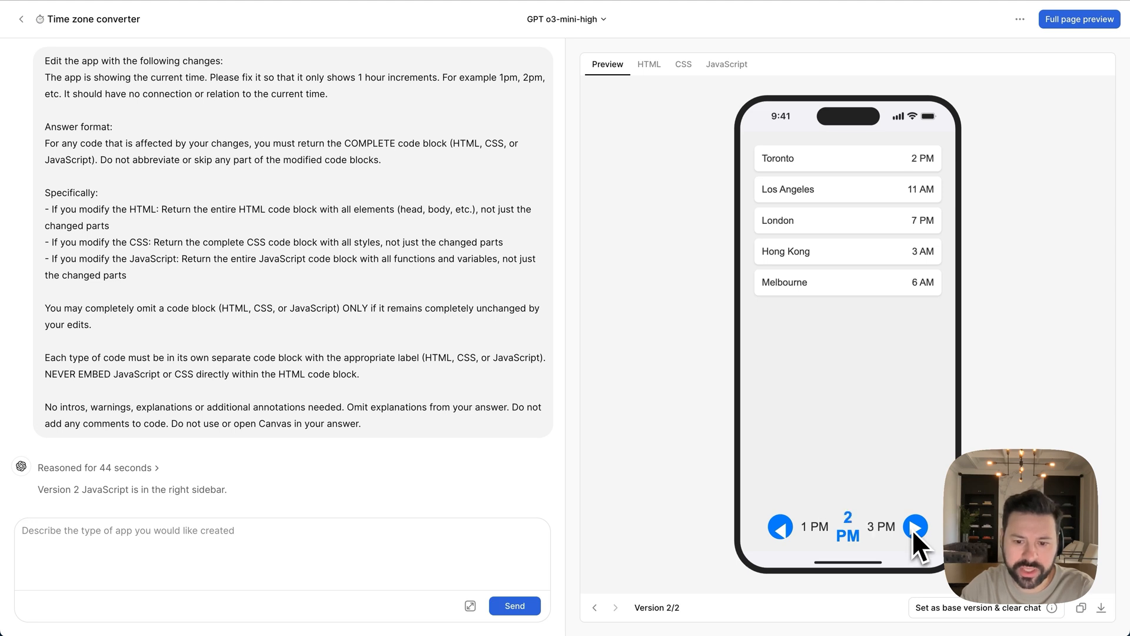
pyautogui.click(916, 527)
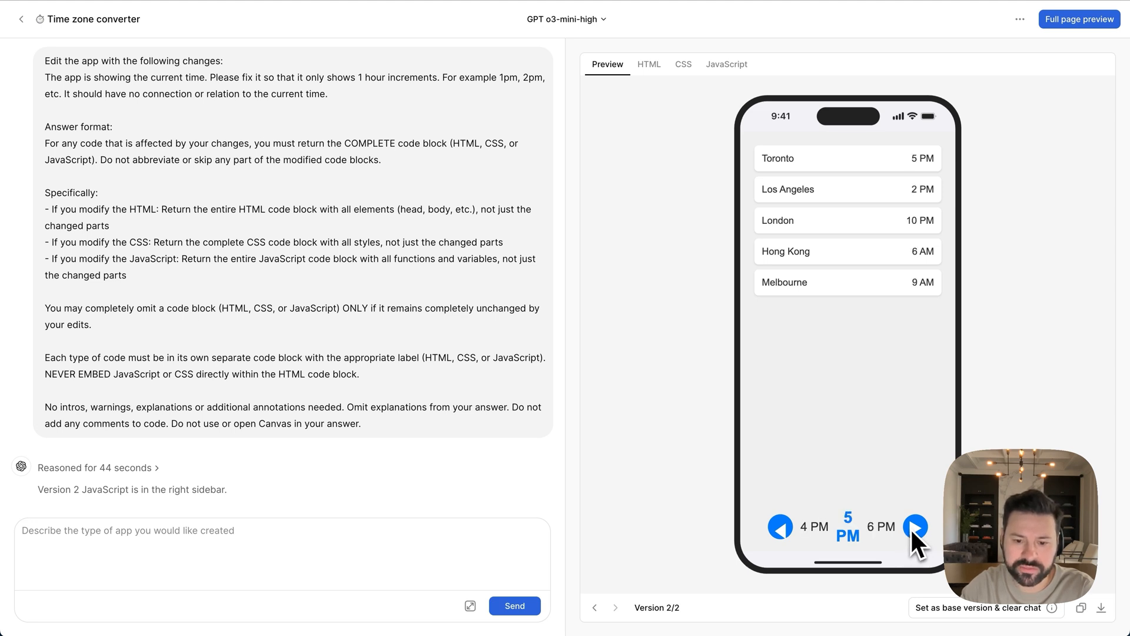
pyautogui.click(779, 526)
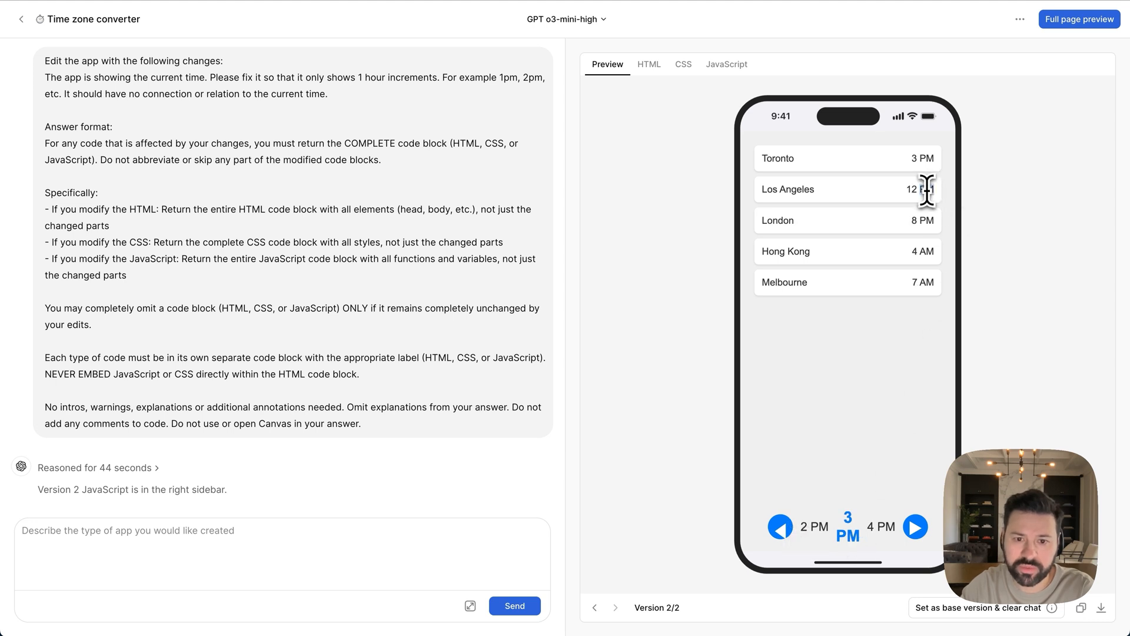
pyautogui.moveTo(929, 251)
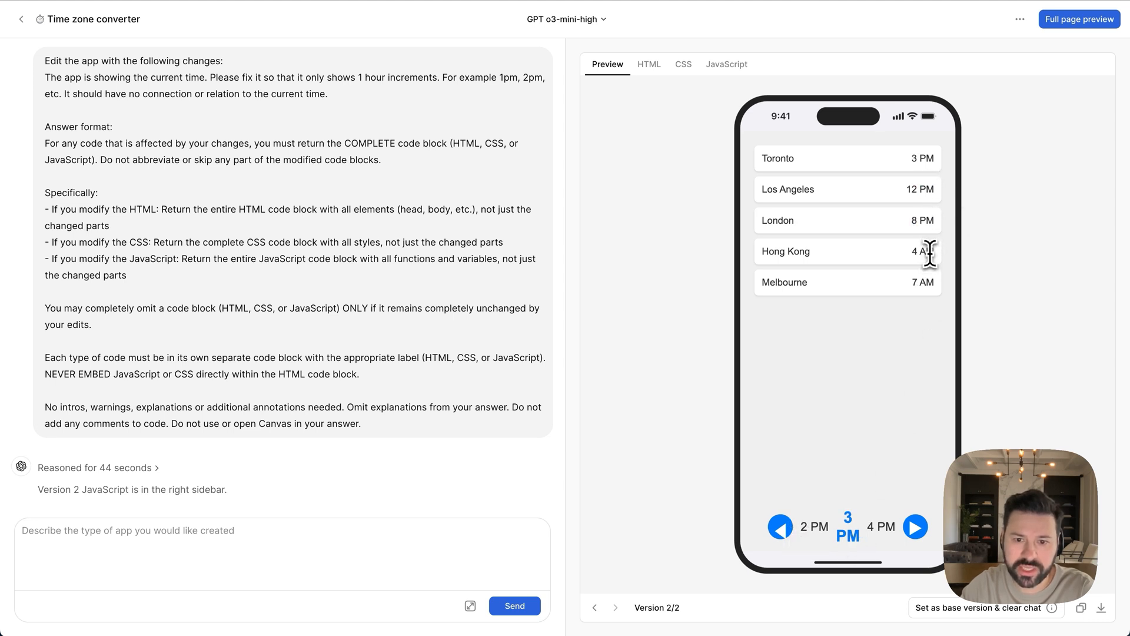
pyautogui.moveTo(921, 333)
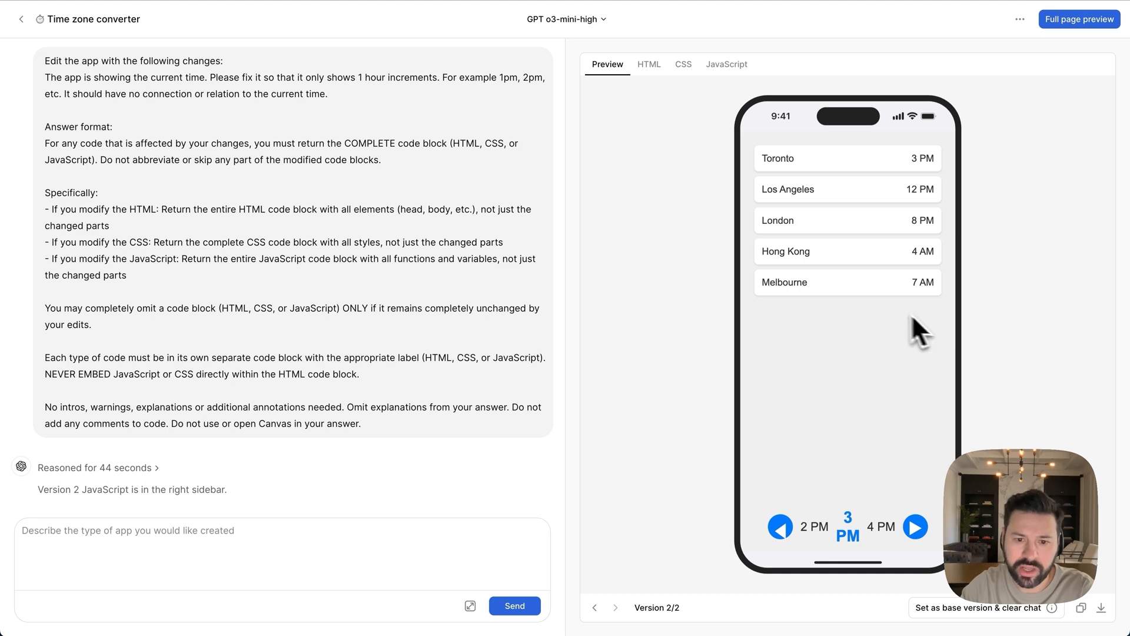
pyautogui.moveTo(775, 282)
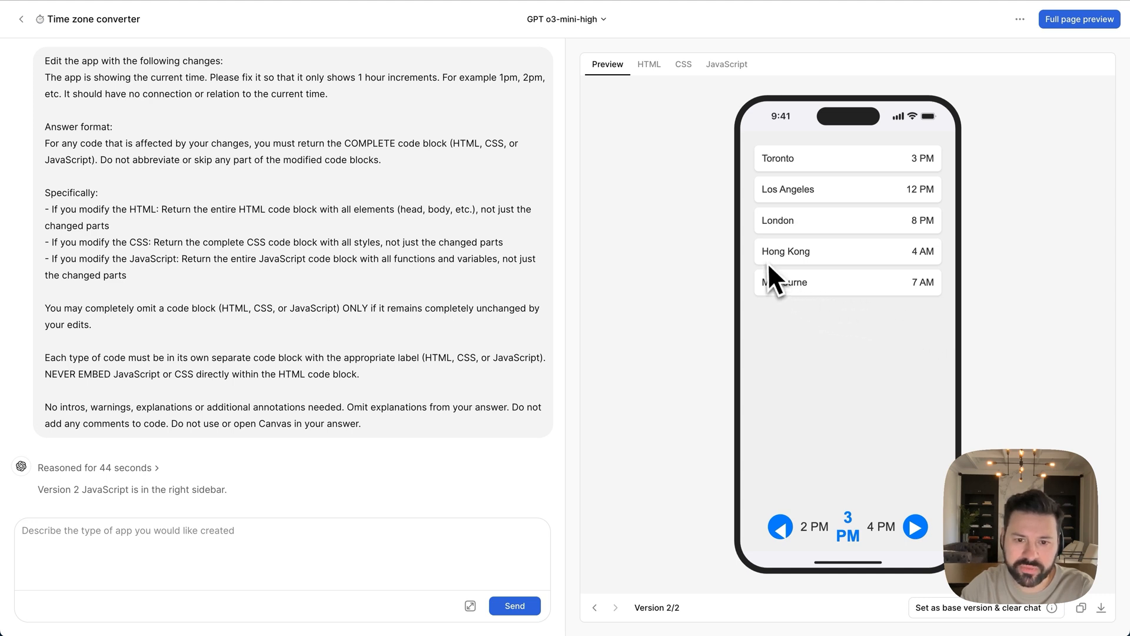
pyautogui.moveTo(922, 321)
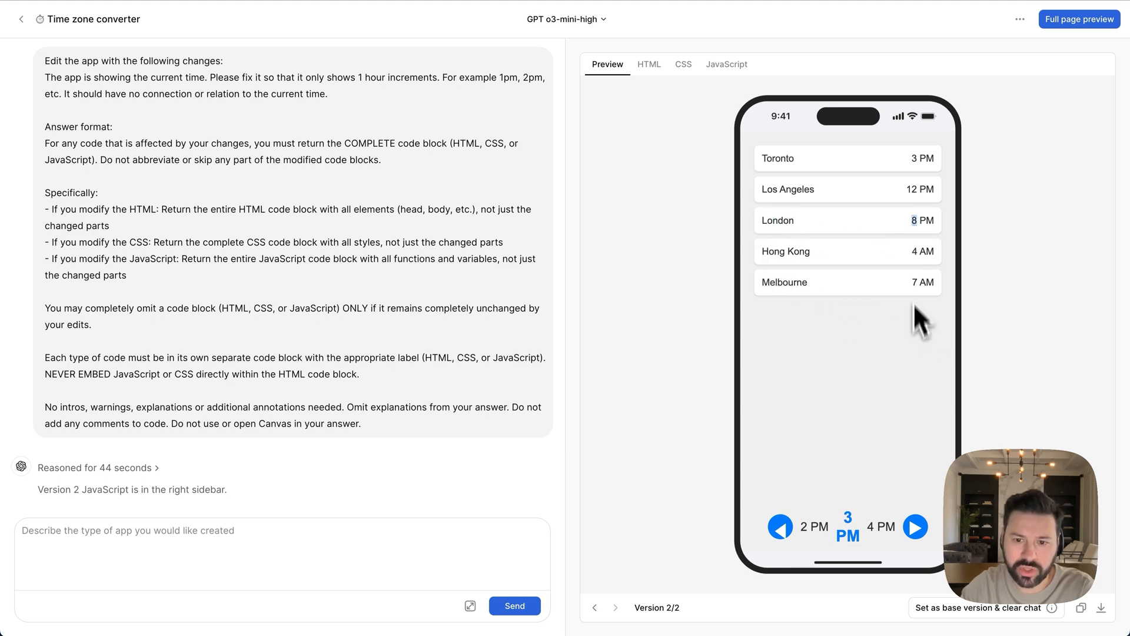
pyautogui.click(780, 527)
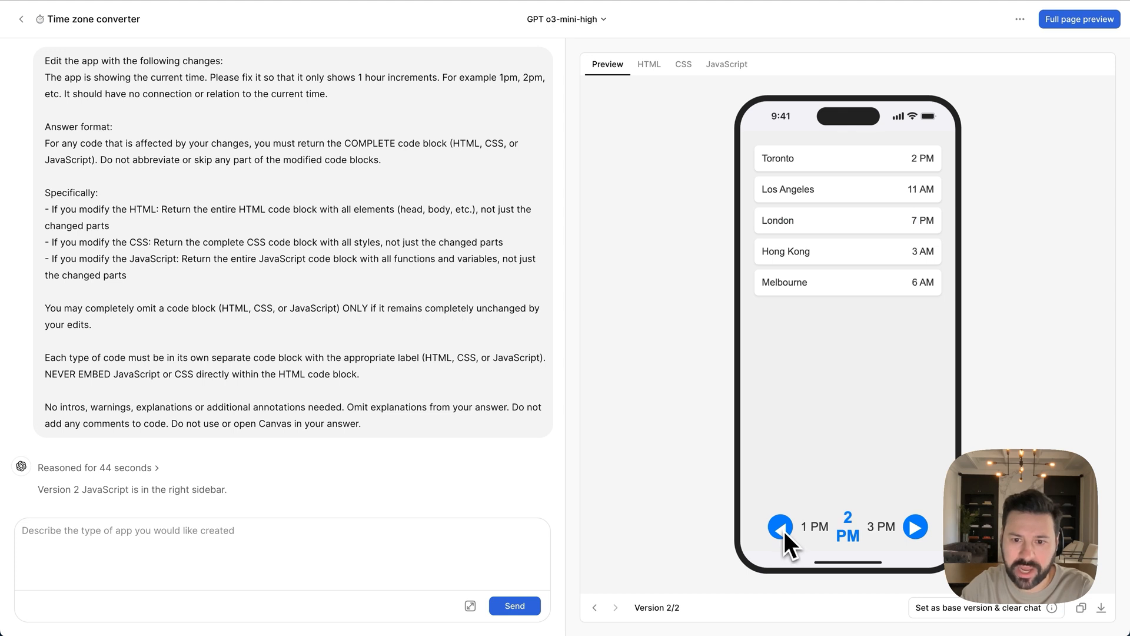
pyautogui.click(780, 526)
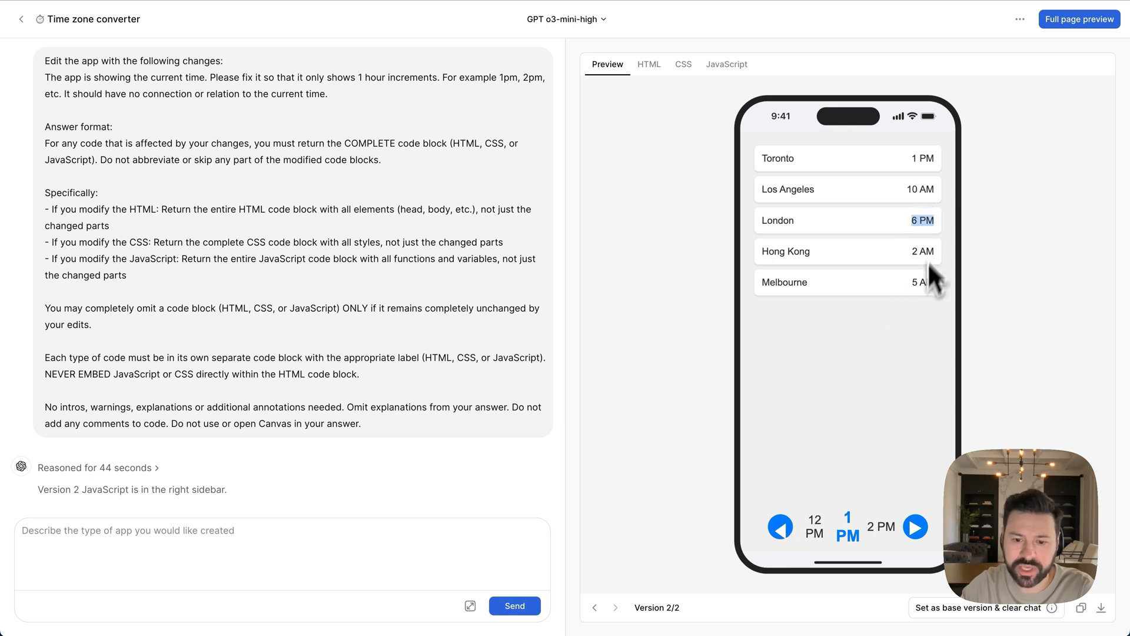
pyautogui.moveTo(900, 179)
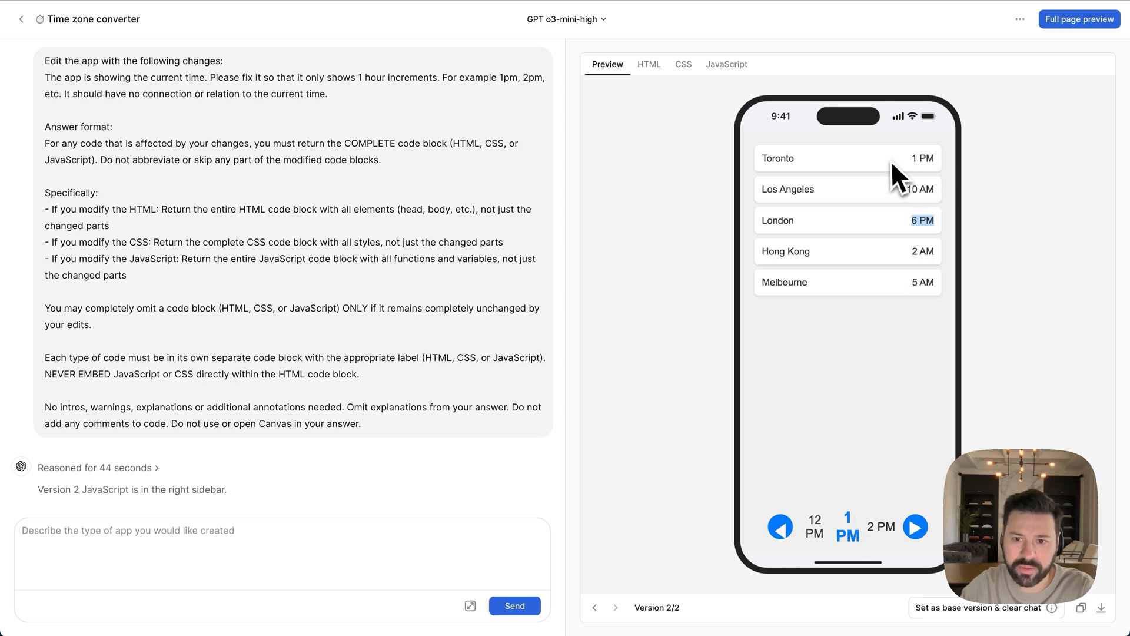
pyautogui.moveTo(869, 404)
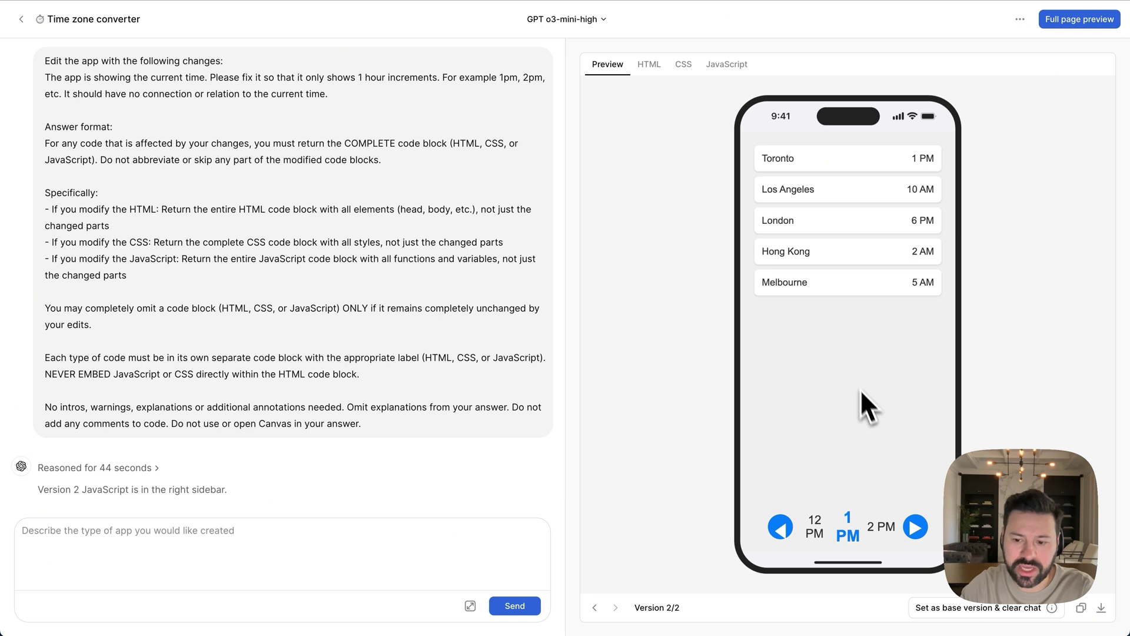
pyautogui.moveTo(815, 263)
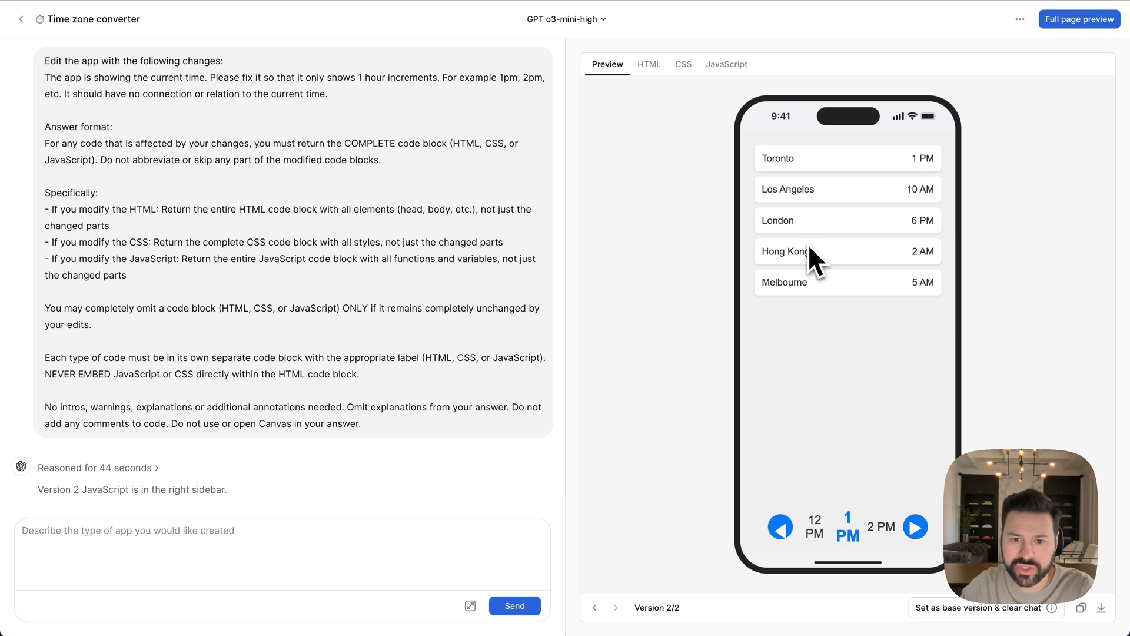
pyautogui.moveTo(863, 202)
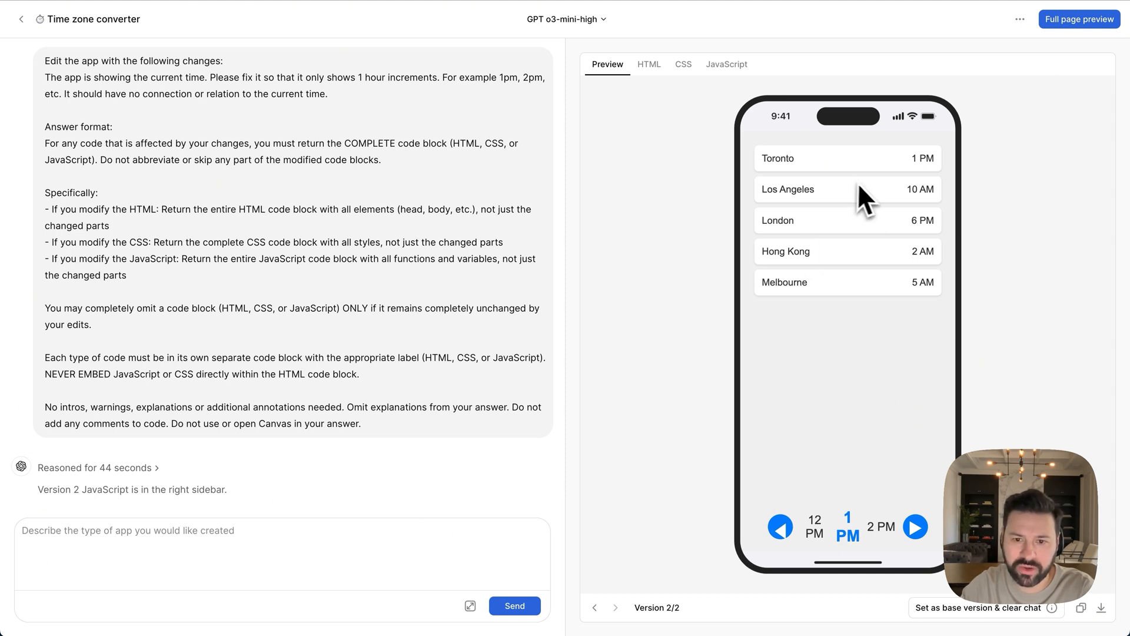
pyautogui.moveTo(896, 208)
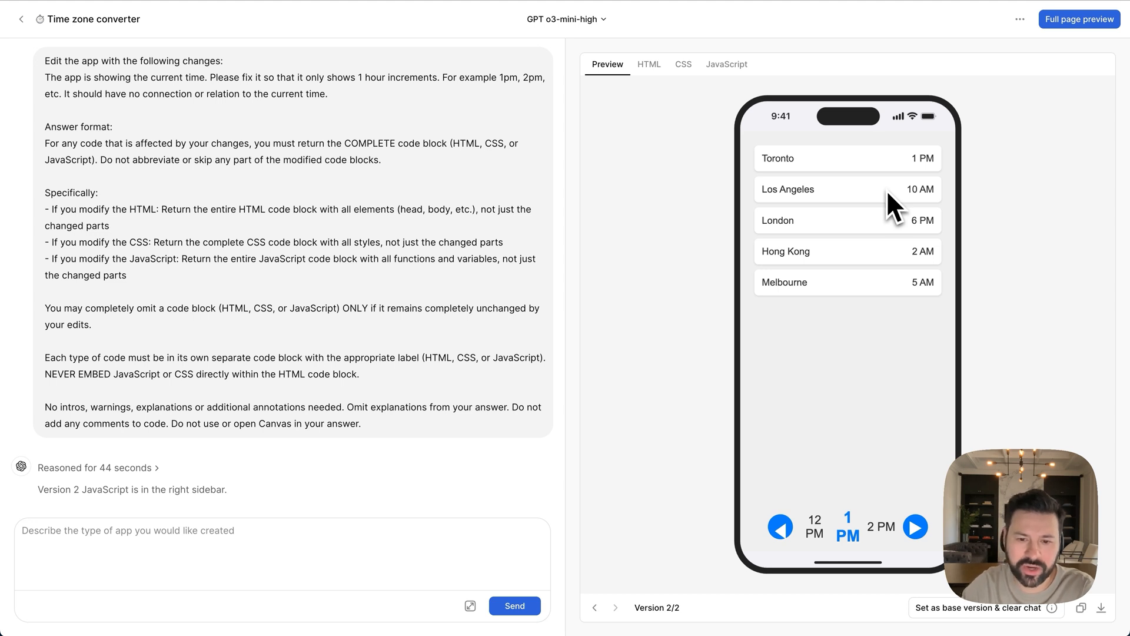
pyautogui.moveTo(894, 231)
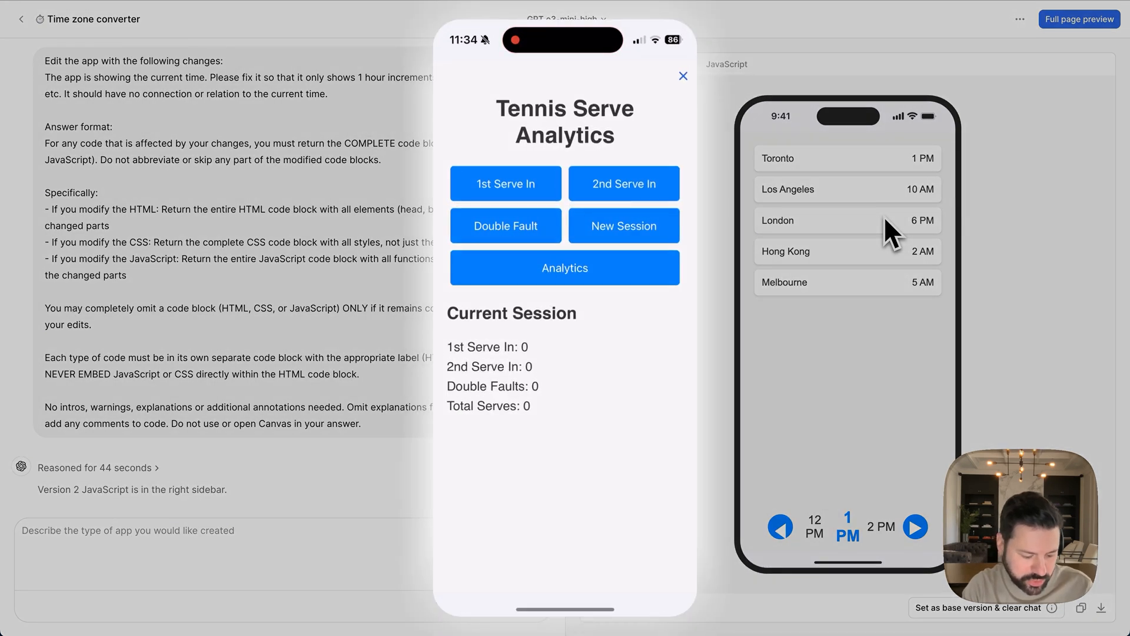
# - Close the Tennis app, import the converter, and test the hour arrows on the phone
pyautogui.click(682, 76)
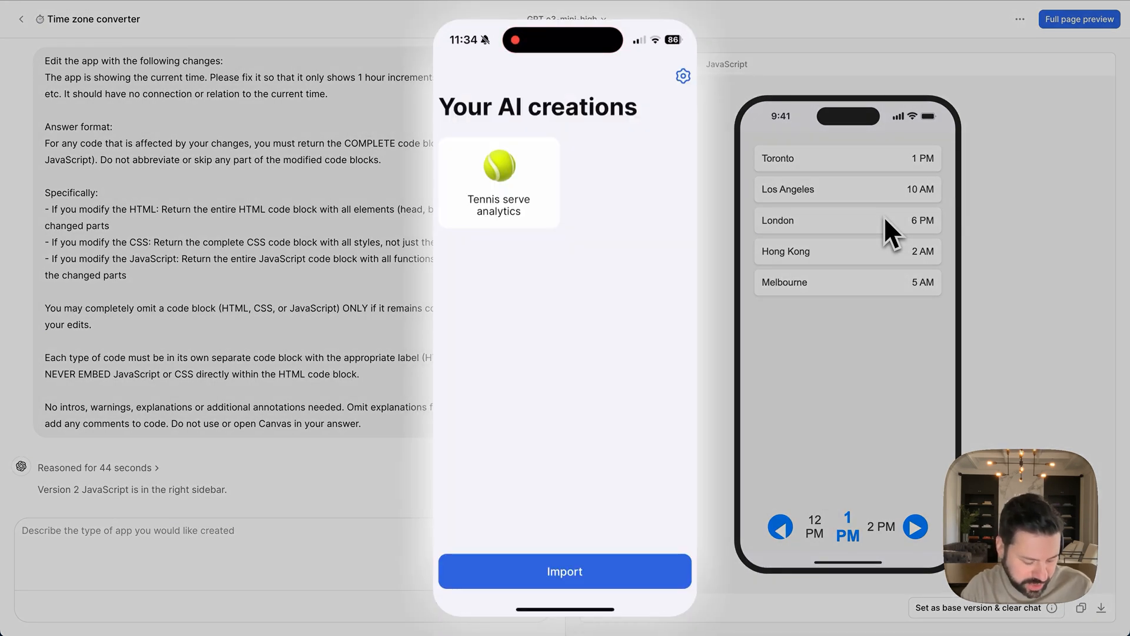
pyautogui.click(564, 571)
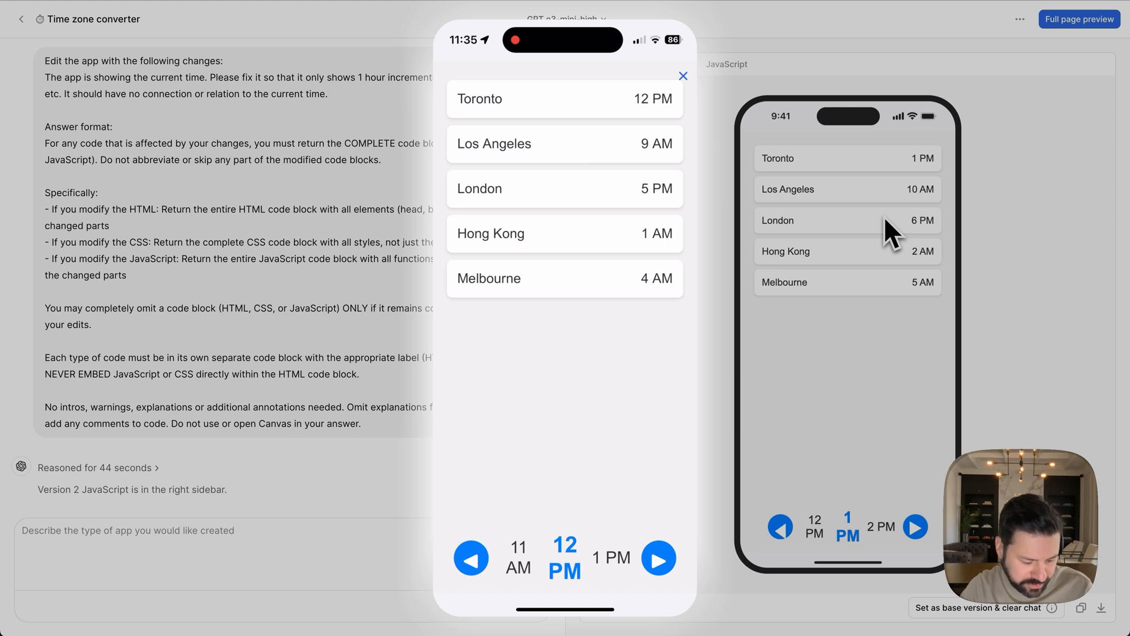
pyautogui.click(658, 557)
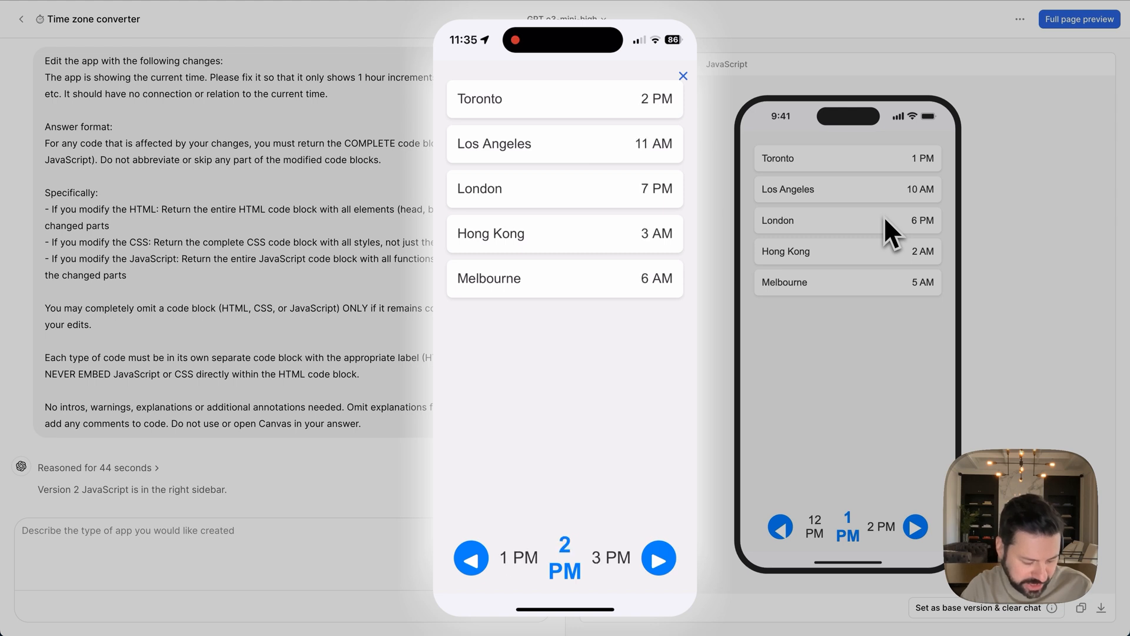
pyautogui.click(657, 558)
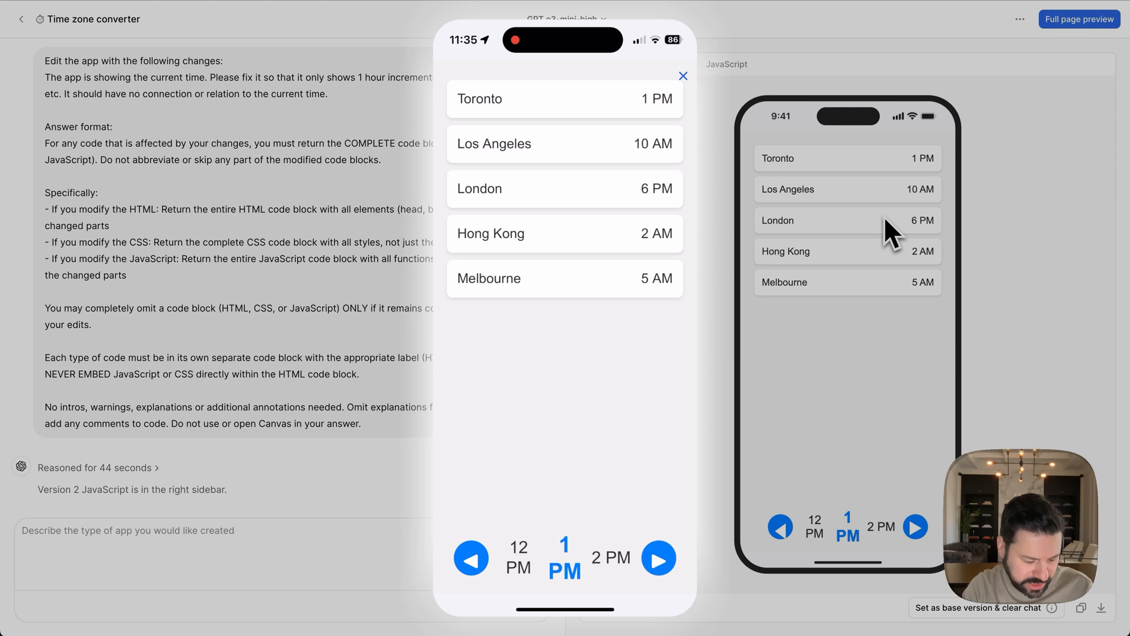
pyautogui.click(472, 558)
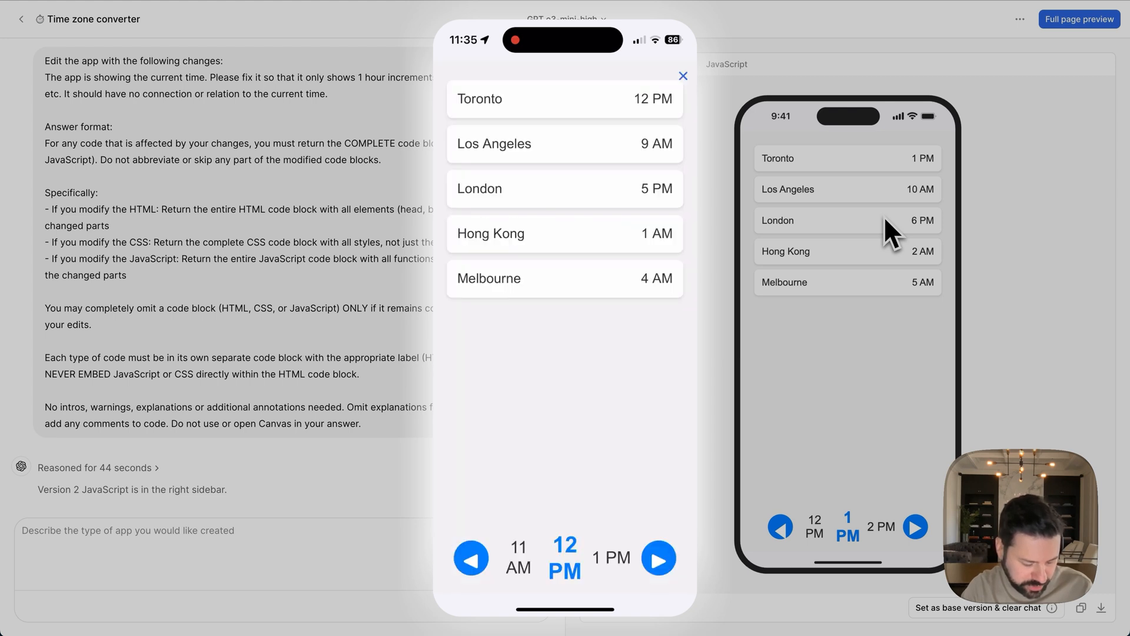
pyautogui.click(657, 557)
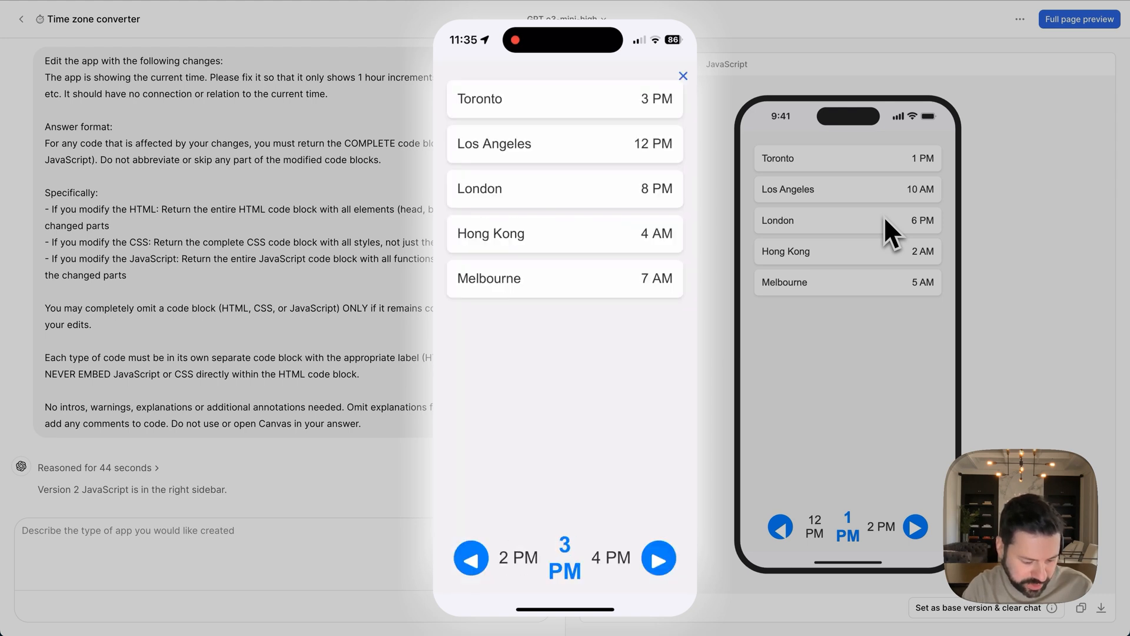
pyautogui.click(471, 557)
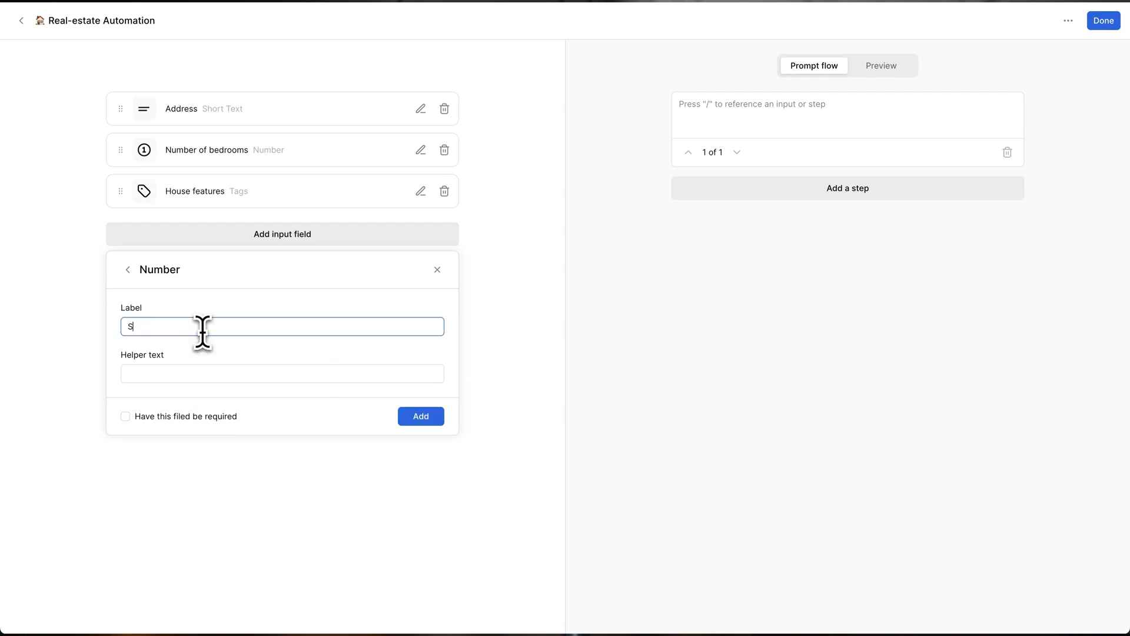
# - Start retyping the fourth number field's label, beginning with 'H'
pyautogui.write('H')
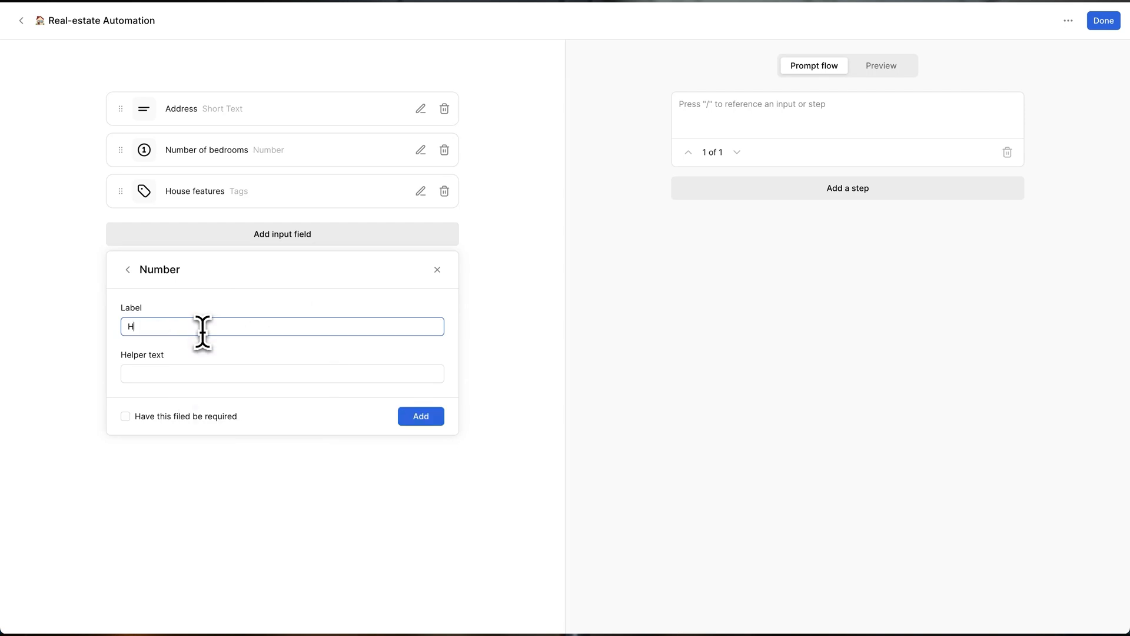